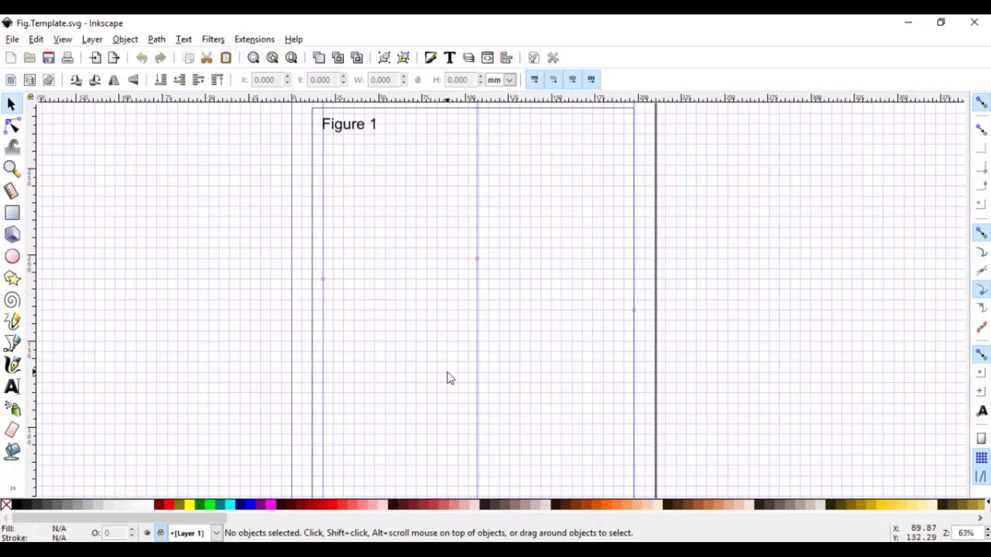
{"action": "mouse_move", "coordinate": [420, 350]}
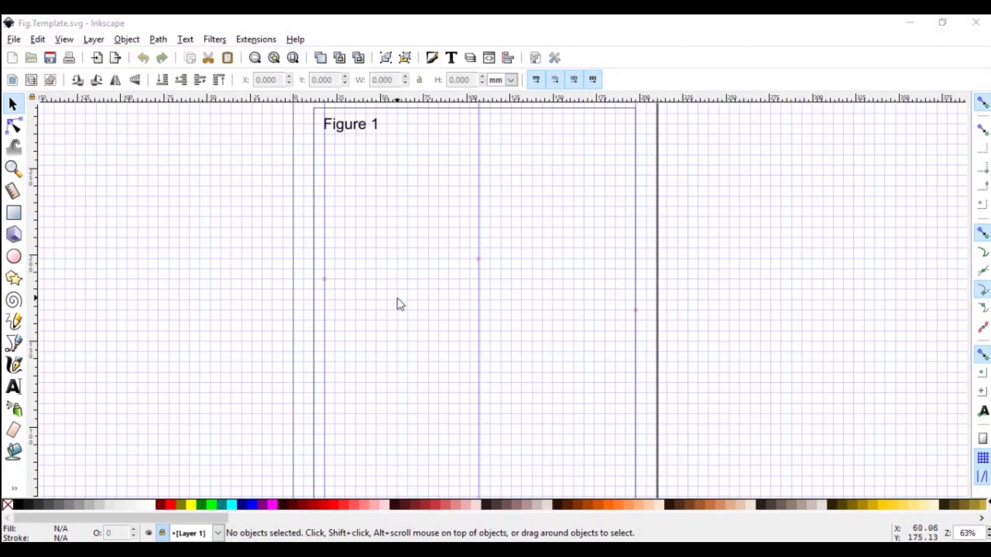
{"action": "mouse_move", "coordinate": [405, 385]}
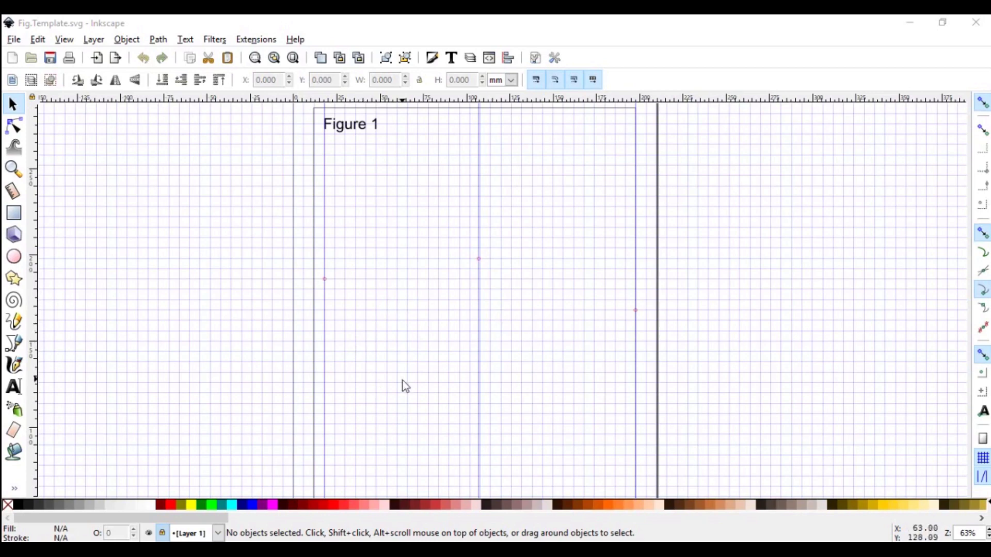
{"action": "mouse_move", "coordinate": [438, 399]}
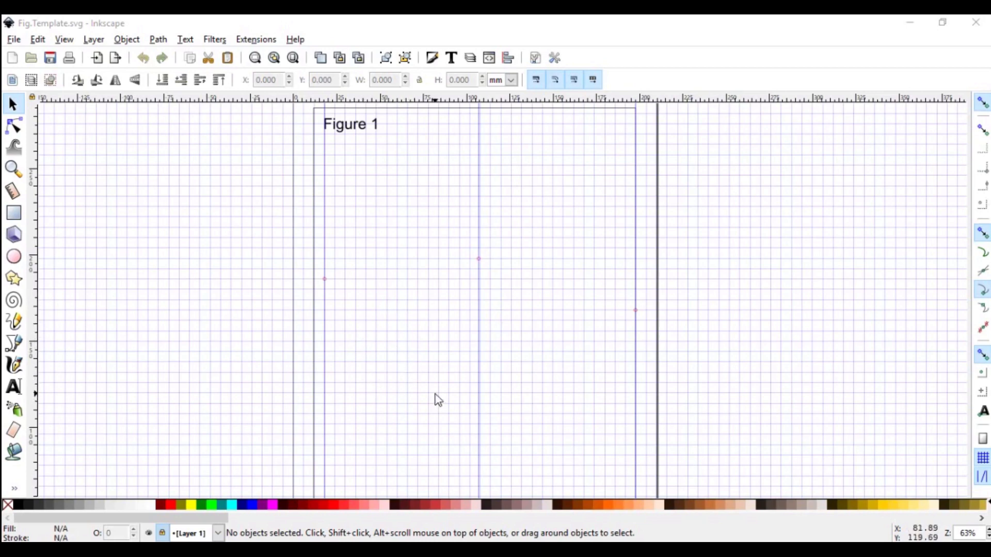
{"action": "mouse_move", "coordinate": [352, 315]}
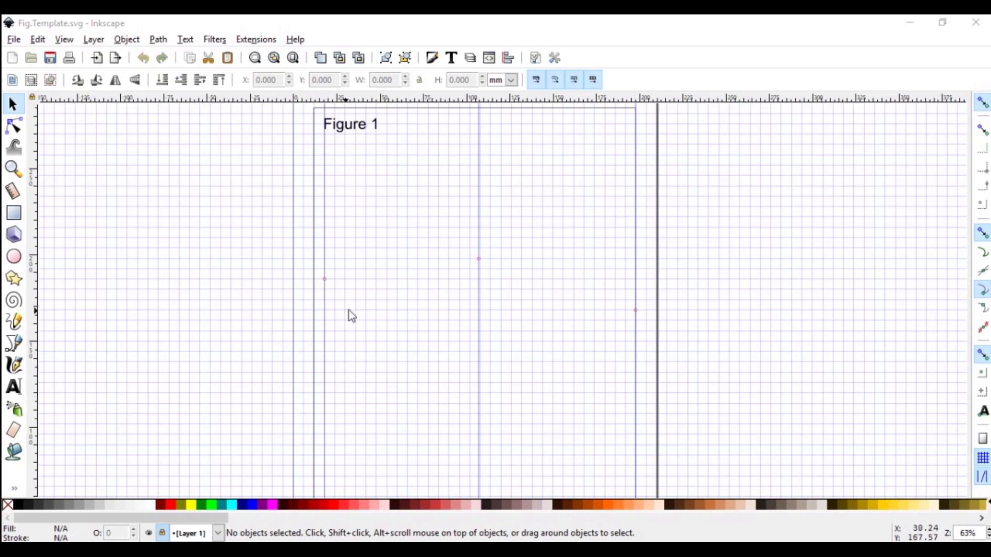
{"action": "mouse_move", "coordinate": [346, 318]}
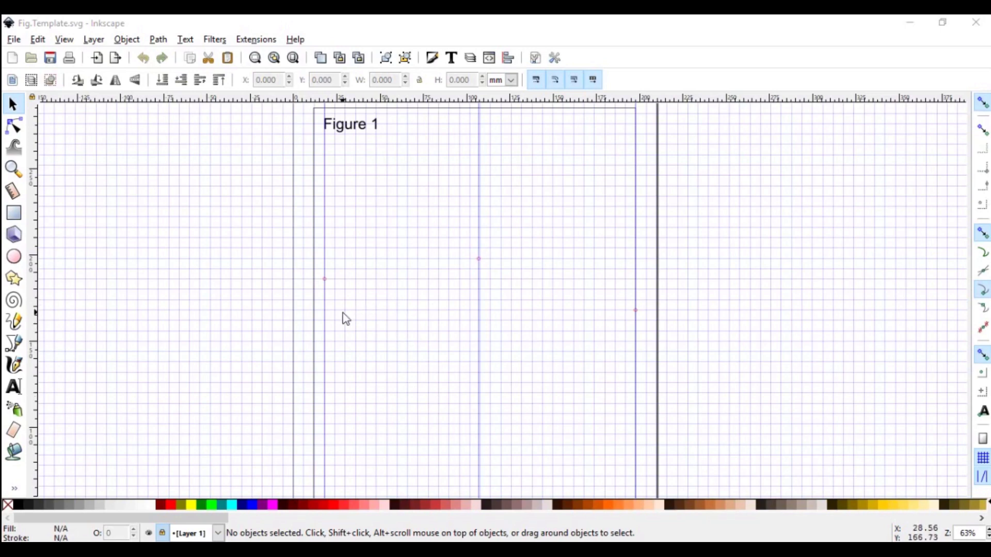
{"action": "mouse_move", "coordinate": [342, 333]}
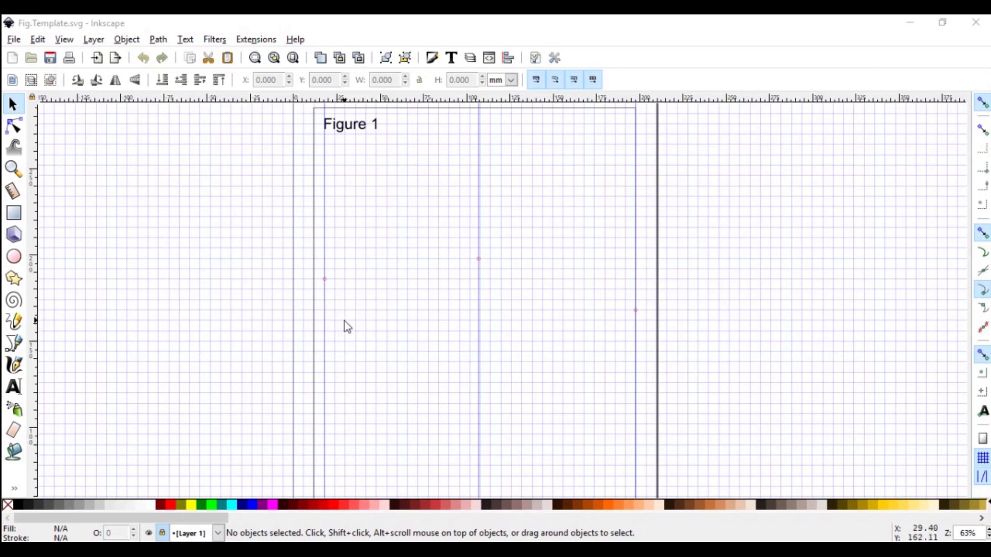
{"action": "mouse_move", "coordinate": [353, 330]}
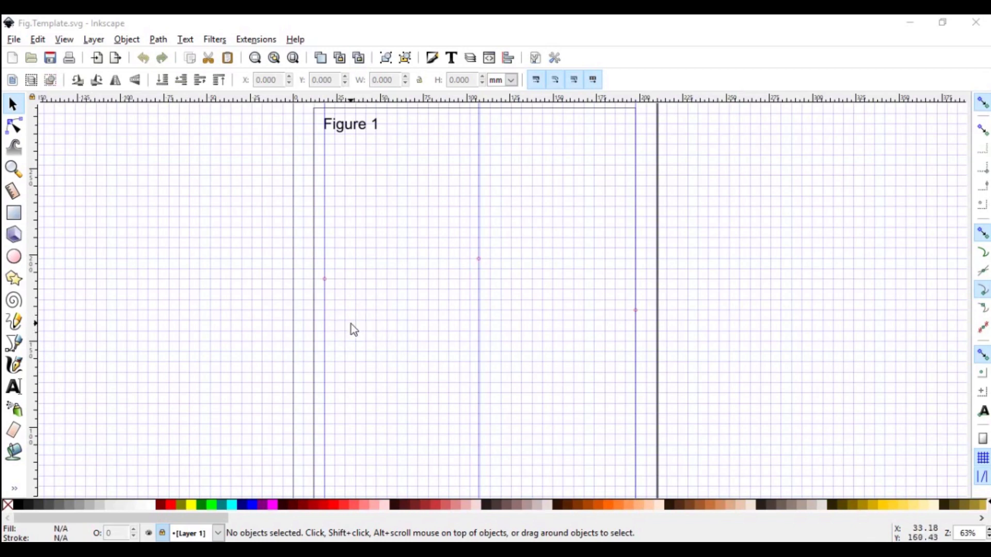
{"action": "mouse_move", "coordinate": [338, 328]}
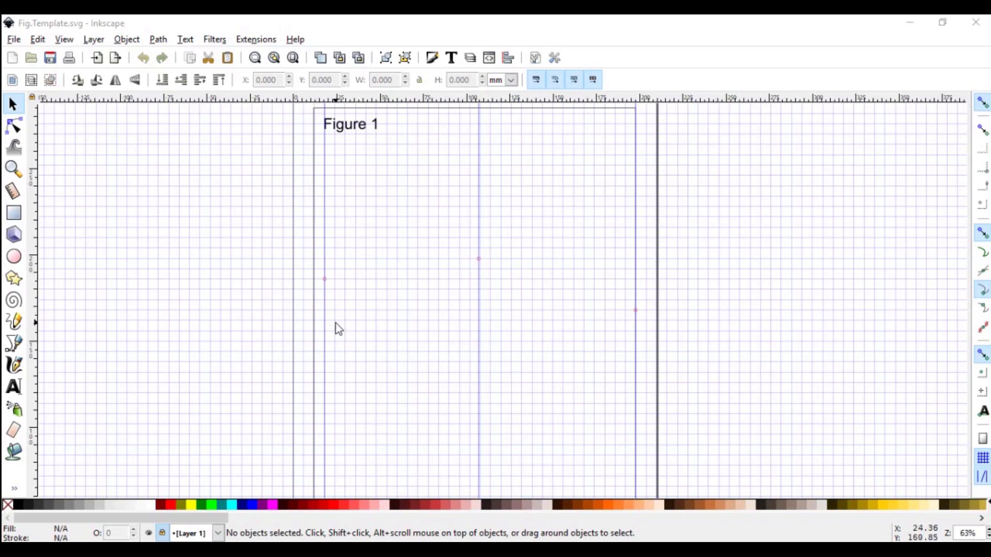
{"action": "mouse_move", "coordinate": [353, 331]}
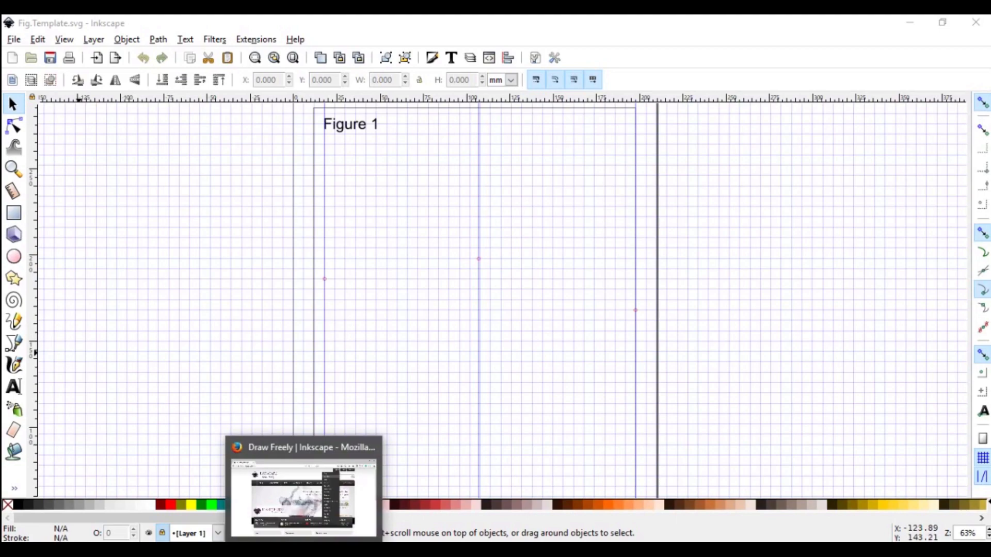
- View the inkscape.org home page tab in Firefox
{"action": "left_click", "coordinate": [303, 493]}
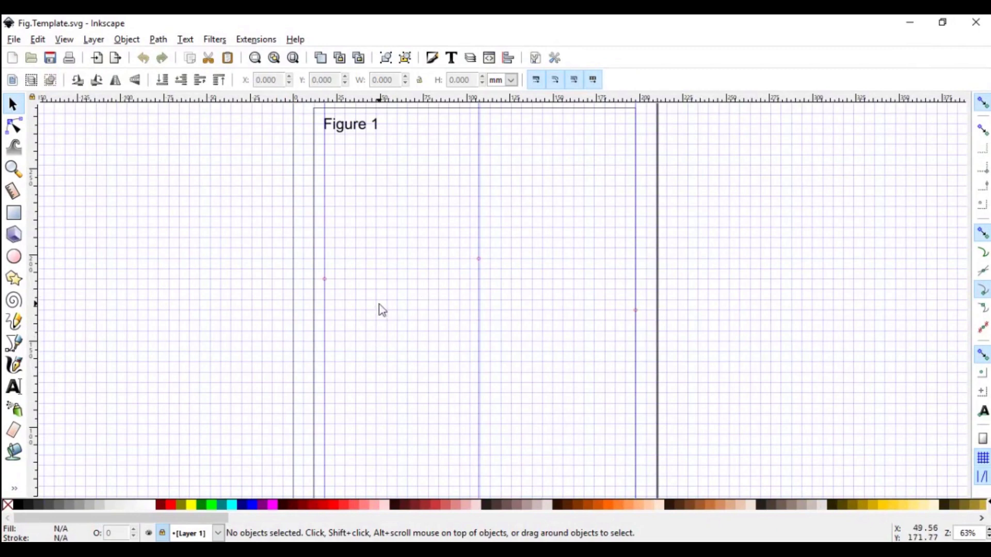
{"action": "mouse_move", "coordinate": [323, 334]}
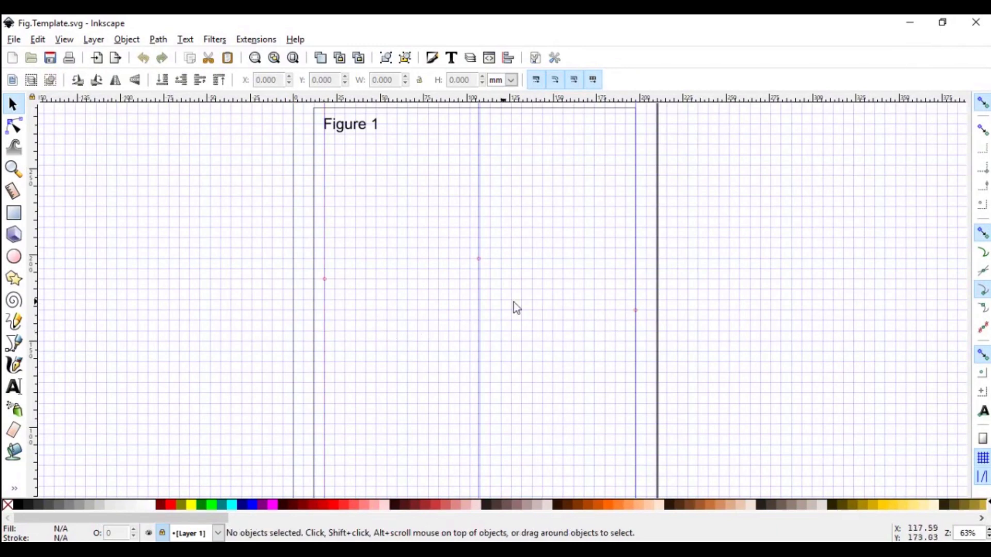
{"action": "mouse_move", "coordinate": [598, 277]}
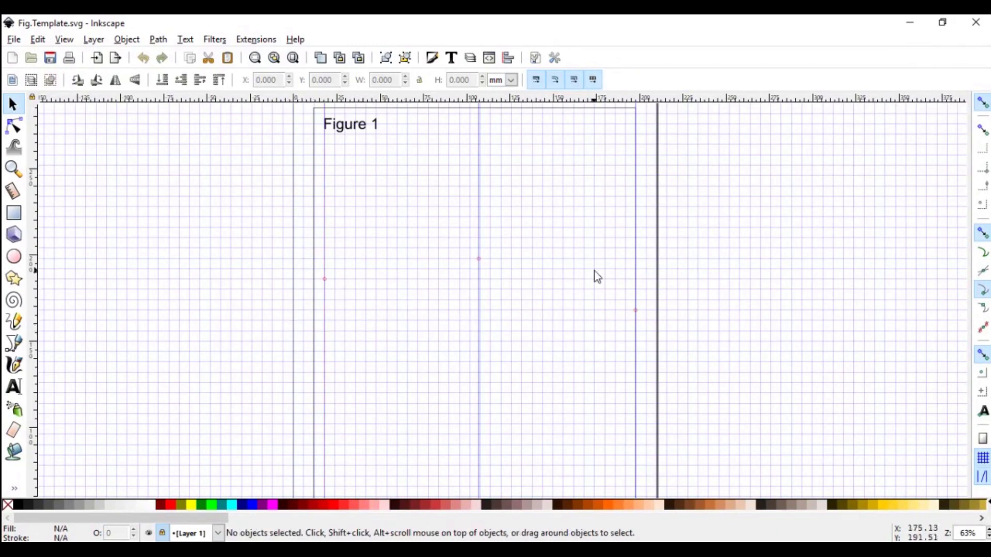
{"action": "mouse_move", "coordinate": [521, 277]}
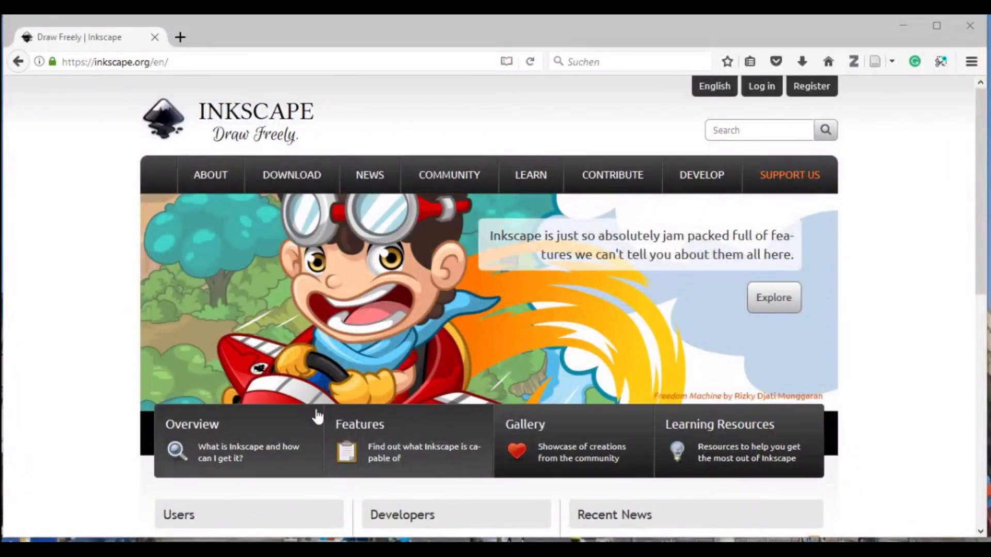
{"action": "mouse_move", "coordinate": [391, 486]}
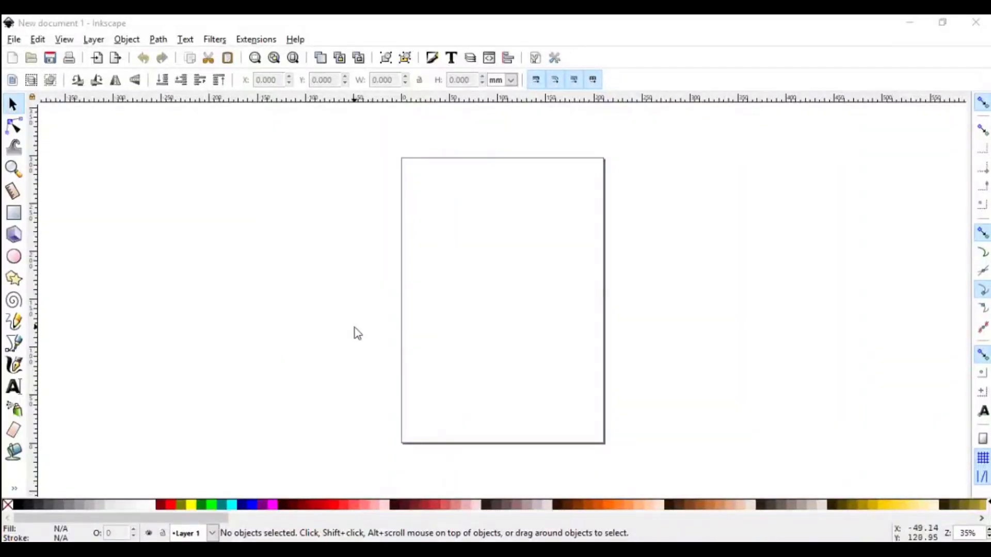
{"action": "mouse_move", "coordinate": [352, 340]}
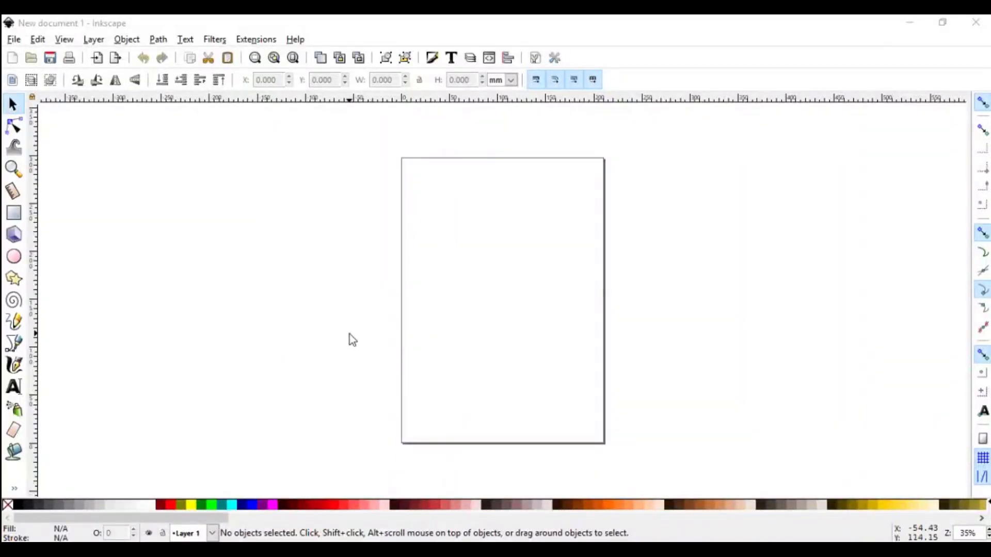
{"action": "mouse_move", "coordinate": [474, 362]}
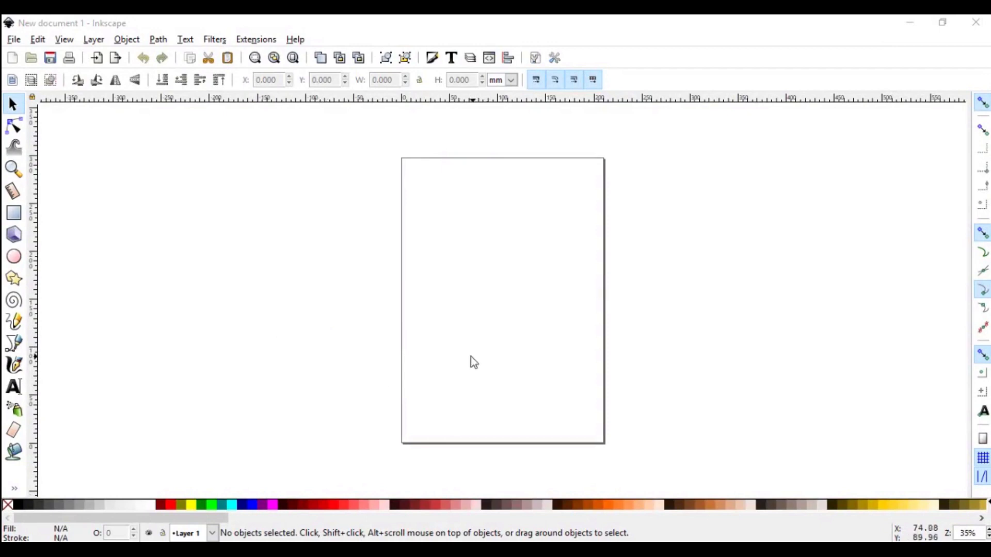
{"action": "mouse_move", "coordinate": [435, 341]}
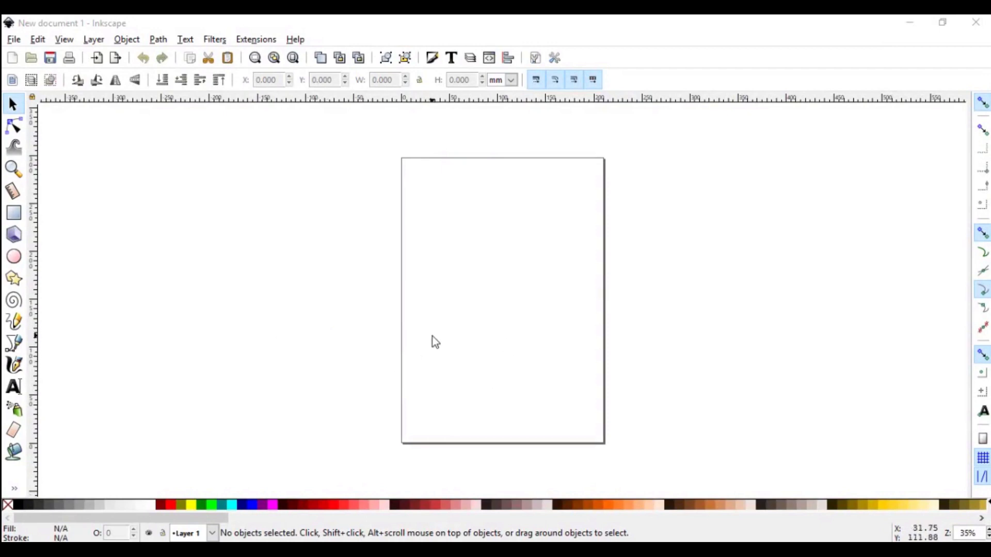
{"action": "mouse_move", "coordinate": [487, 378]}
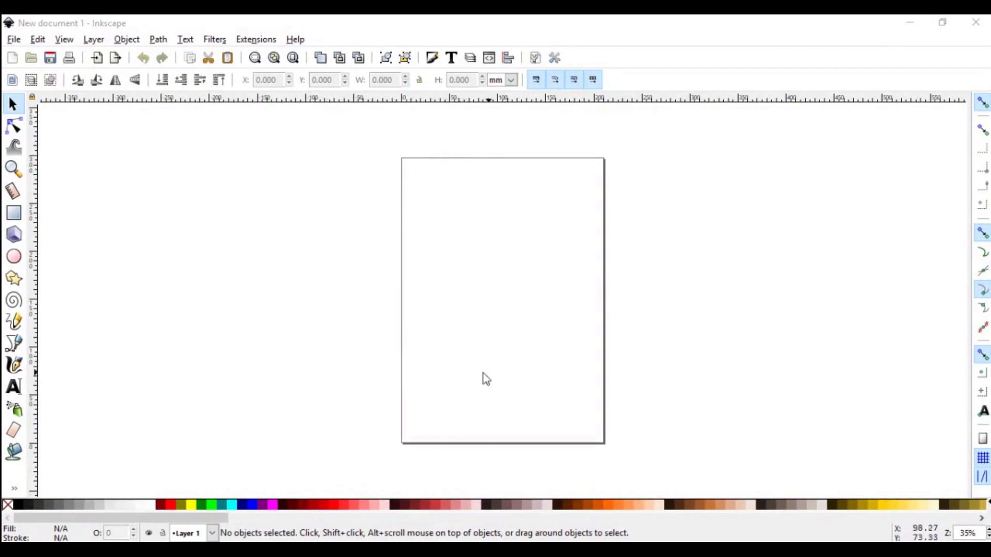
{"action": "mouse_move", "coordinate": [331, 277]}
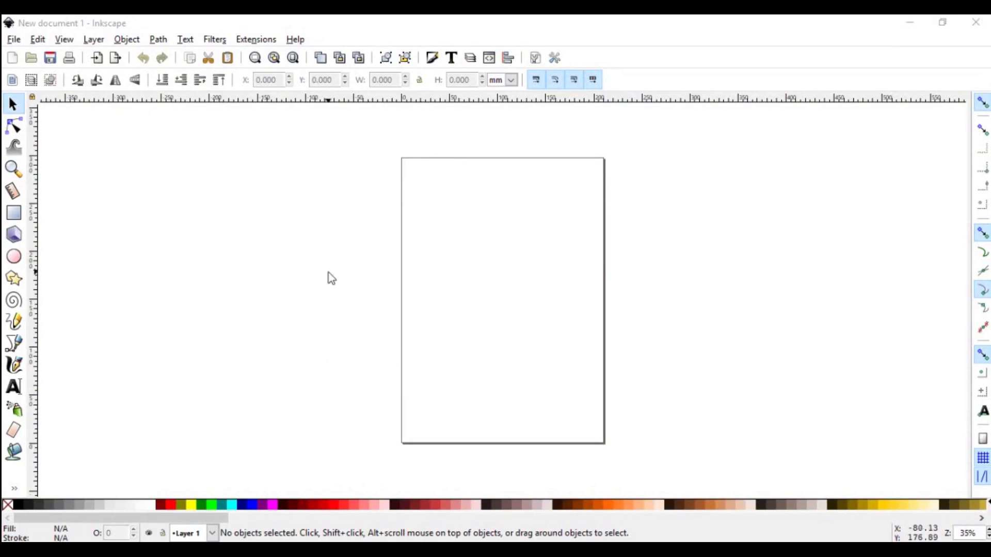
{"action": "mouse_move", "coordinate": [385, 232]}
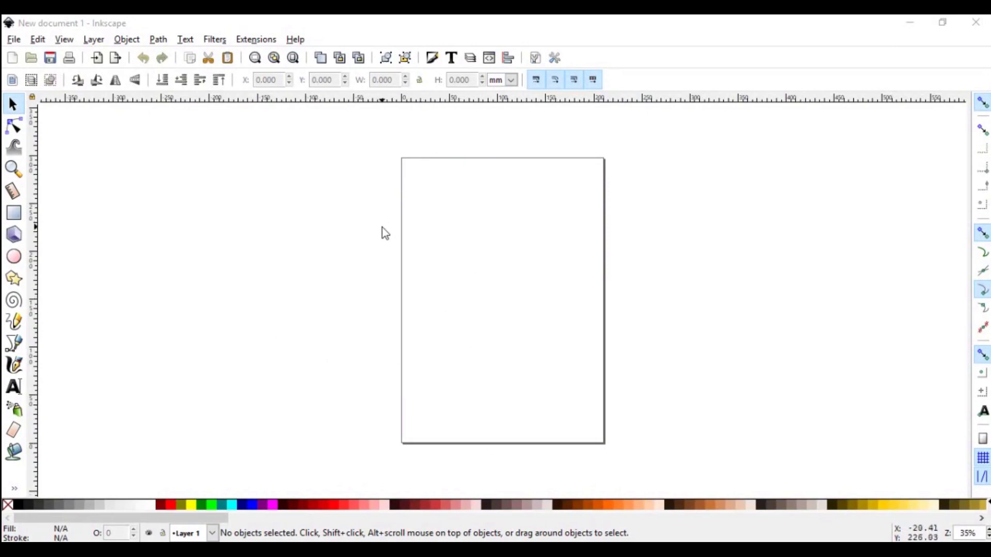
{"action": "mouse_move", "coordinate": [419, 285]}
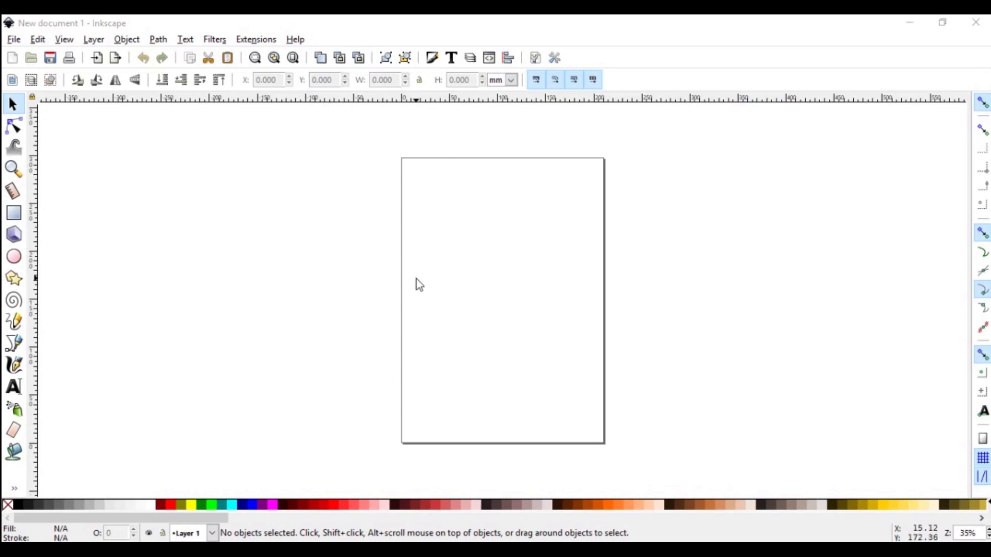
{"action": "mouse_move", "coordinate": [416, 286]}
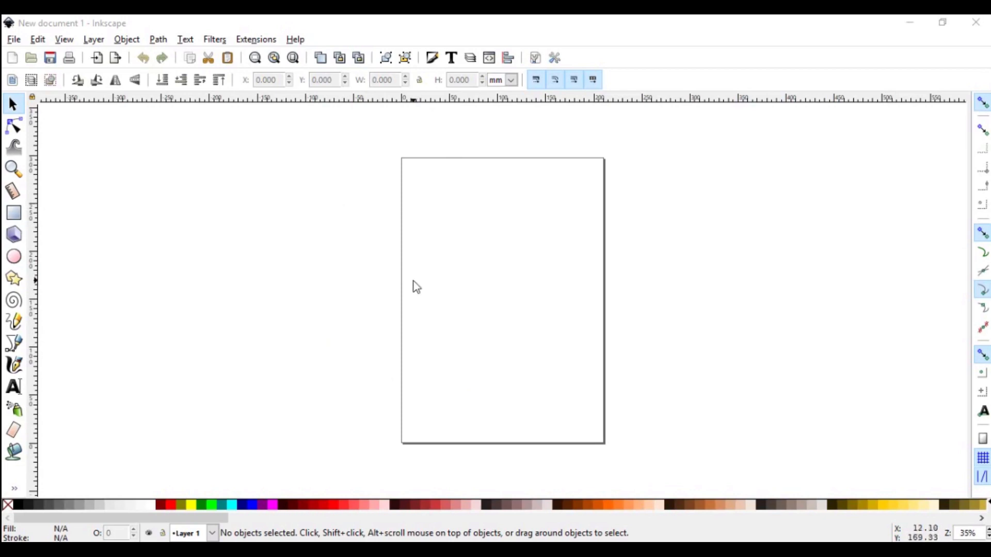
{"action": "mouse_move", "coordinate": [486, 303]}
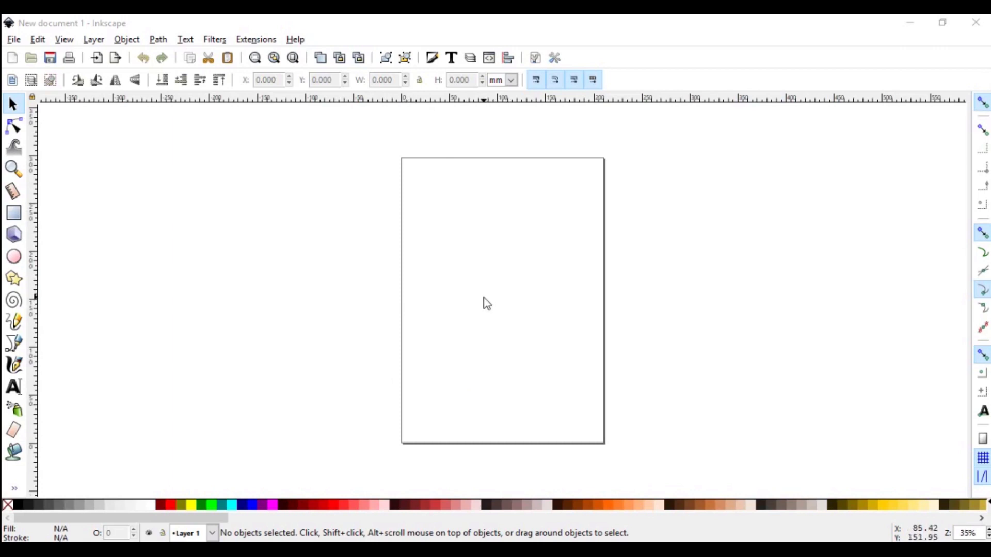
{"action": "mouse_move", "coordinate": [431, 273]}
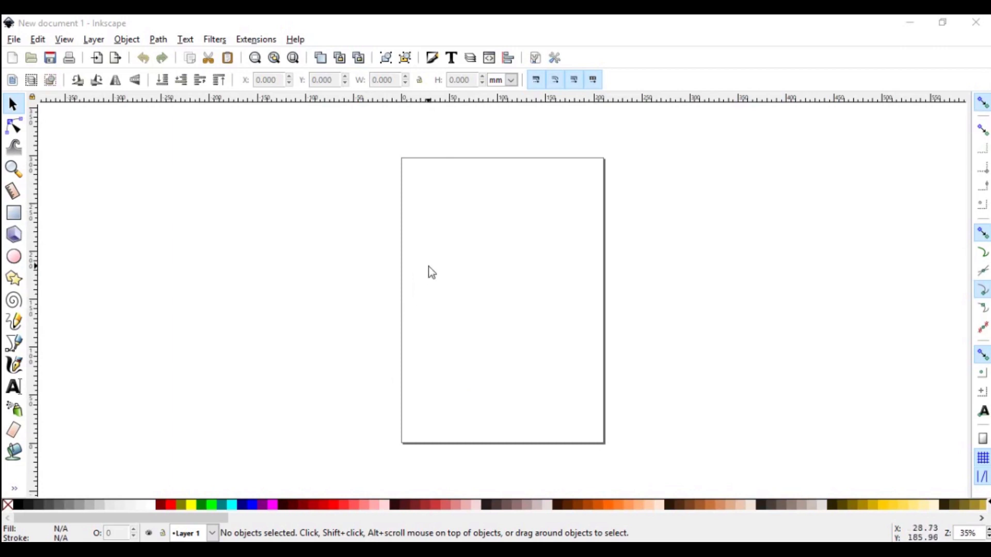
{"action": "mouse_move", "coordinate": [424, 102]}
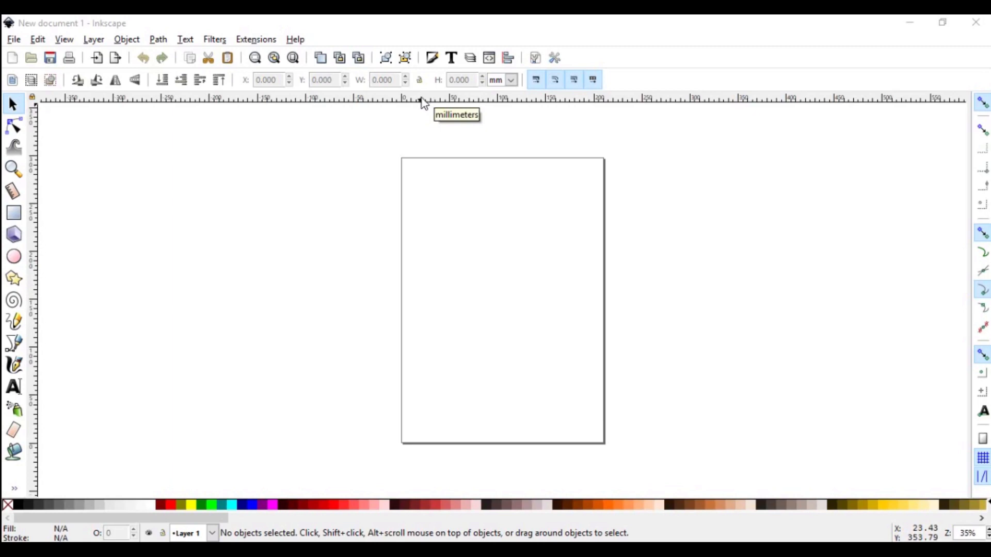
{"action": "mouse_move", "coordinate": [33, 265]}
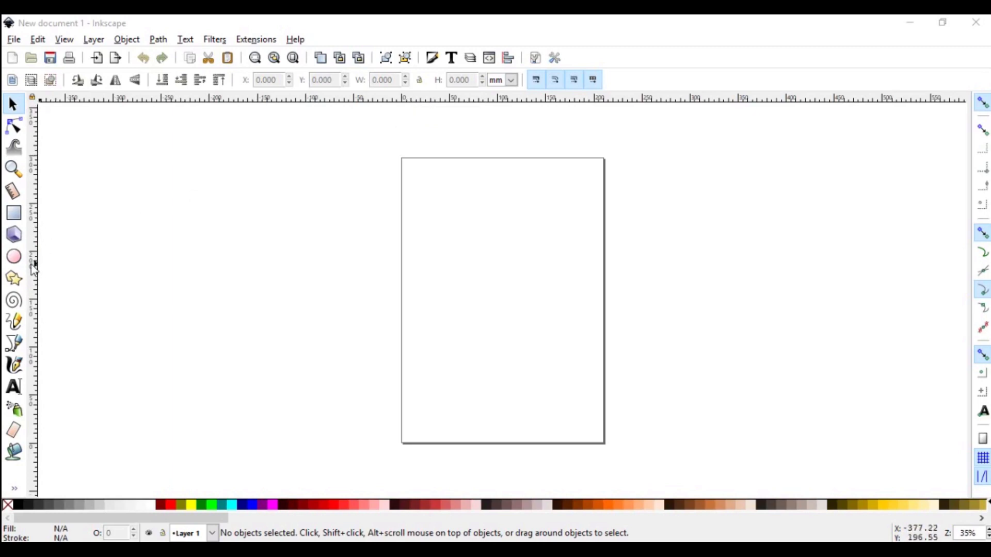
{"action": "mouse_move", "coordinate": [33, 265]}
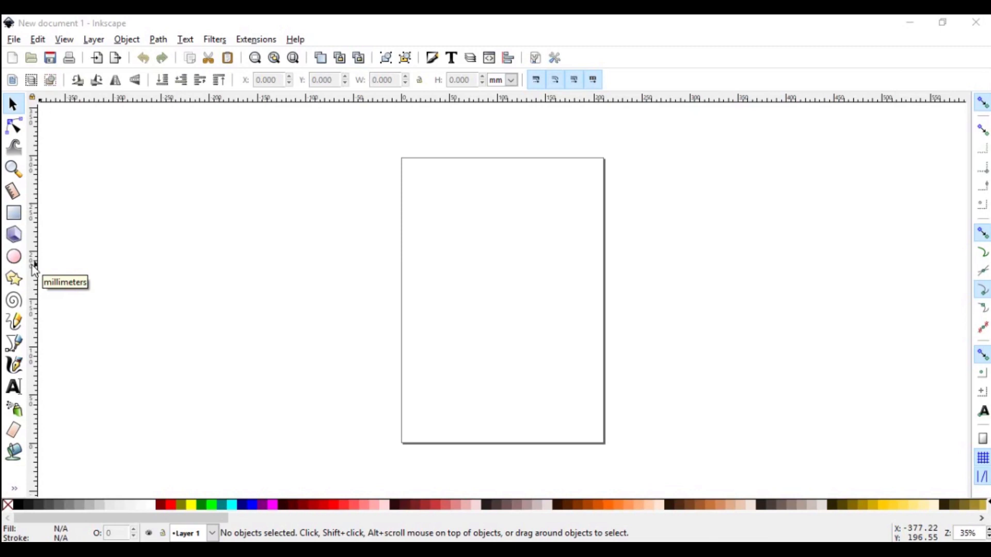
{"action": "mouse_move", "coordinate": [321, 411]}
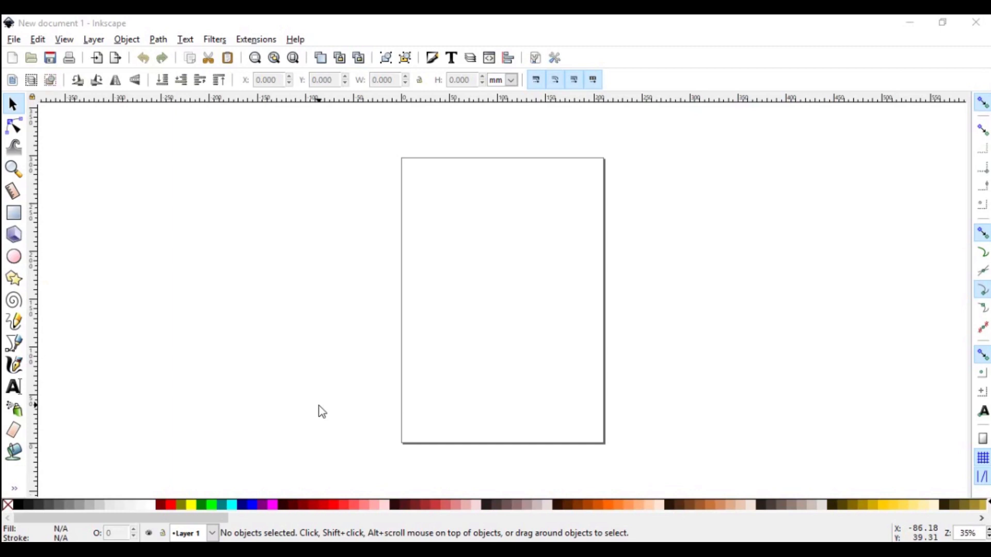
{"action": "mouse_move", "coordinate": [334, 409]}
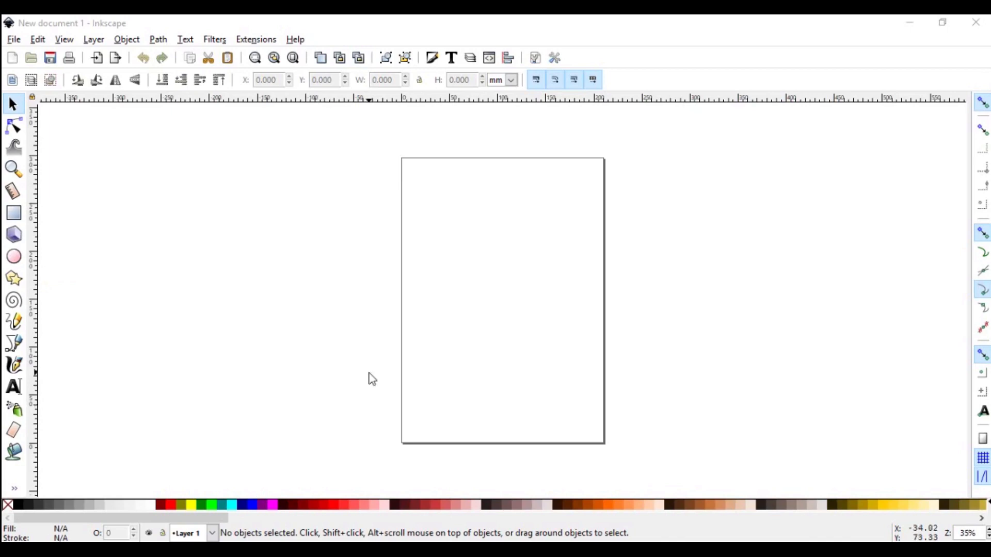
{"action": "mouse_move", "coordinate": [373, 378]}
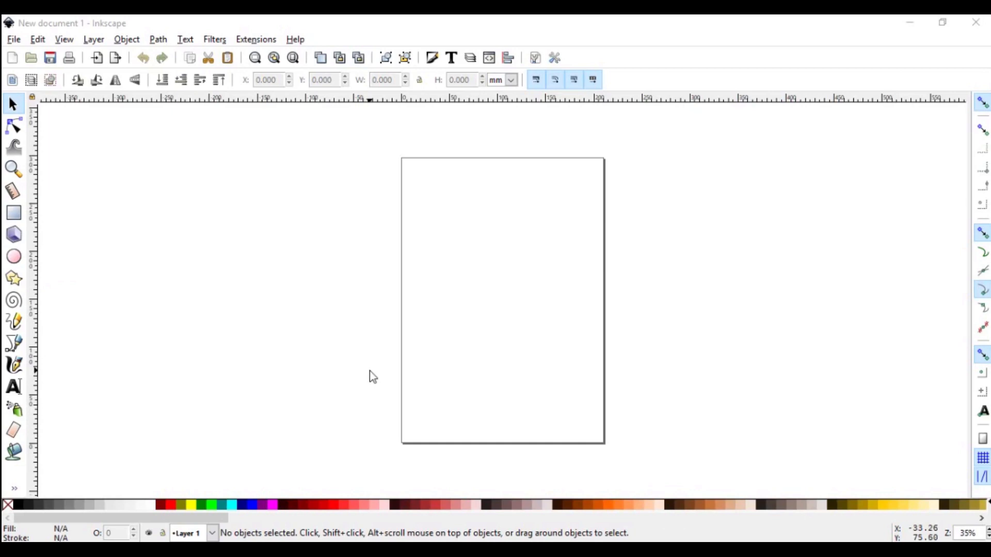
{"action": "mouse_move", "coordinate": [387, 379]}
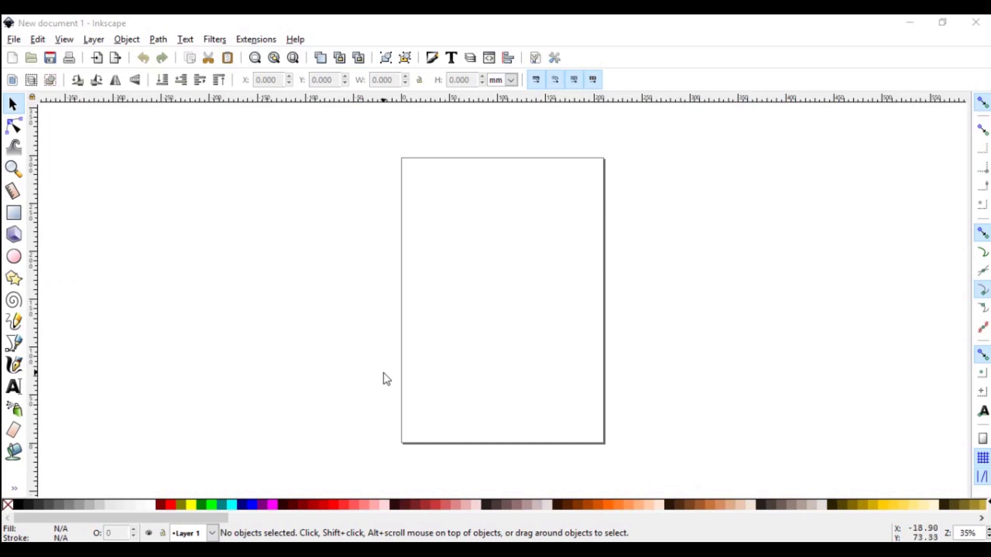
{"action": "mouse_move", "coordinate": [15, 40]}
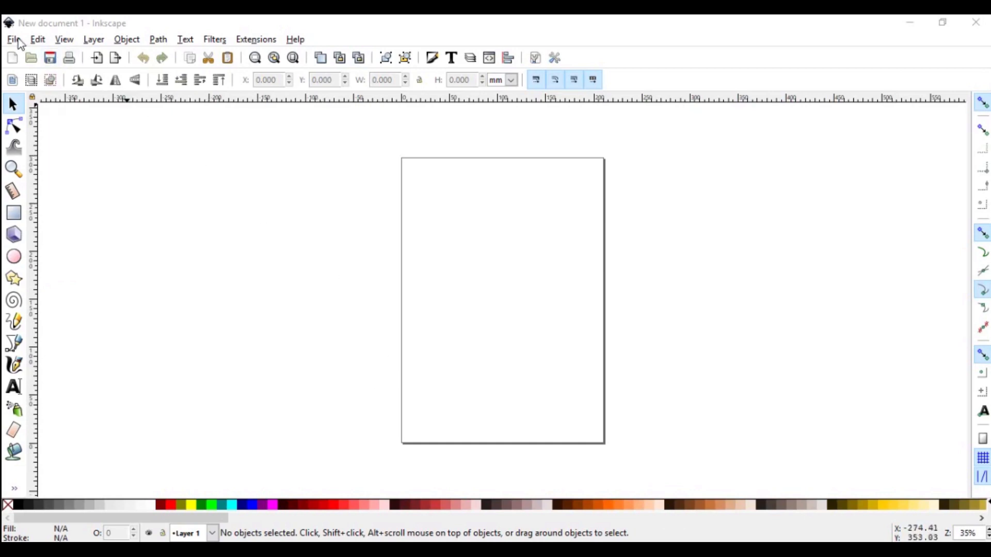
- Confirm the page is A4 portrait with millimetre units in Document Properties, then close it
{"action": "left_click", "coordinate": [13, 38]}
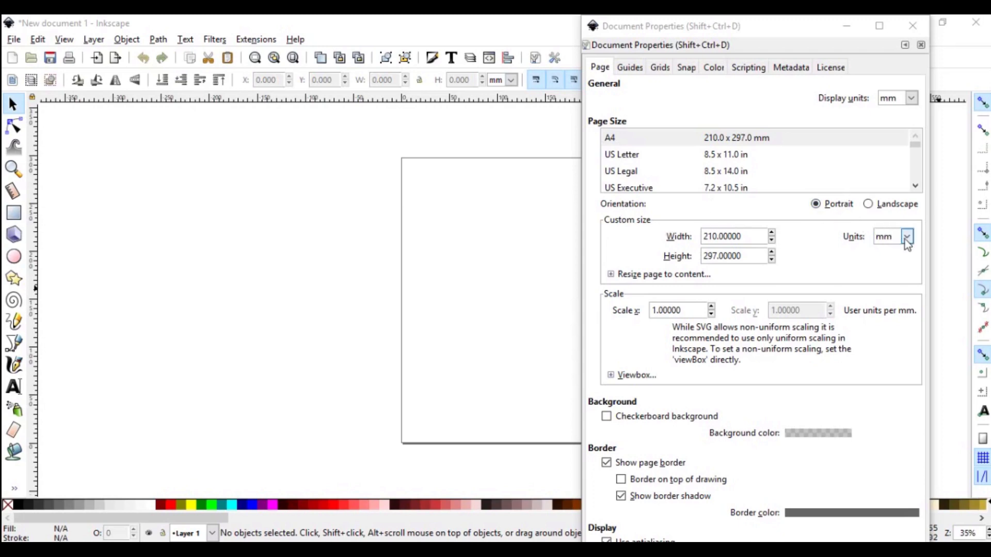
{"action": "left_click", "coordinate": [907, 237]}
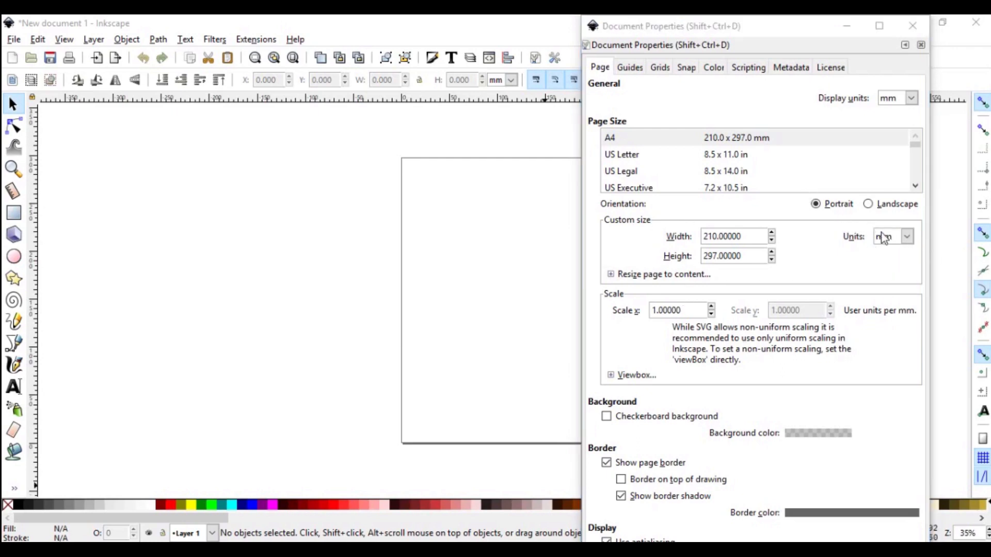
{"action": "left_click", "coordinate": [921, 44]}
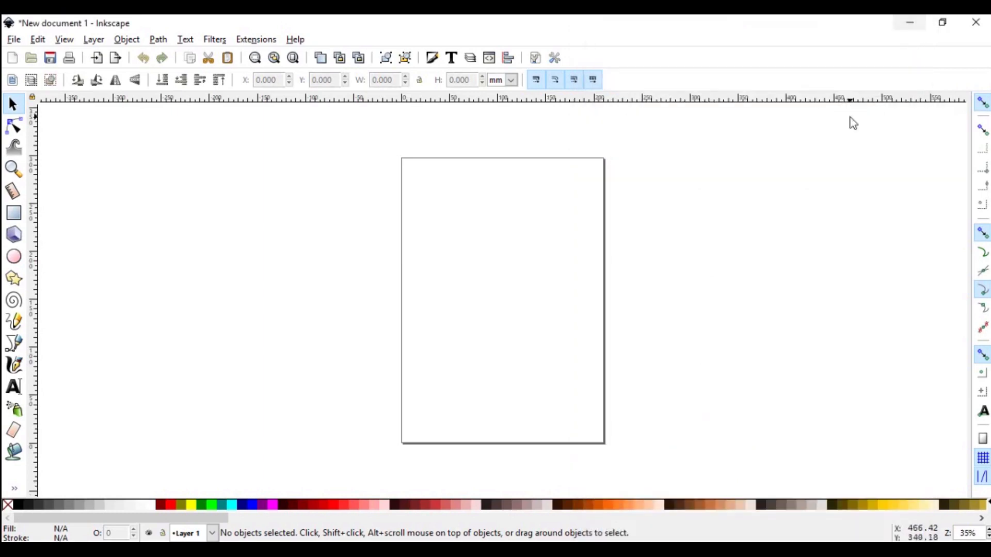
{"action": "mouse_move", "coordinate": [387, 104]}
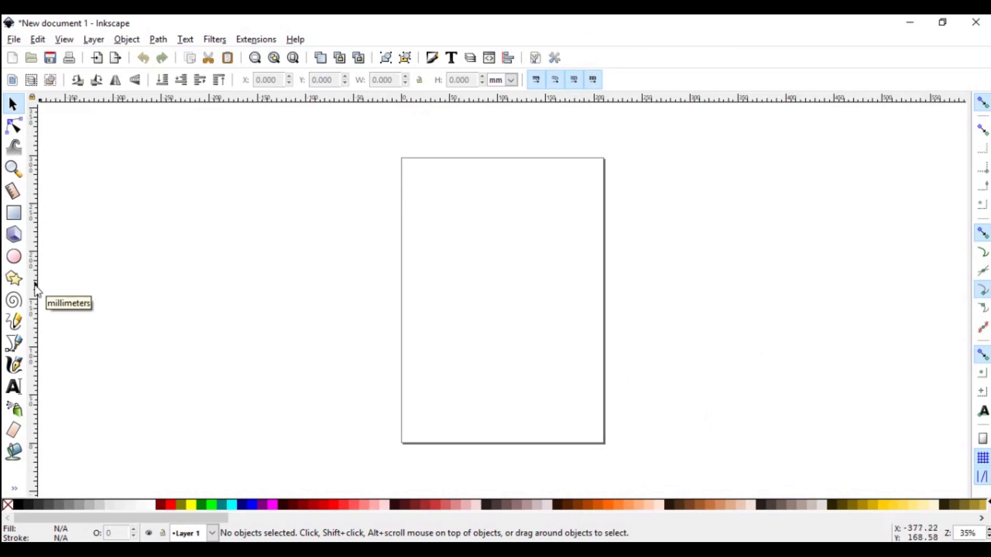
{"action": "mouse_move", "coordinate": [478, 413]}
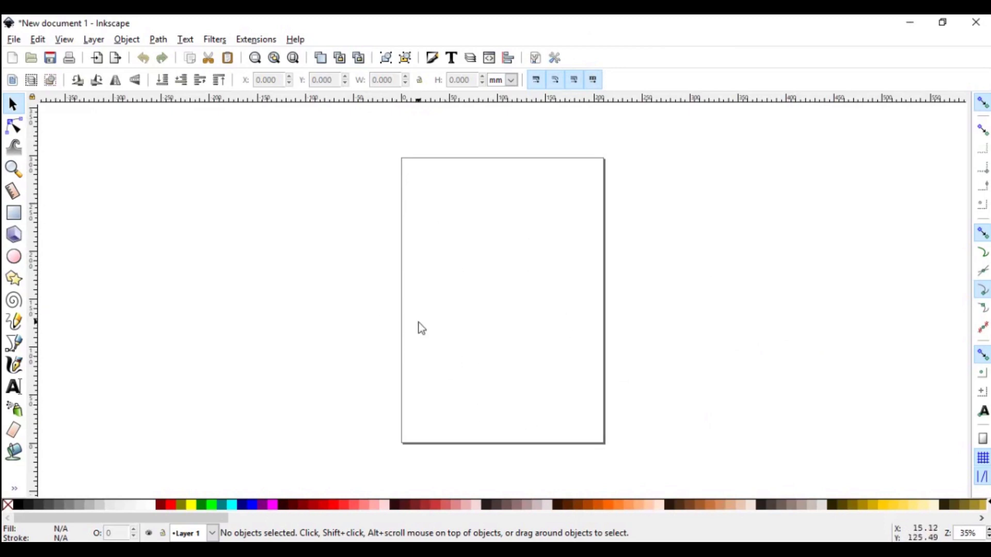
{"action": "mouse_move", "coordinate": [414, 355]}
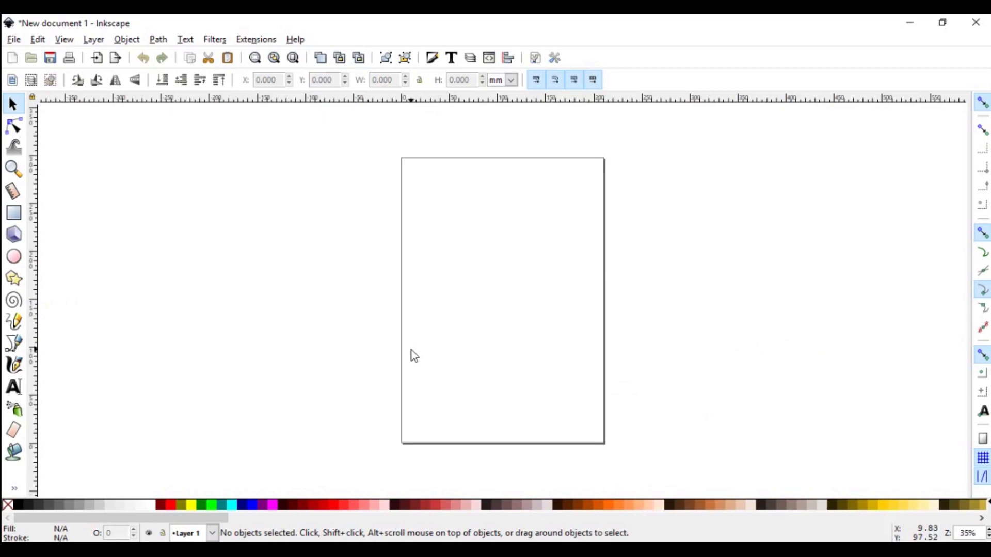
{"action": "mouse_move", "coordinate": [35, 335]}
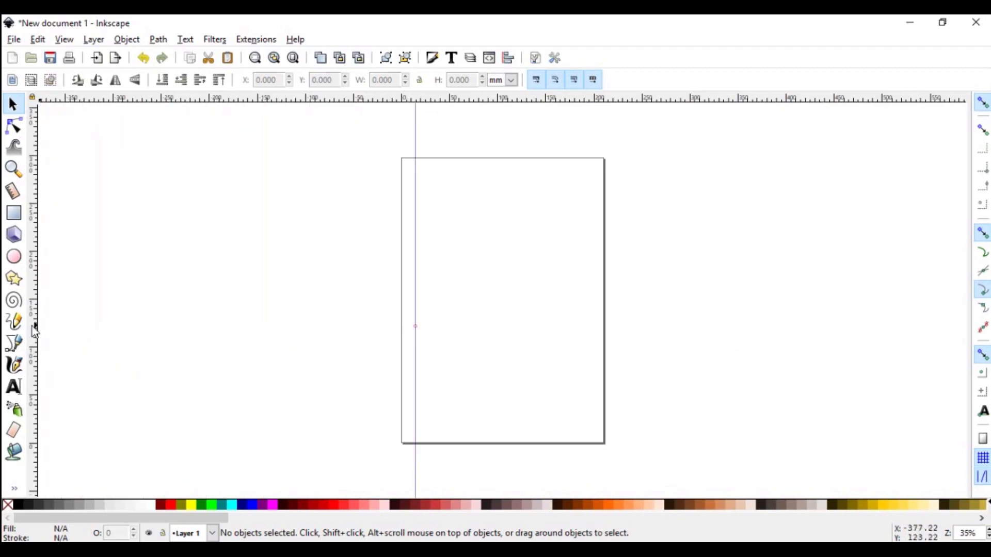
{"action": "mouse_move", "coordinate": [422, 104]}
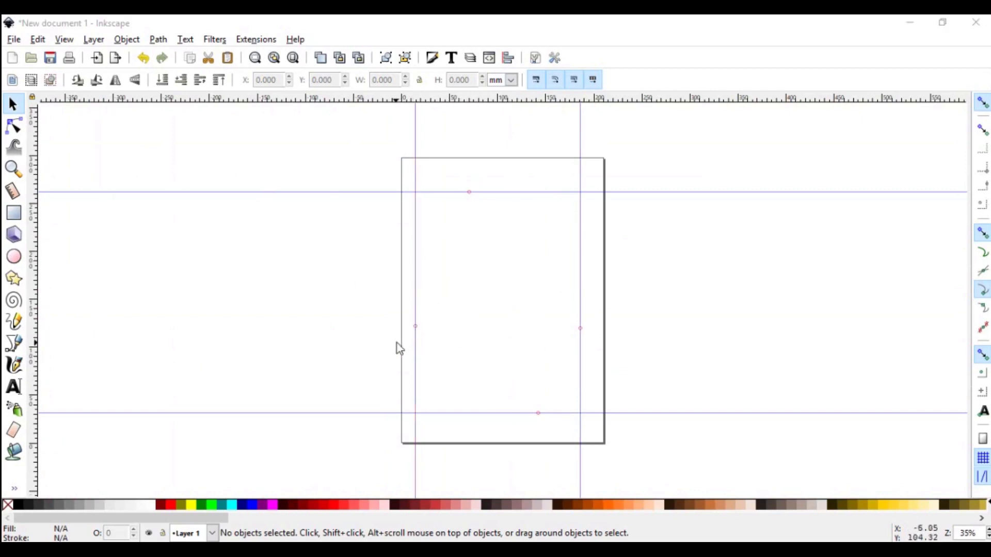
{"action": "mouse_move", "coordinate": [446, 388]}
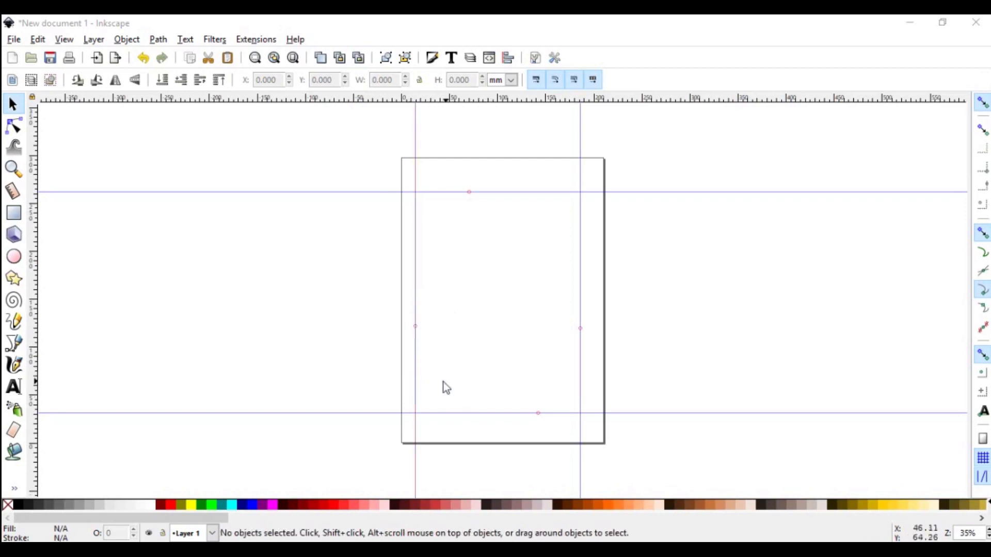
{"action": "mouse_move", "coordinate": [452, 361]}
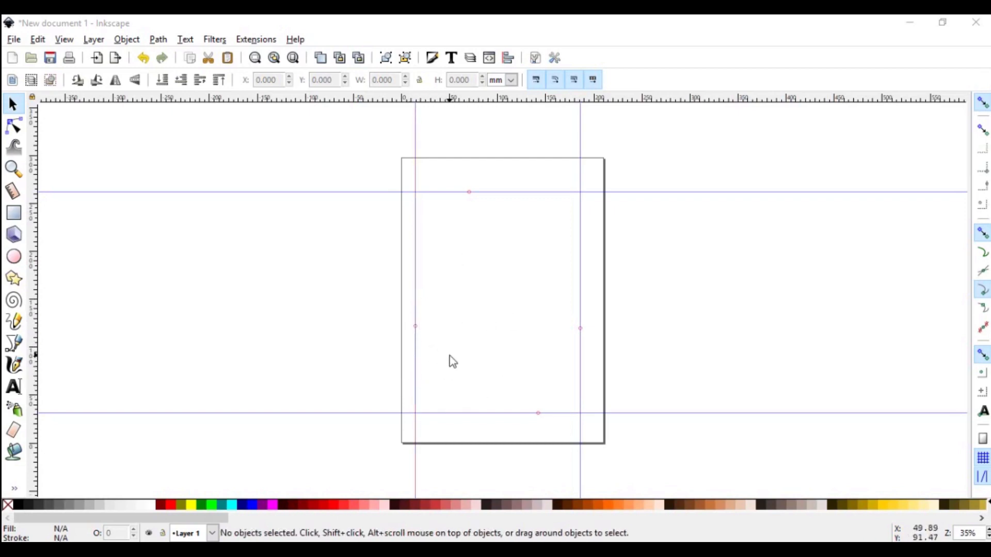
{"action": "mouse_move", "coordinate": [427, 361]}
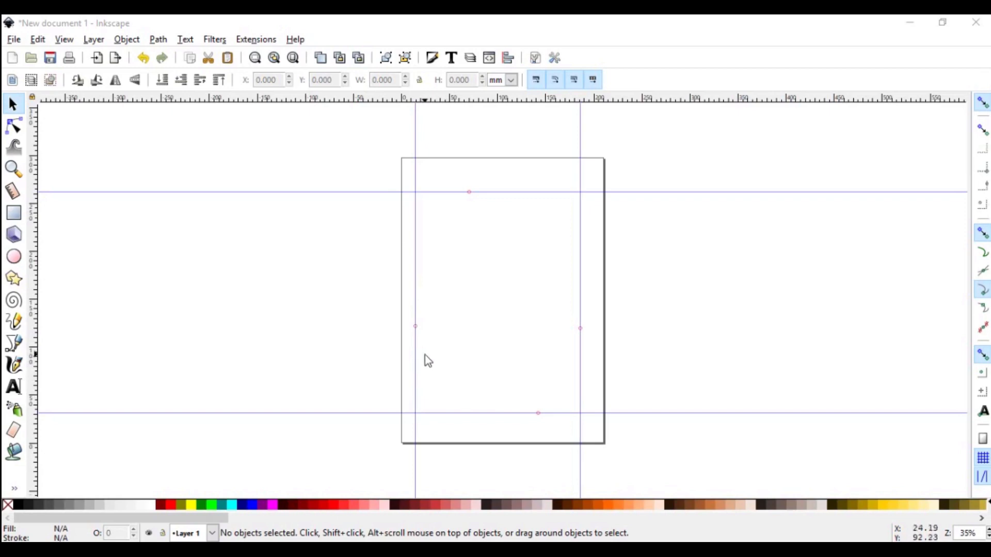
{"action": "mouse_move", "coordinate": [421, 361]}
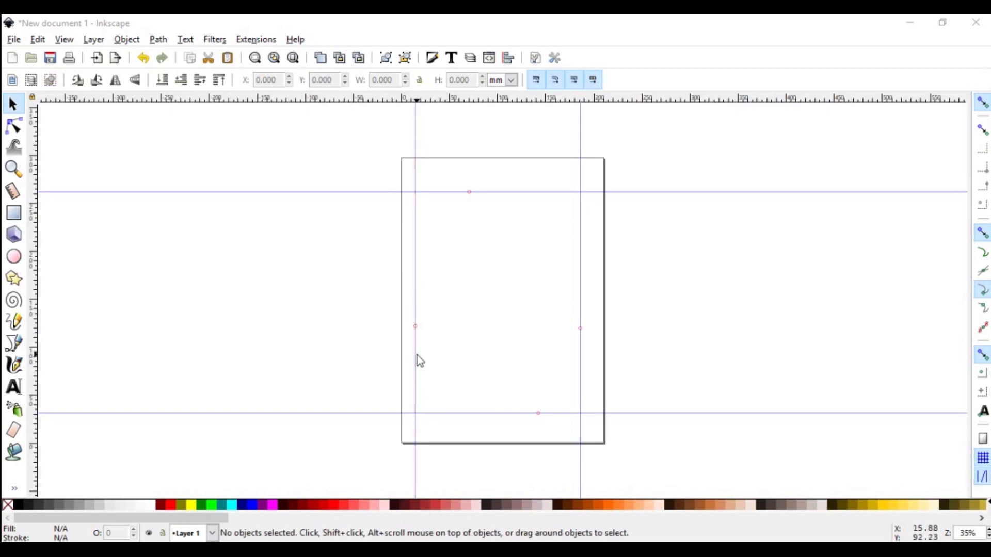
- Set the left vertical guide to exactly 18 mm via the Guideline dialog
{"action": "double_click", "coordinate": [416, 327]}
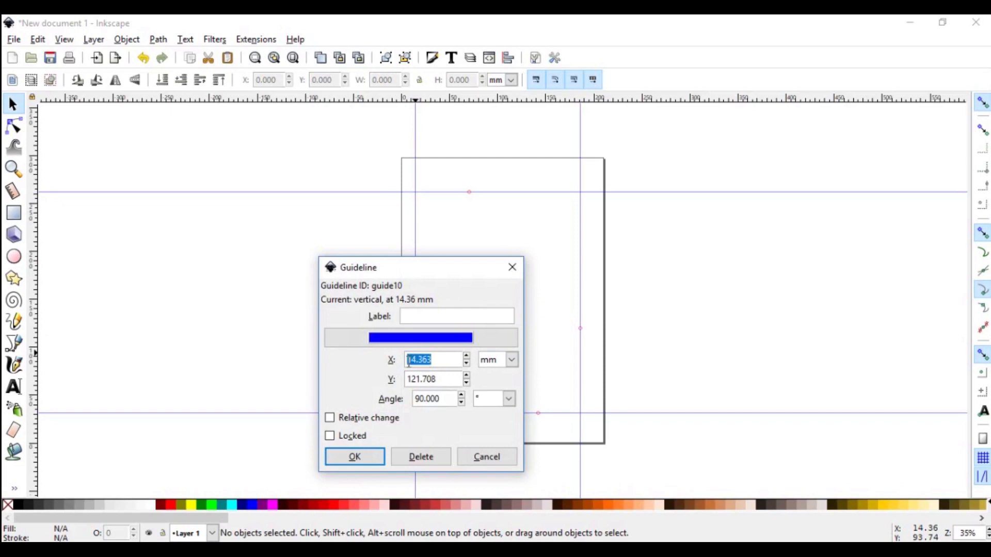
{"action": "type", "text": "18"}
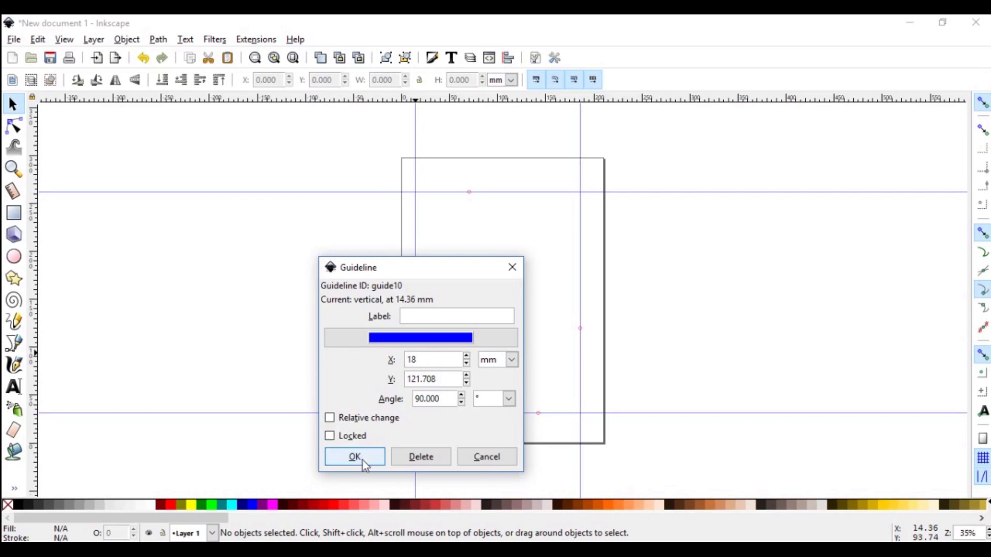
{"action": "left_click", "coordinate": [354, 456]}
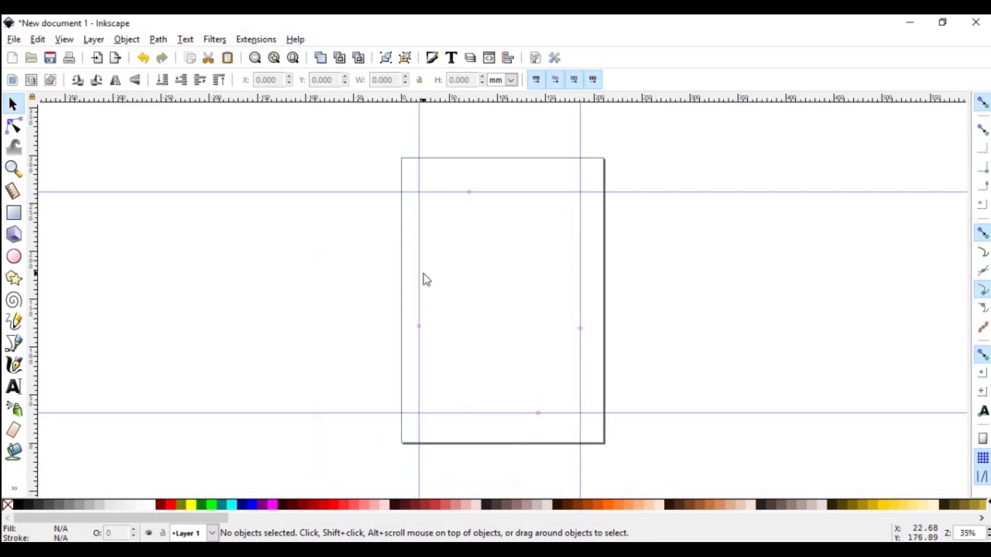
{"action": "mouse_move", "coordinate": [536, 348]}
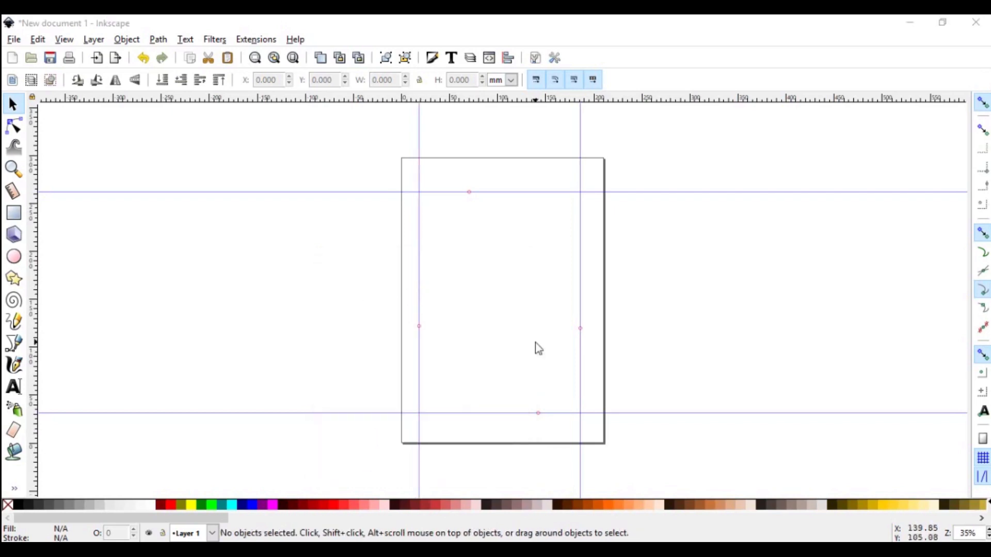
{"action": "mouse_move", "coordinate": [580, 351]}
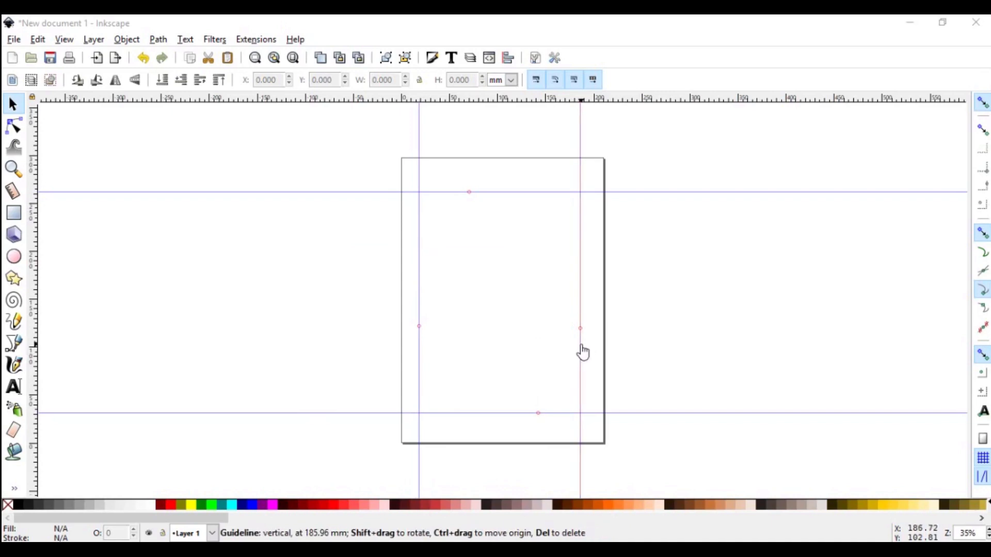
- Set the right vertical guide to exactly 200 mm via the Guideline dialog
{"action": "double_click", "coordinate": [580, 327]}
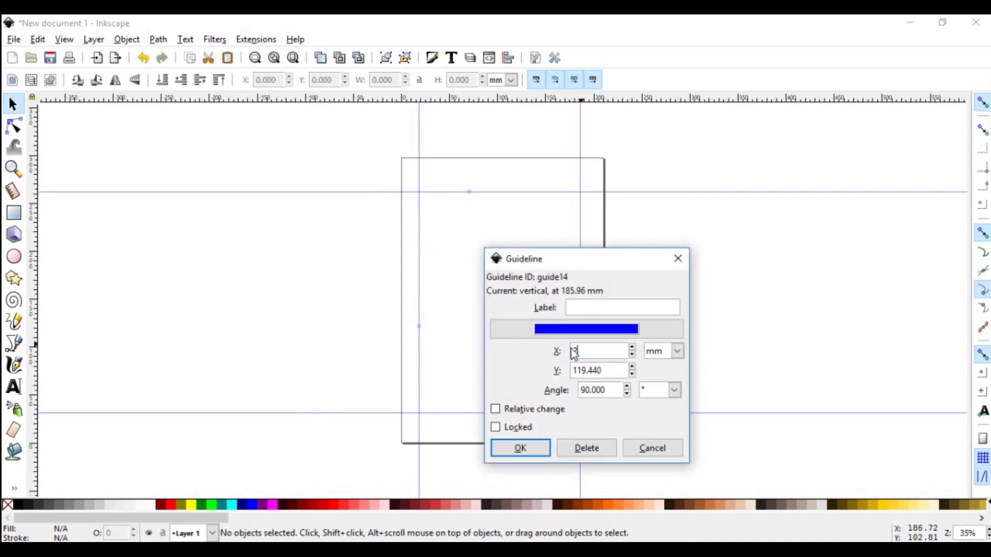
{"action": "type", "text": "200"}
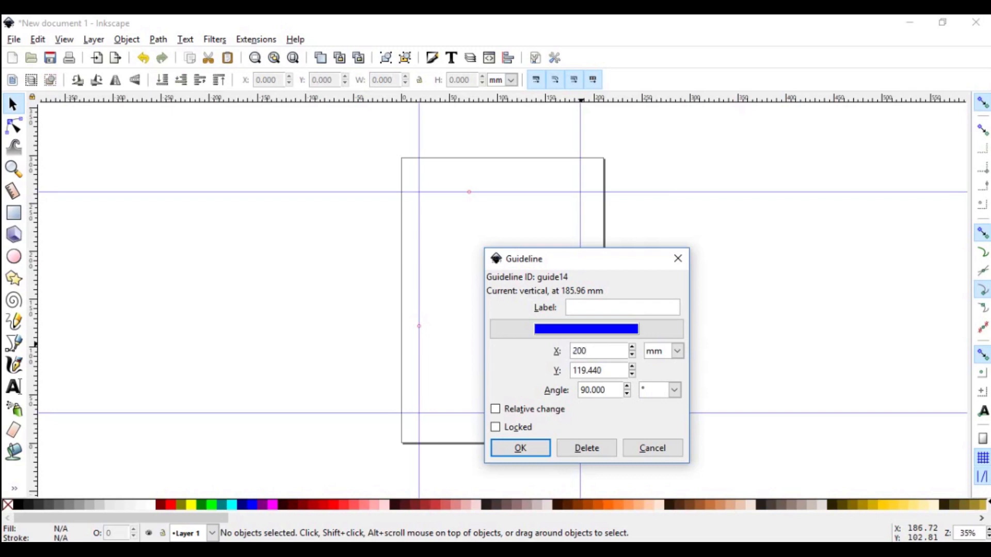
{"action": "left_click", "coordinate": [519, 447]}
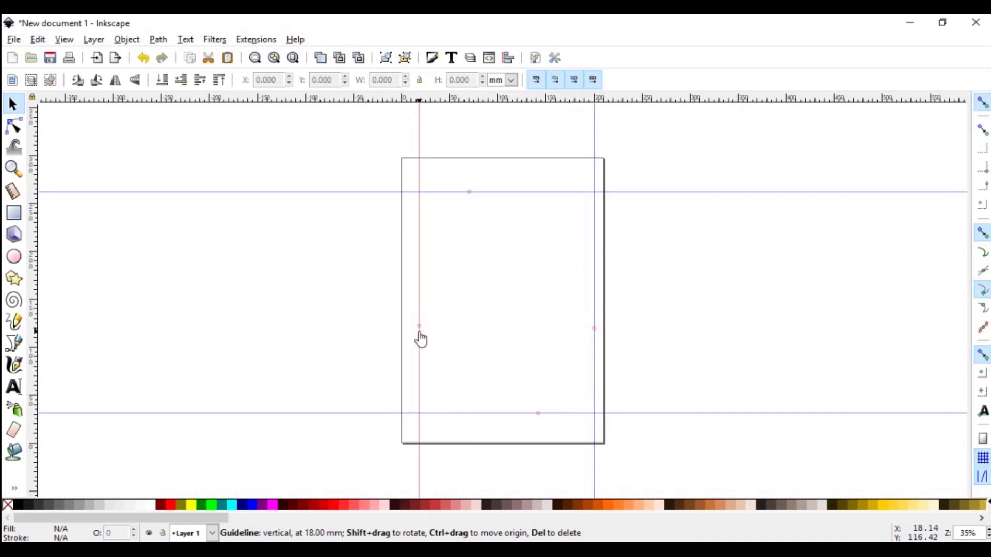
- Drag each margin guide back onto the ruler so the A4 page has no guides left
{"action": "left_click_drag", "start_coordinate": [418, 327], "coordinate": [340, 343]}
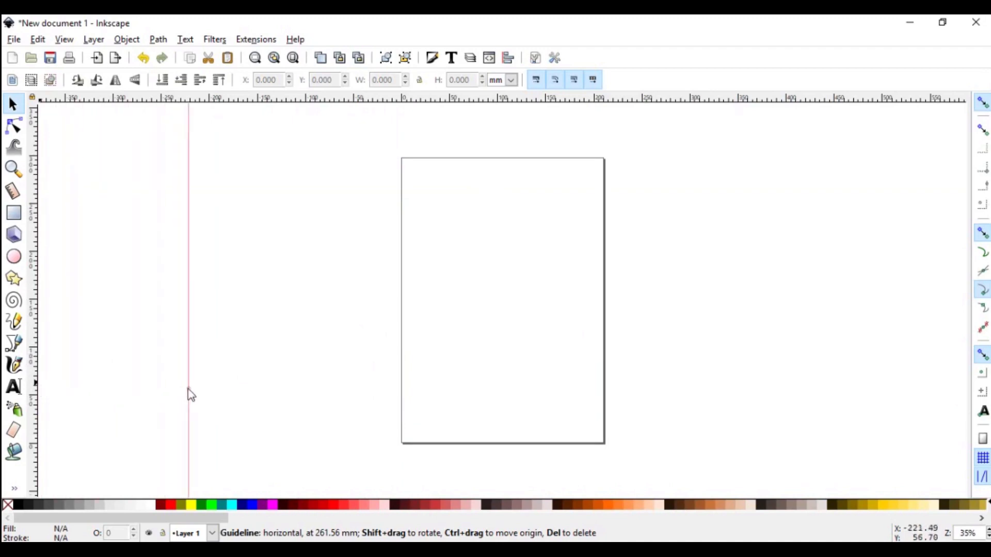
{"action": "left_click_drag", "start_coordinate": [188, 395], "coordinate": [265, 400]}
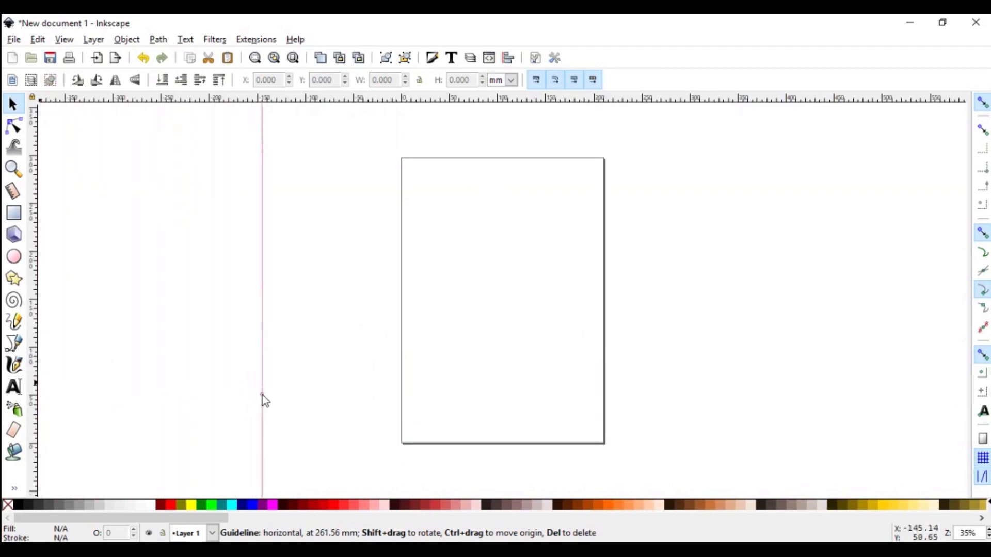
{"action": "left_click_drag", "start_coordinate": [262, 402], "coordinate": [392, 410]}
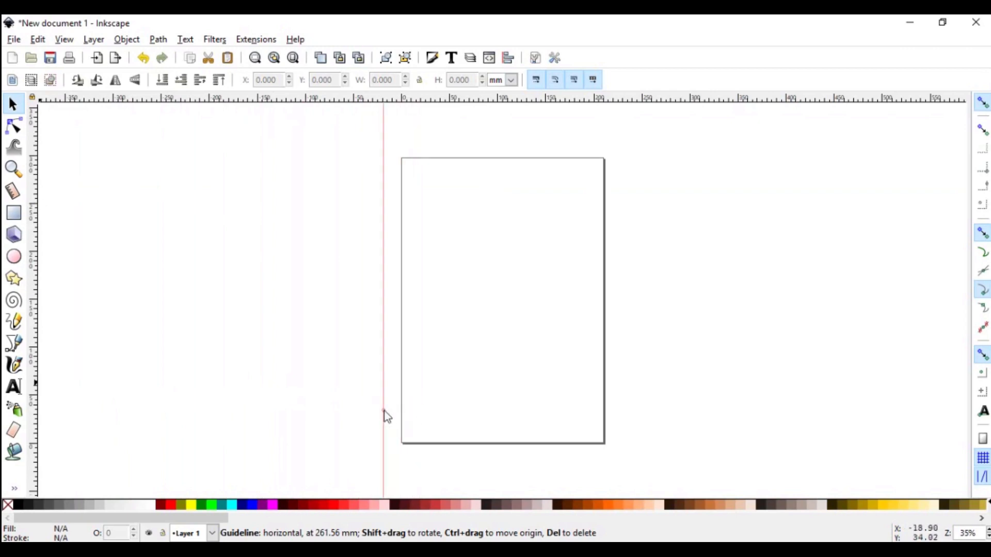
{"action": "left_click_drag", "start_coordinate": [384, 416], "coordinate": [239, 427]}
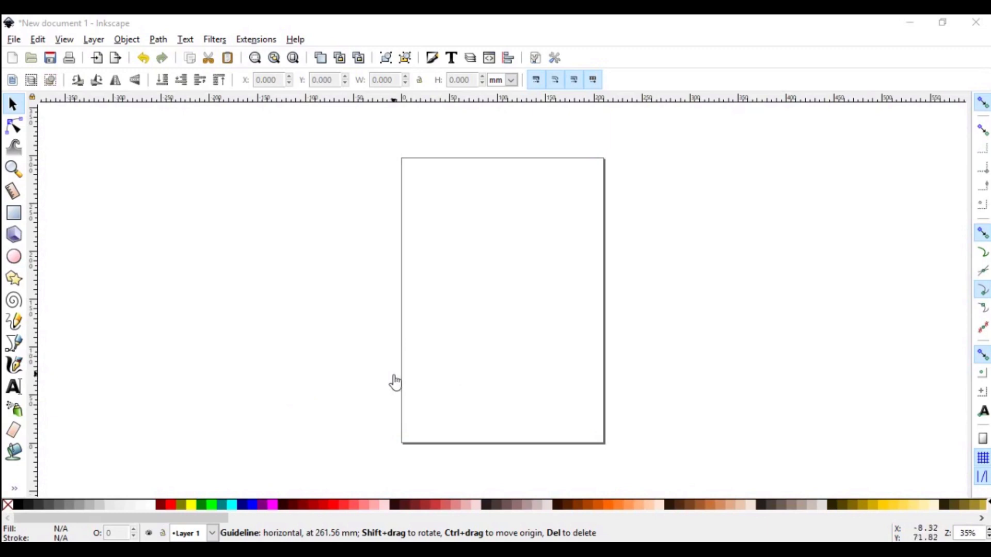
{"action": "mouse_move", "coordinate": [75, 47]}
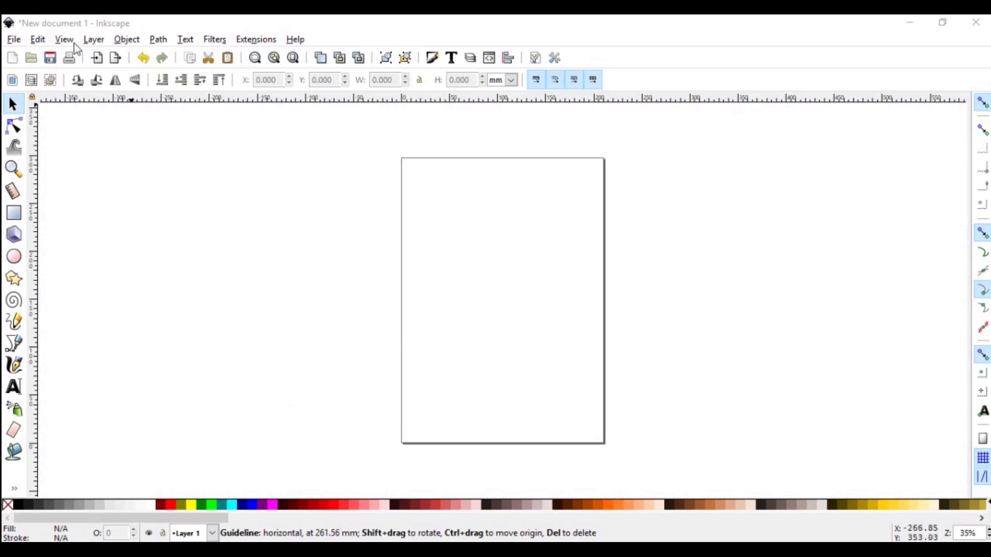
{"action": "left_click", "coordinate": [63, 38]}
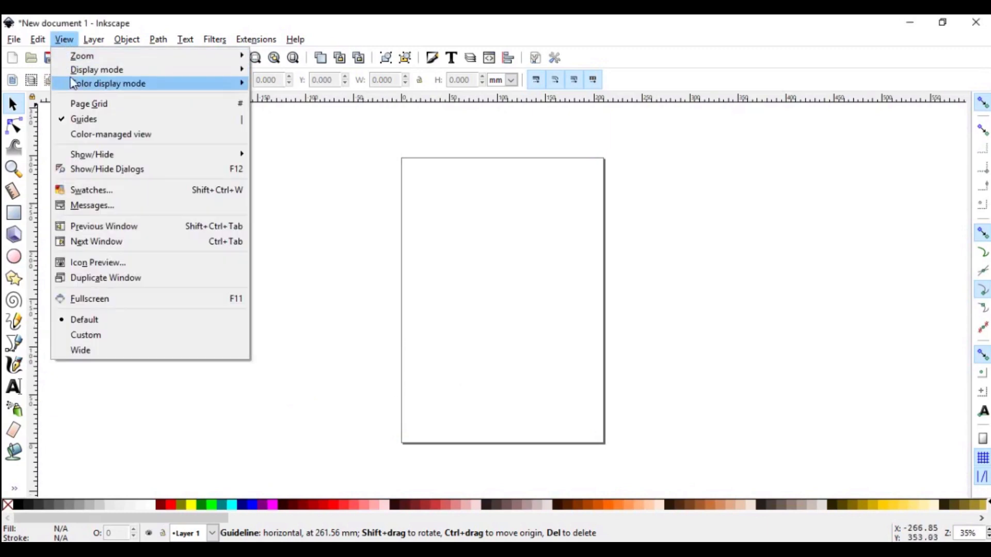
{"action": "mouse_move", "coordinate": [88, 103]}
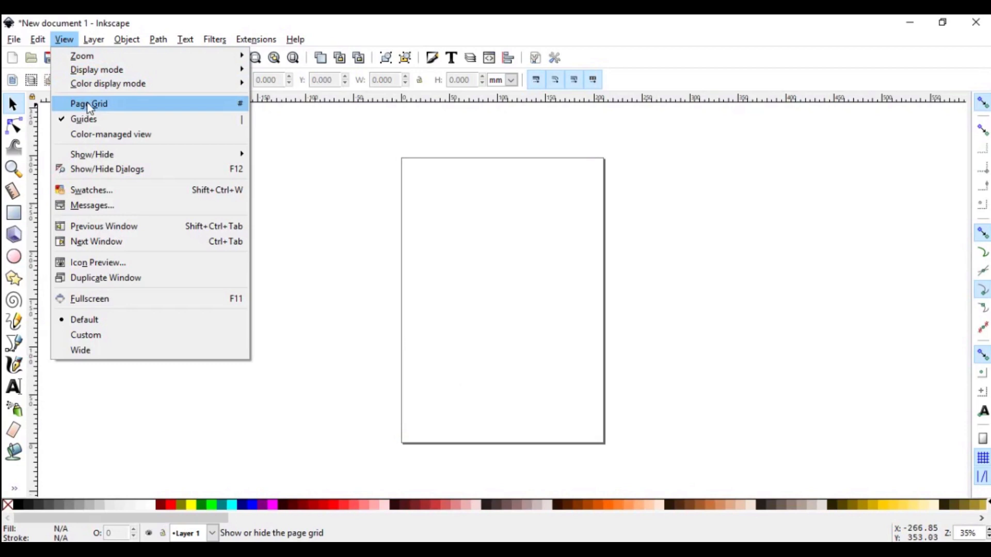
{"action": "mouse_move", "coordinate": [241, 110]}
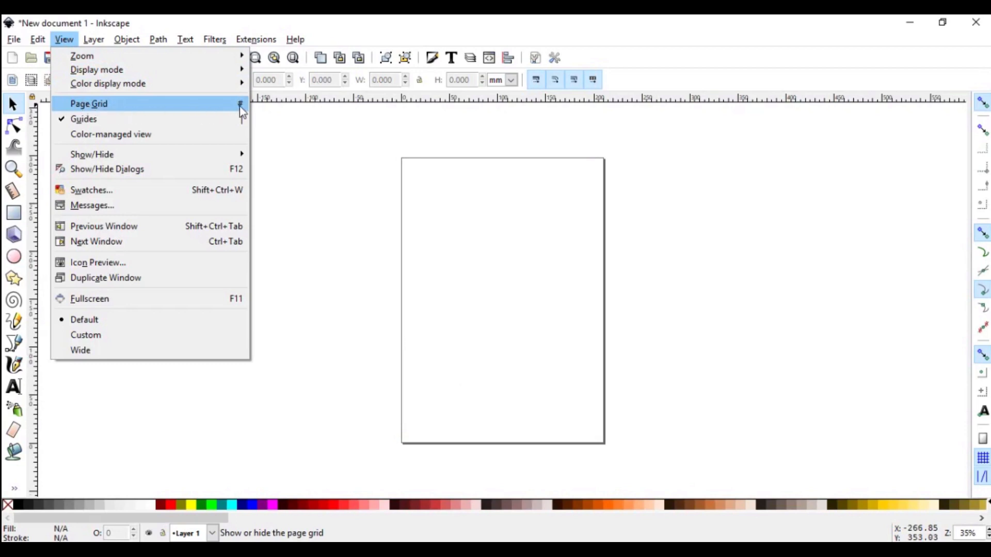
{"action": "mouse_move", "coordinate": [103, 111]}
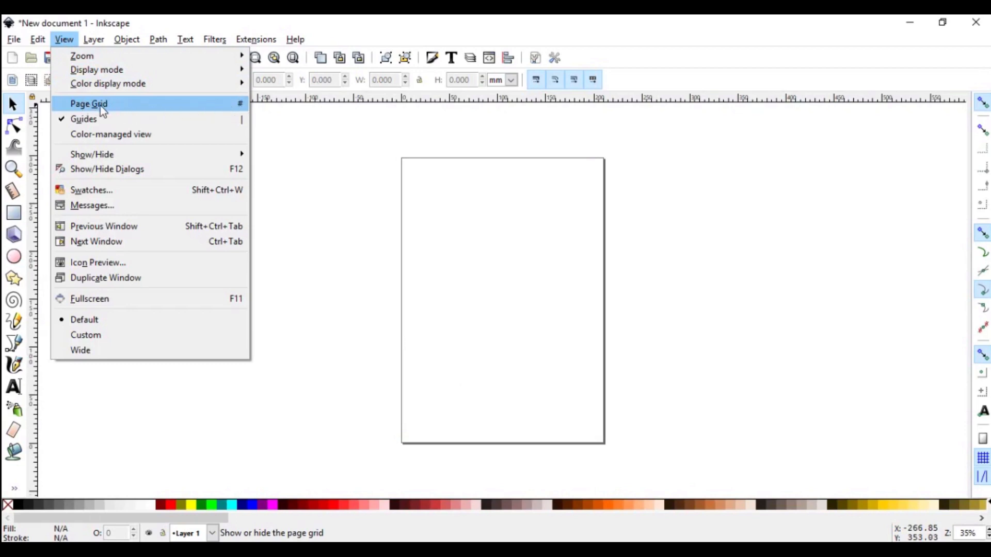
{"action": "left_click", "coordinate": [89, 103]}
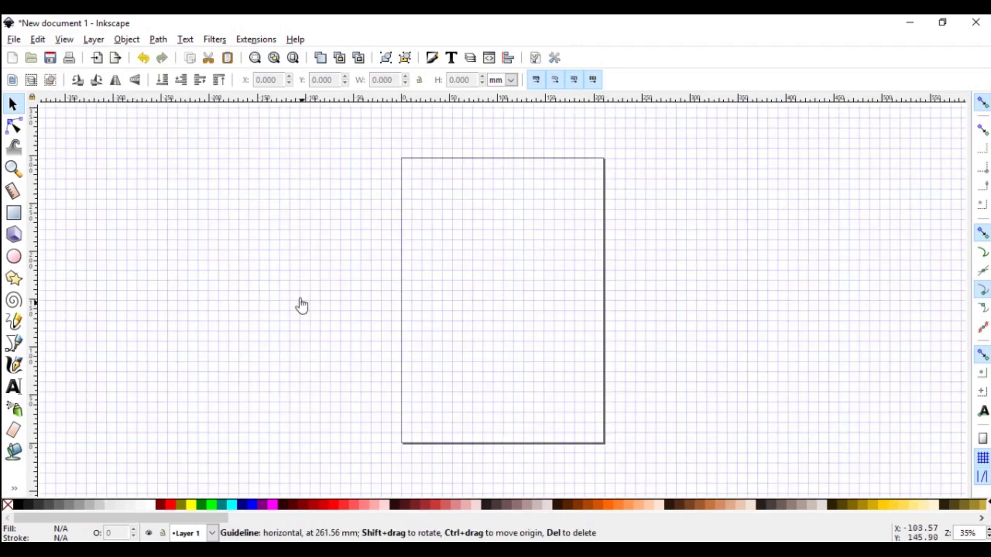
{"action": "mouse_move", "coordinate": [201, 232]}
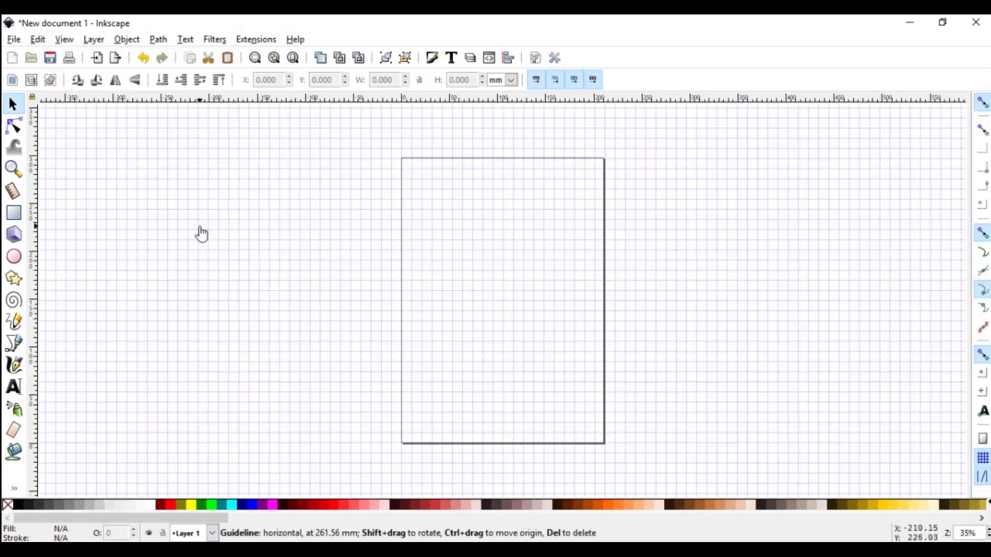
{"action": "left_click", "coordinate": [64, 39]}
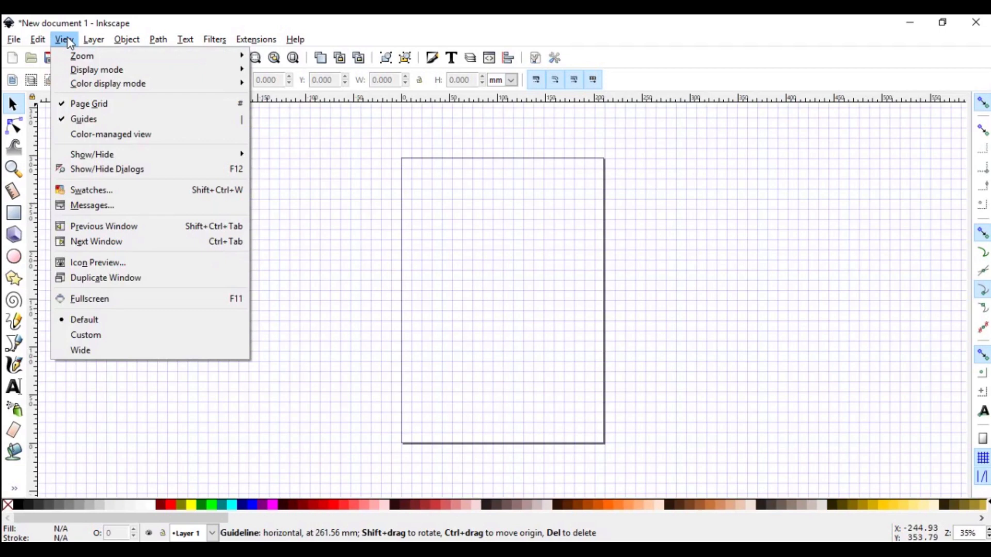
{"action": "left_click", "coordinate": [89, 103]}
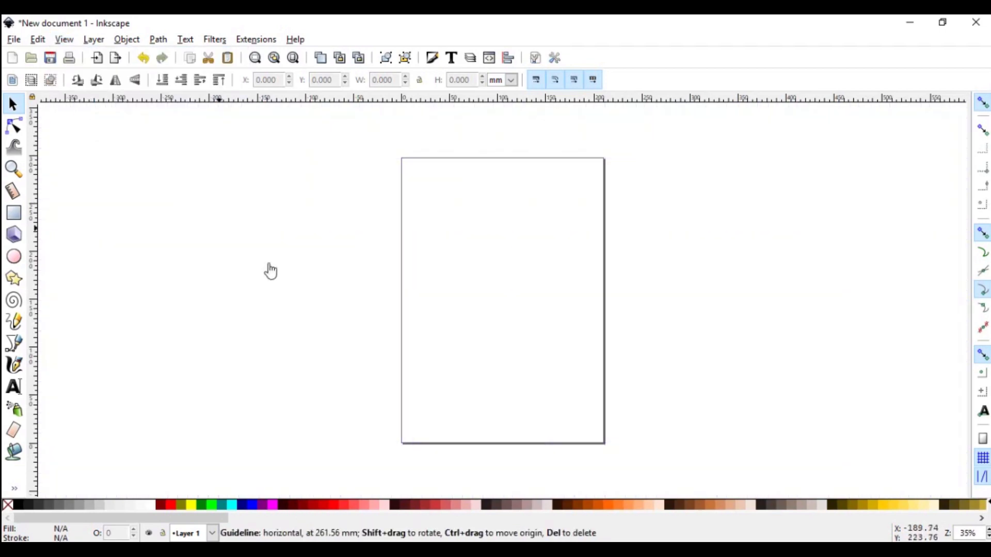
{"action": "mouse_move", "coordinate": [390, 304]}
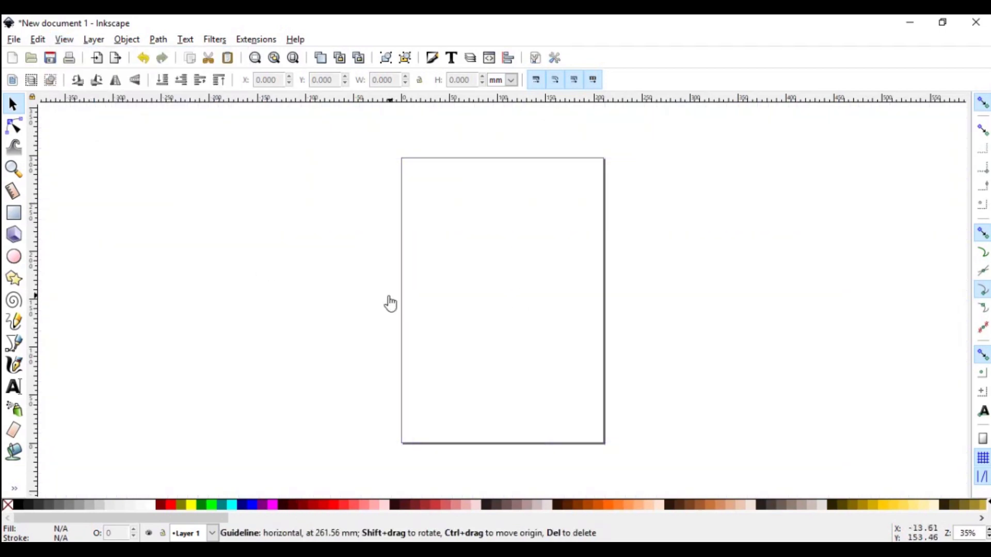
{"action": "mouse_move", "coordinate": [424, 384]}
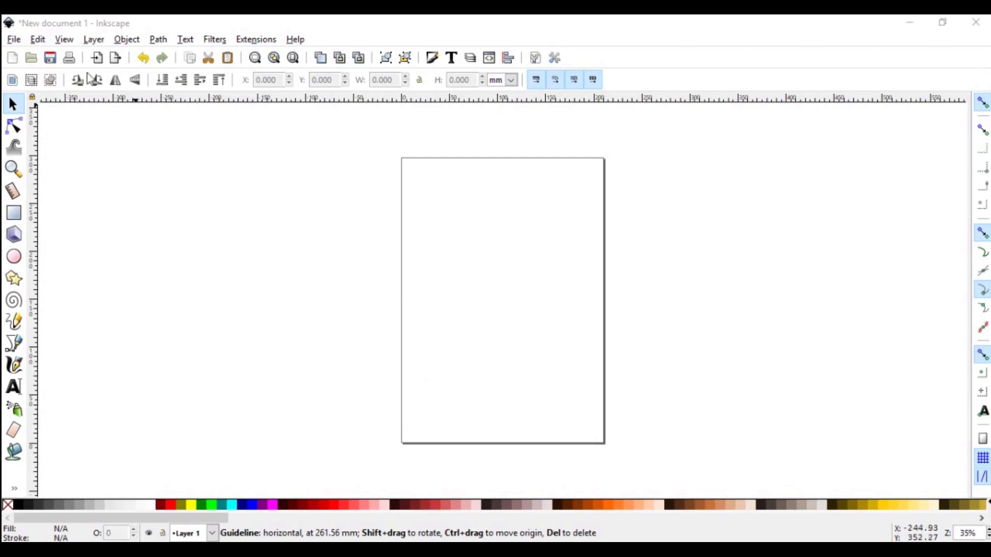
- Show the Grids settings in Document Properties with the existing rectangular grid
{"action": "left_click", "coordinate": [14, 38]}
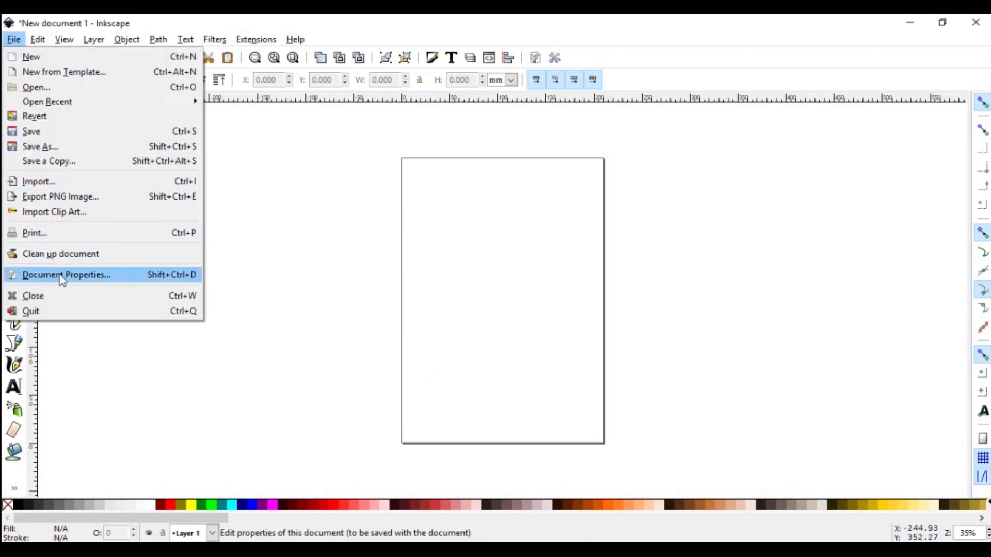
{"action": "left_click", "coordinate": [66, 274]}
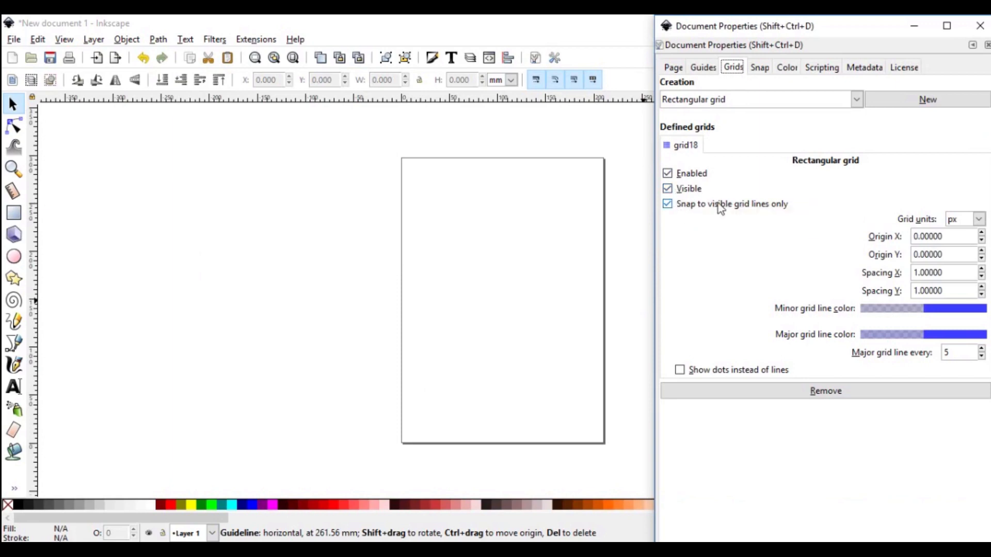
{"action": "mouse_move", "coordinate": [673, 215]}
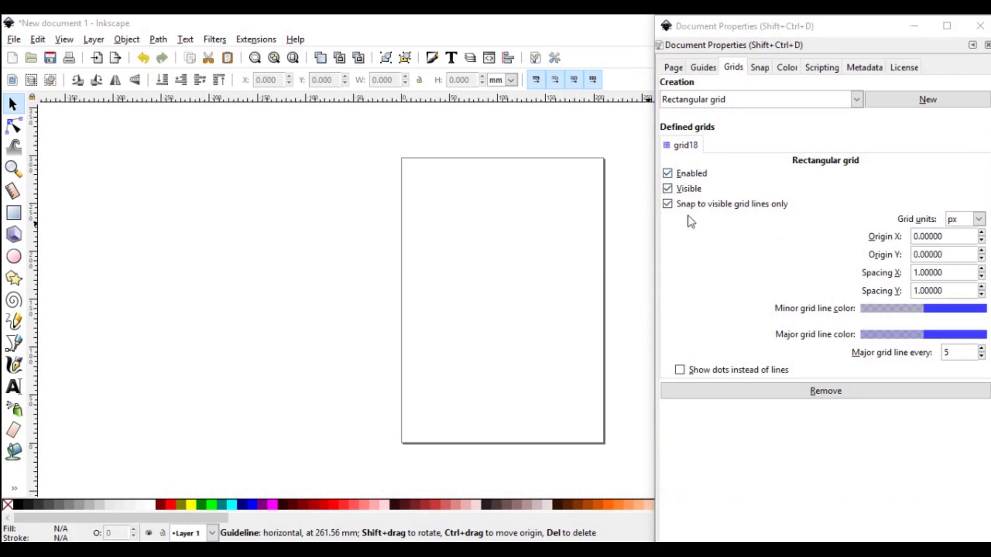
{"action": "mouse_move", "coordinate": [681, 182]}
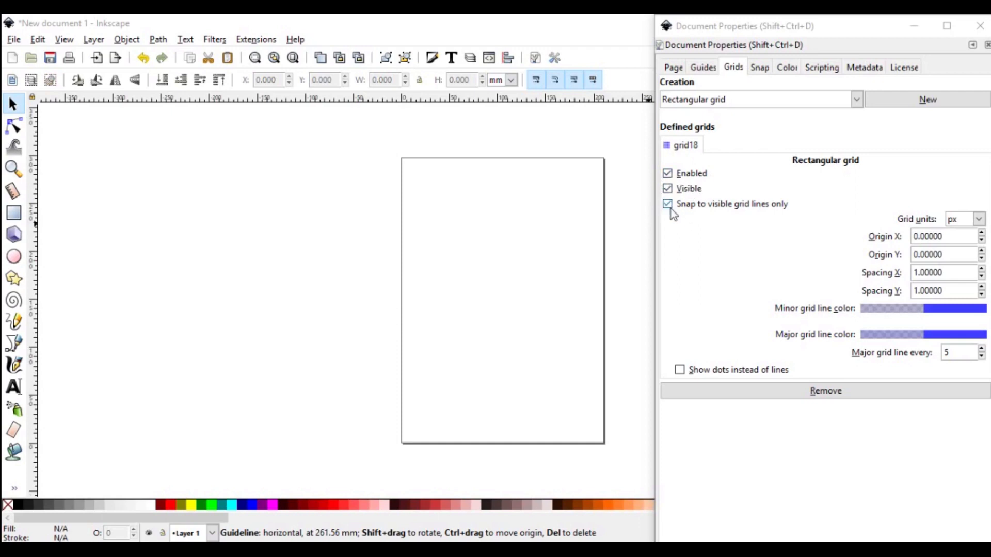
{"action": "left_click", "coordinate": [667, 173]}
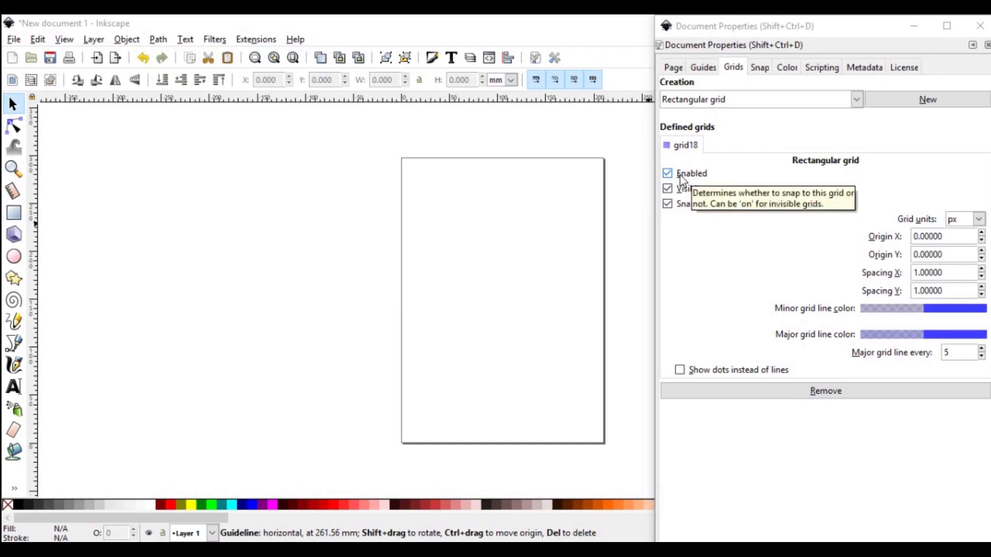
{"action": "mouse_move", "coordinate": [815, 285]}
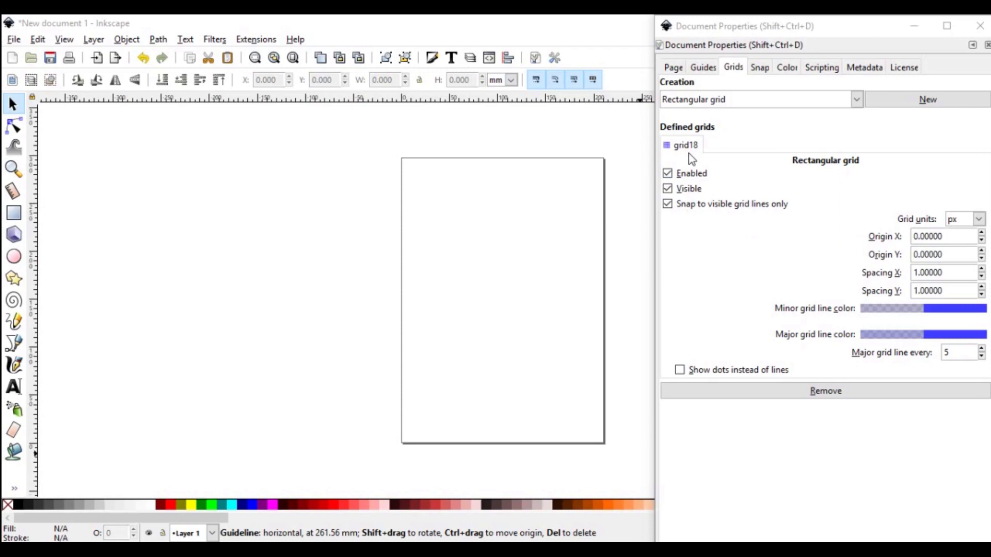
{"action": "mouse_move", "coordinate": [686, 153]}
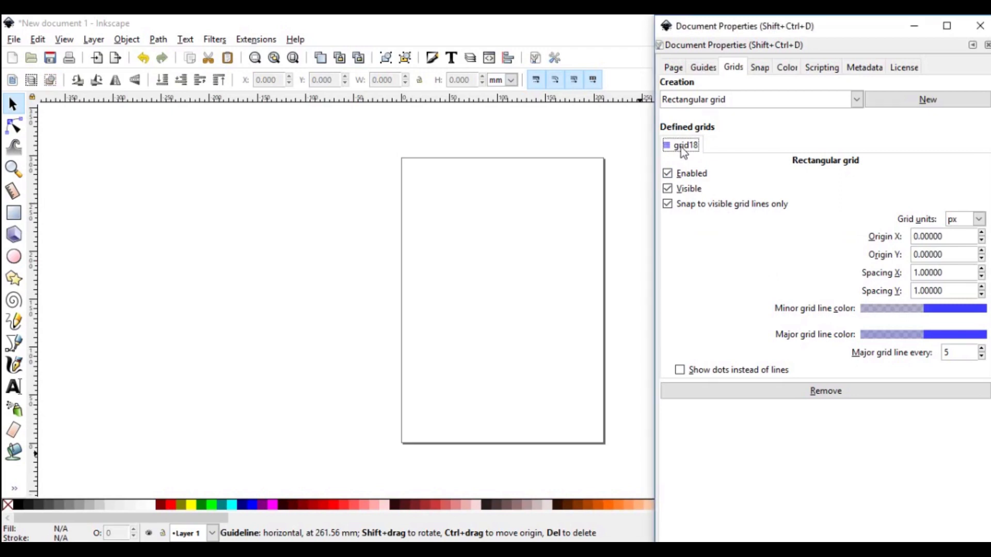
{"action": "mouse_move", "coordinate": [705, 169]}
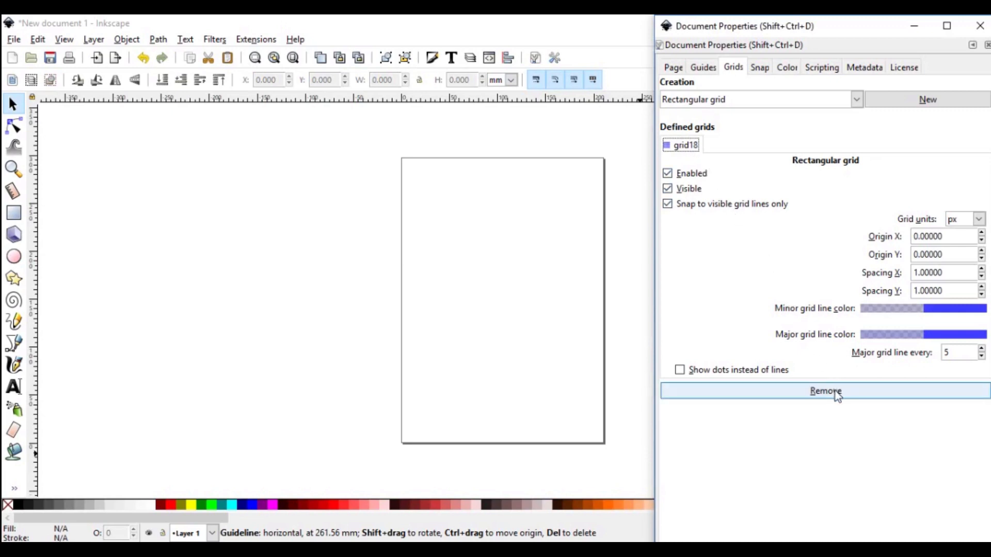
- Remove the old grid and create a new rectangular grid in mm with 1 mm spacing
{"action": "left_click", "coordinate": [825, 390]}
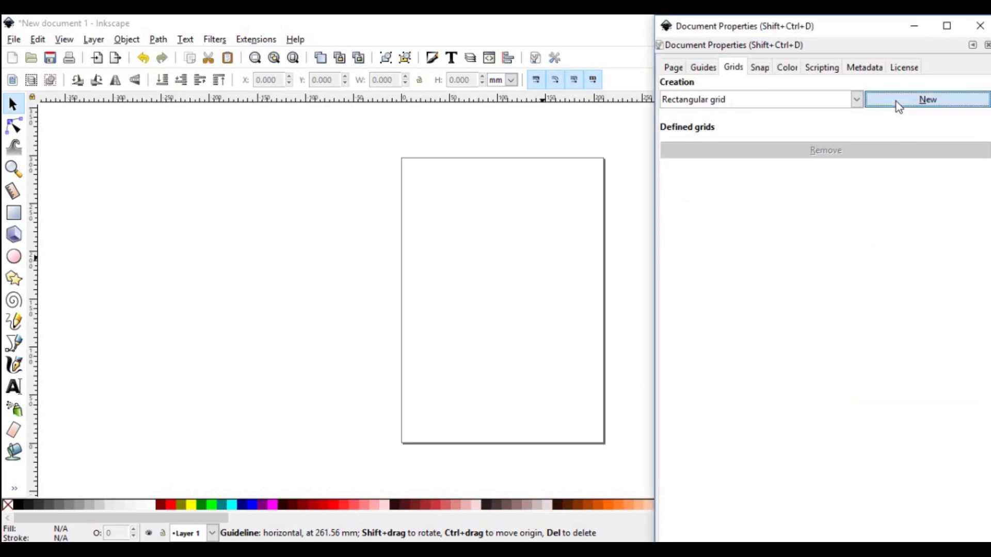
{"action": "left_click", "coordinate": [927, 99]}
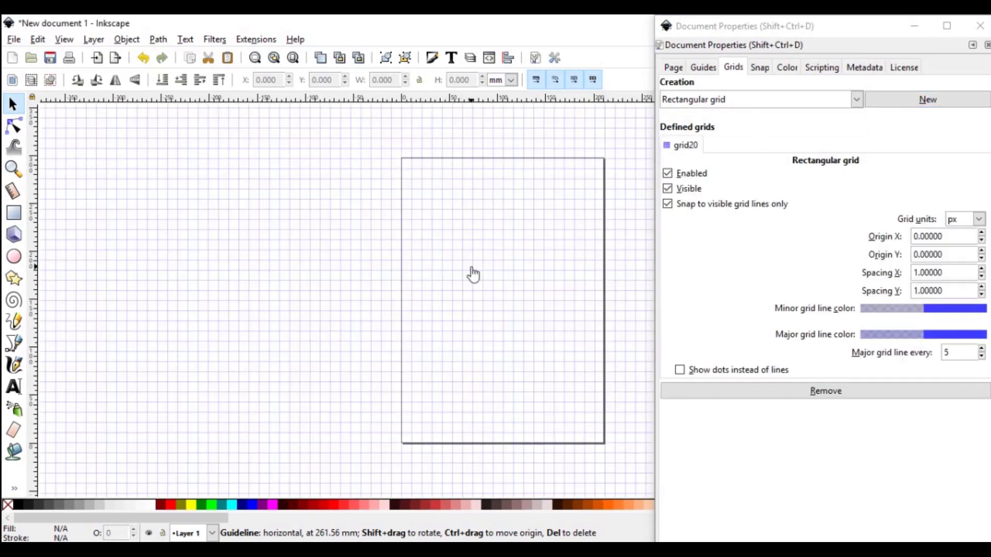
{"action": "mouse_move", "coordinate": [687, 163]}
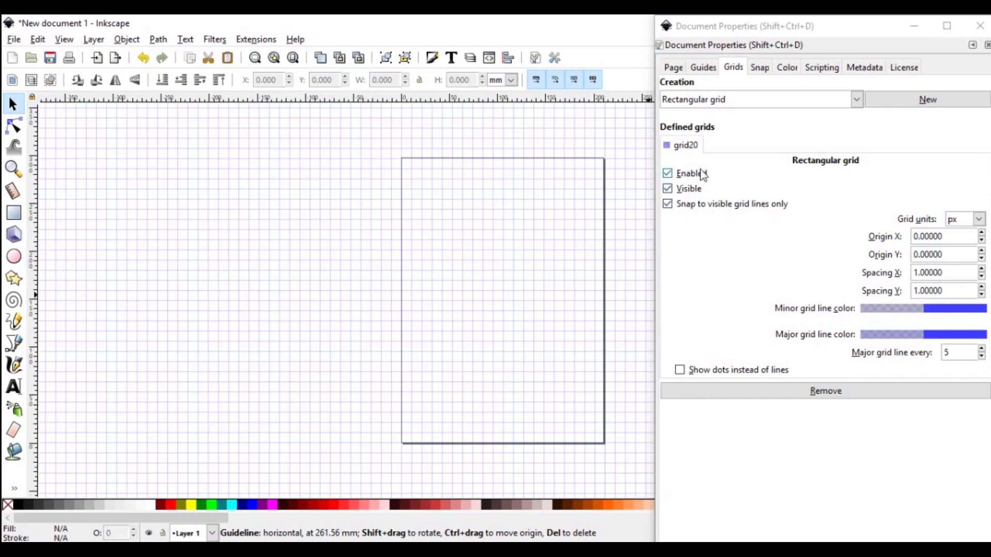
{"action": "mouse_move", "coordinate": [680, 222]}
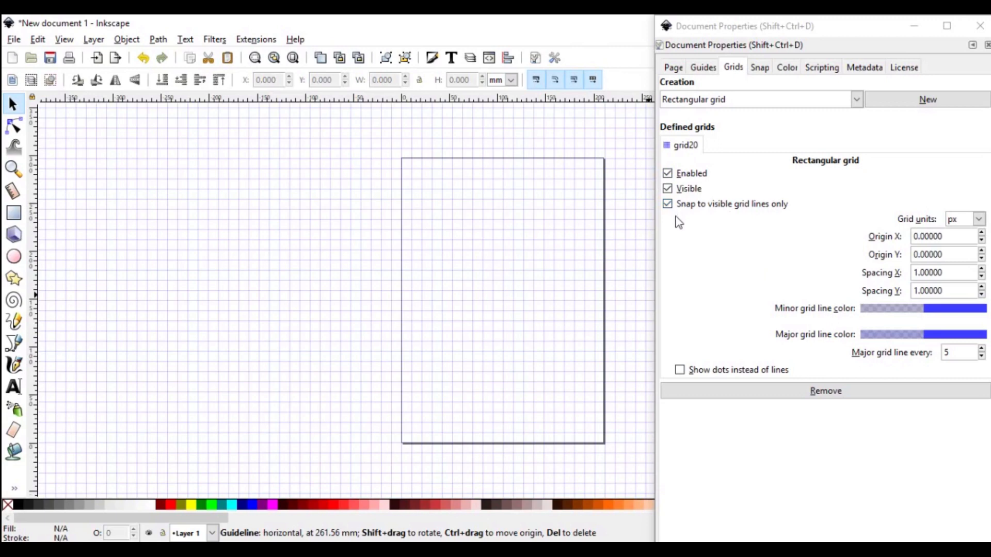
{"action": "mouse_move", "coordinate": [924, 224]}
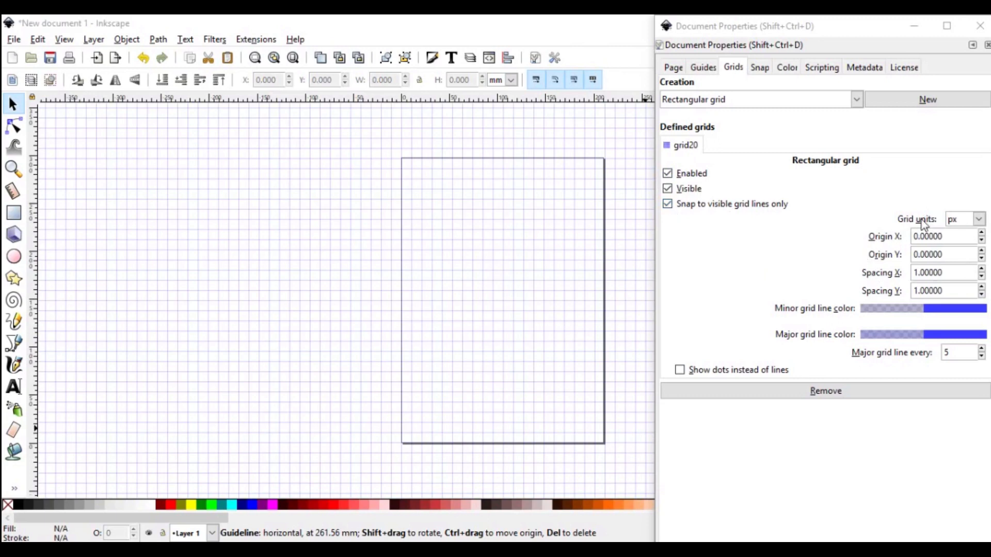
{"action": "mouse_move", "coordinate": [982, 246]}
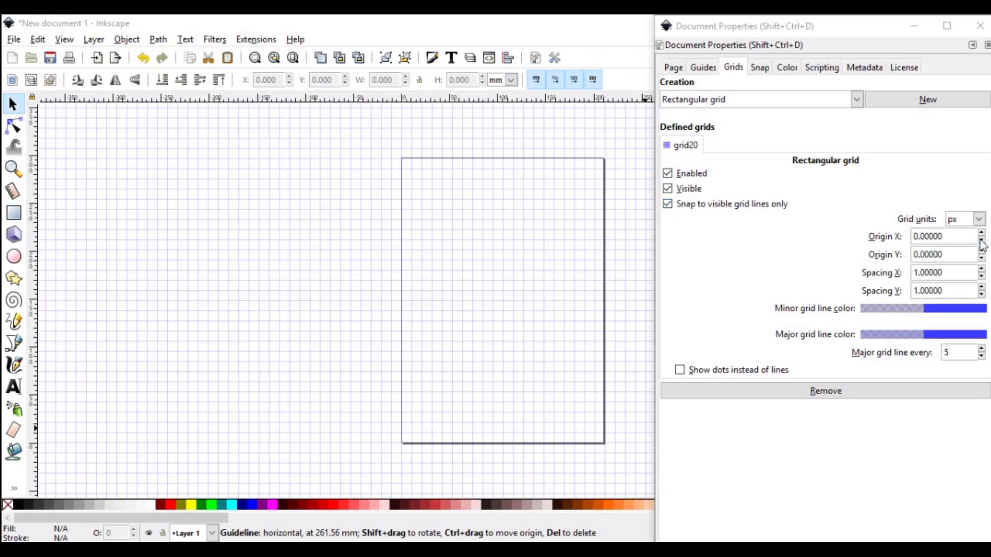
{"action": "left_click", "coordinate": [978, 219]}
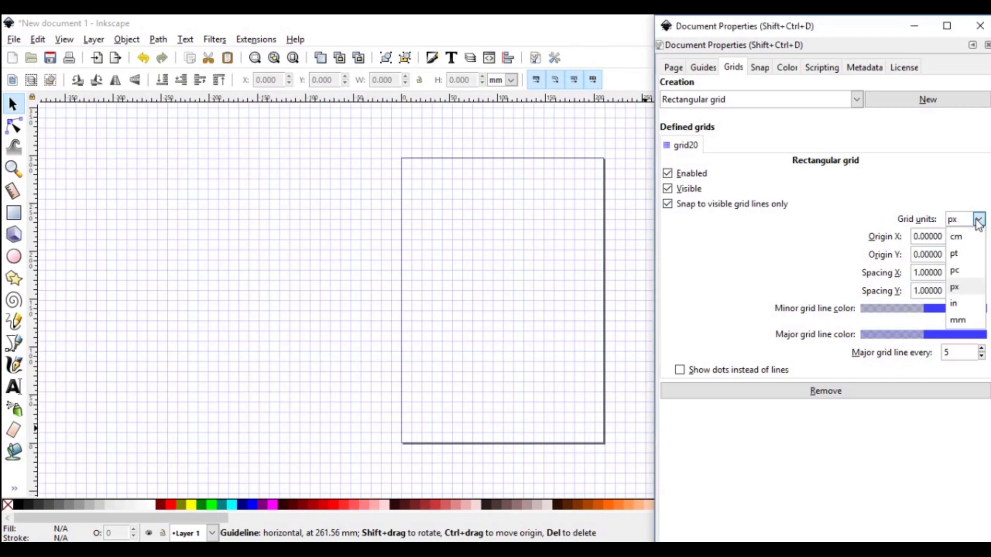
{"action": "mouse_move", "coordinate": [961, 303]}
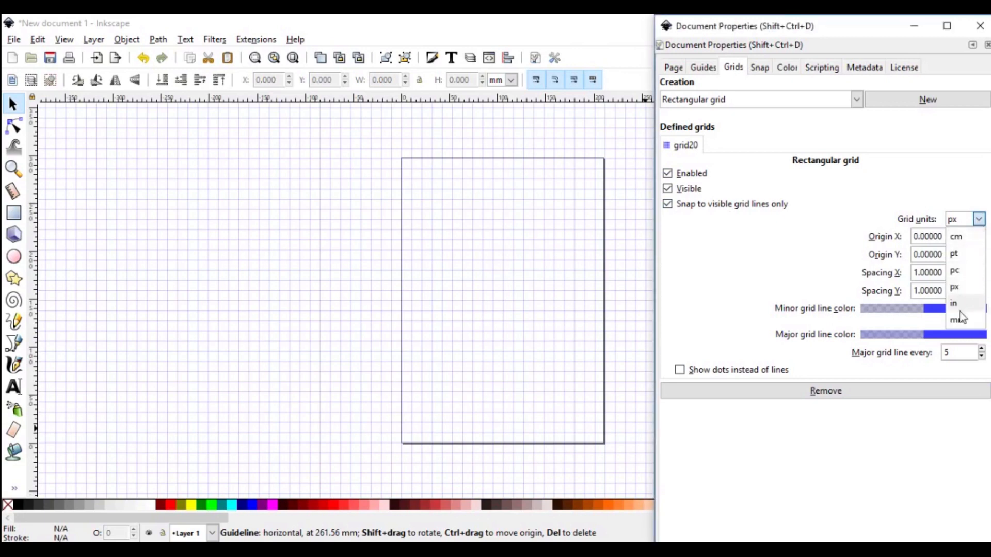
{"action": "left_click", "coordinate": [958, 319]}
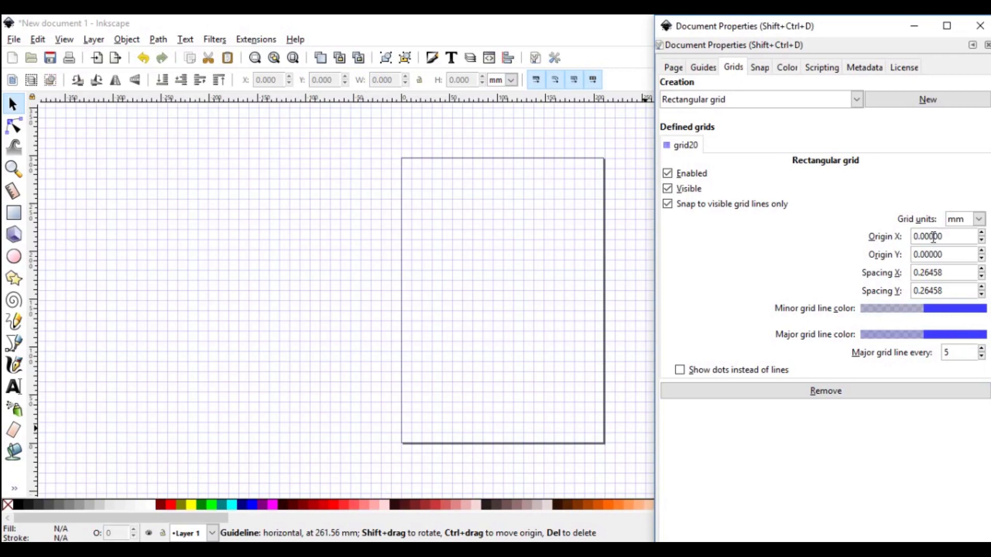
{"action": "mouse_move", "coordinate": [941, 255]}
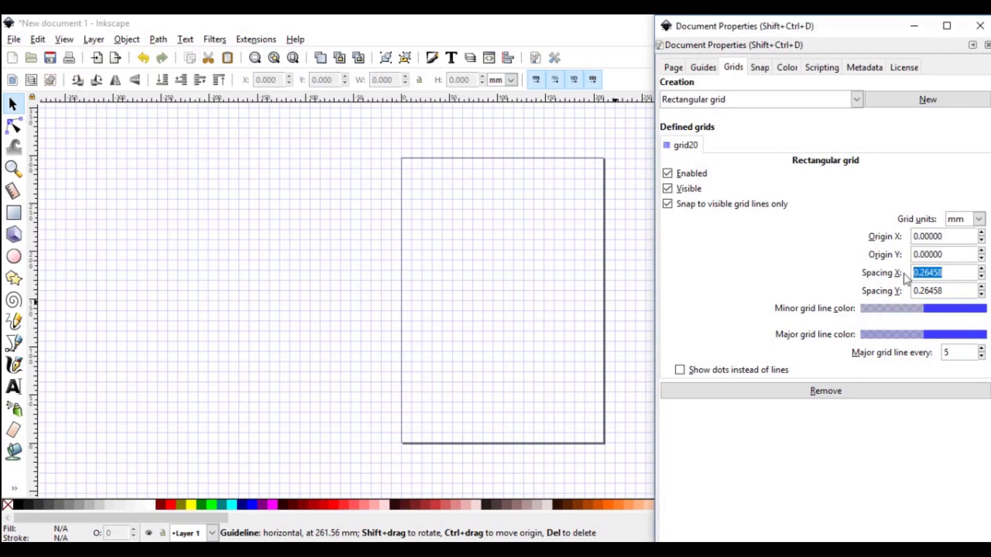
{"action": "type", "text": "1.00000"}
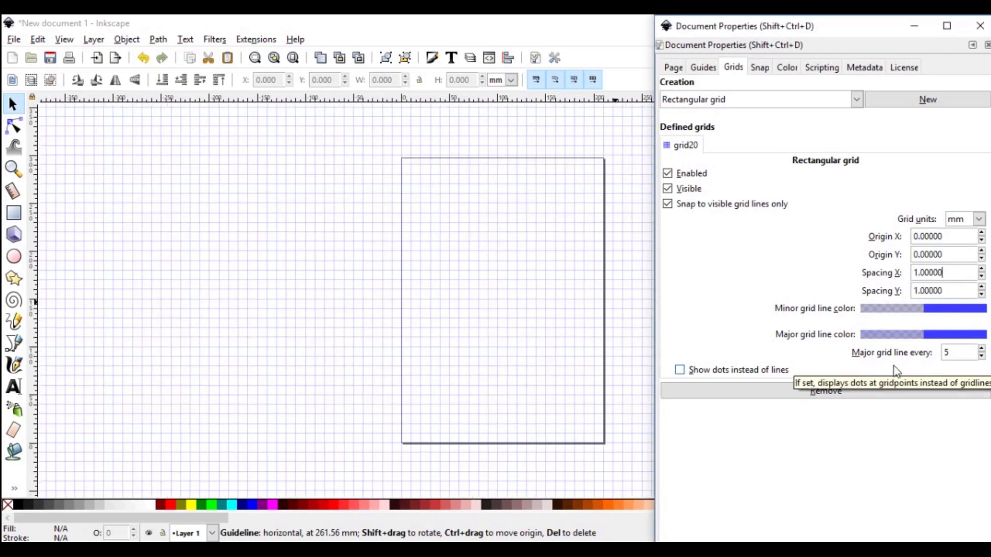
{"action": "mouse_move", "coordinate": [929, 369]}
{"action": "type", "text": "3"}
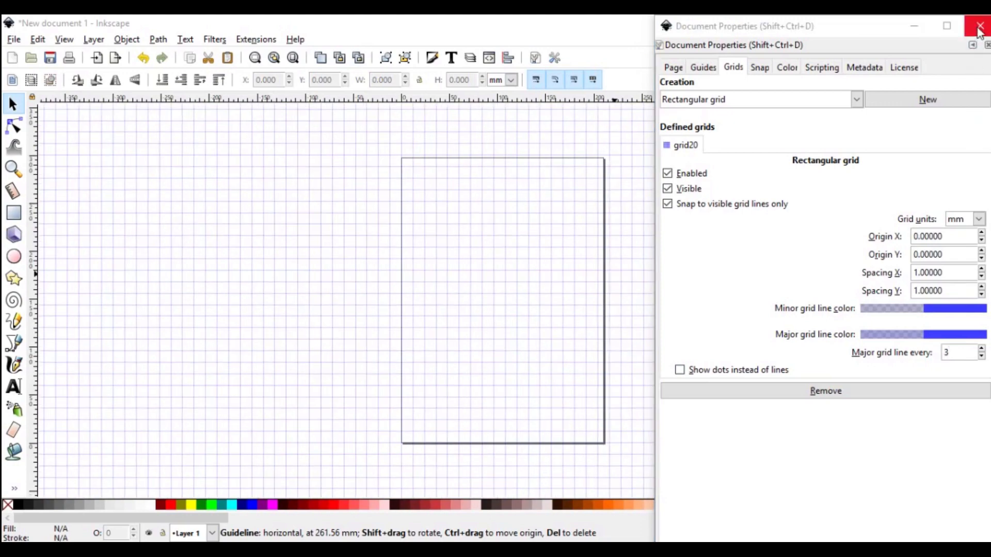
- Close Document Properties to show the blank gridded page
{"action": "left_click", "coordinate": [979, 26]}
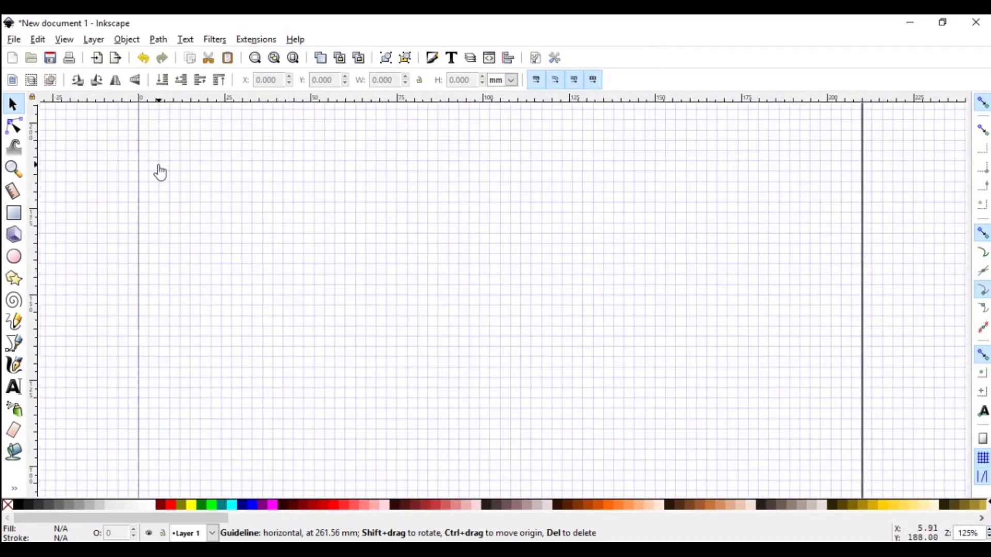
{"action": "mouse_move", "coordinate": [157, 126]}
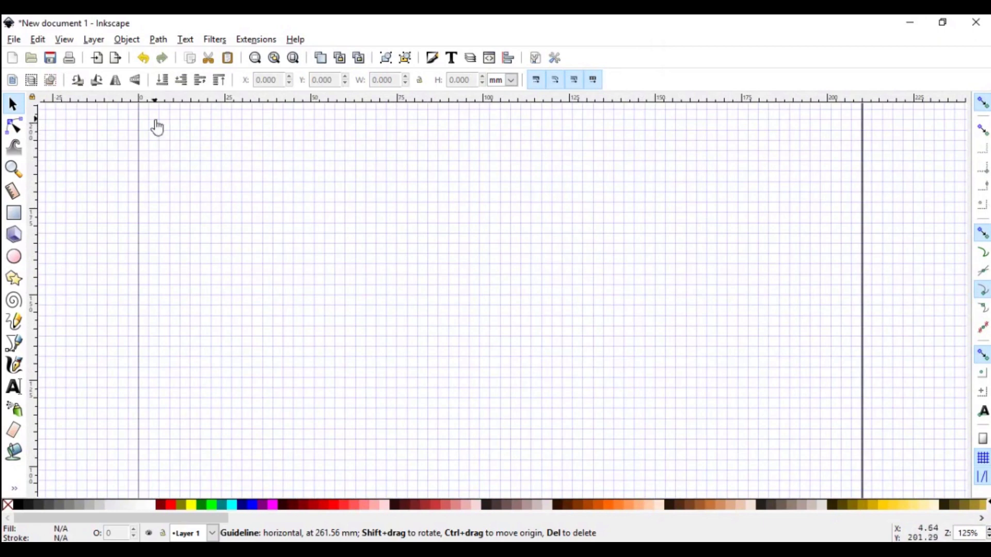
{"action": "mouse_move", "coordinate": [226, 105]}
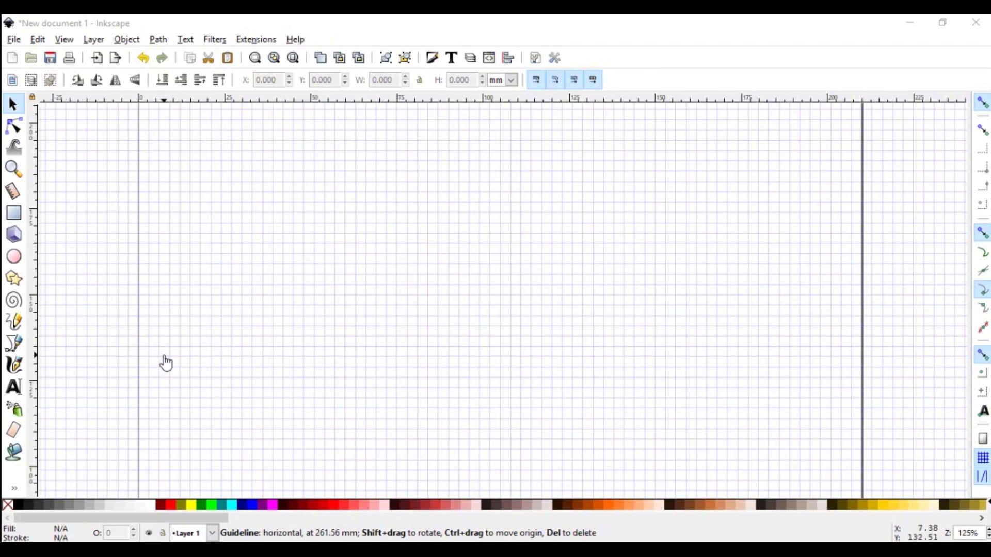
{"action": "mouse_move", "coordinate": [151, 320]}
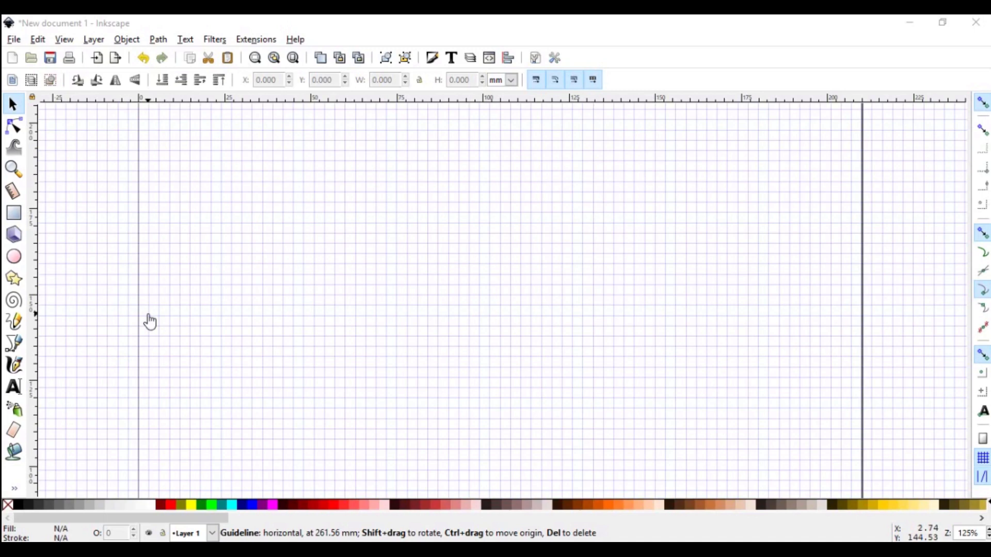
{"action": "mouse_move", "coordinate": [165, 331]}
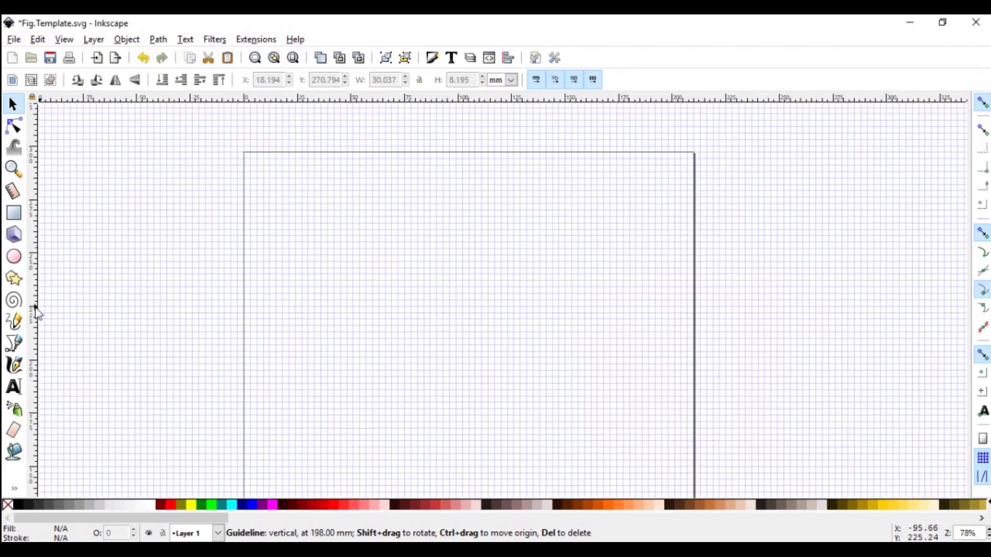
{"action": "mouse_move", "coordinate": [75, 318]}
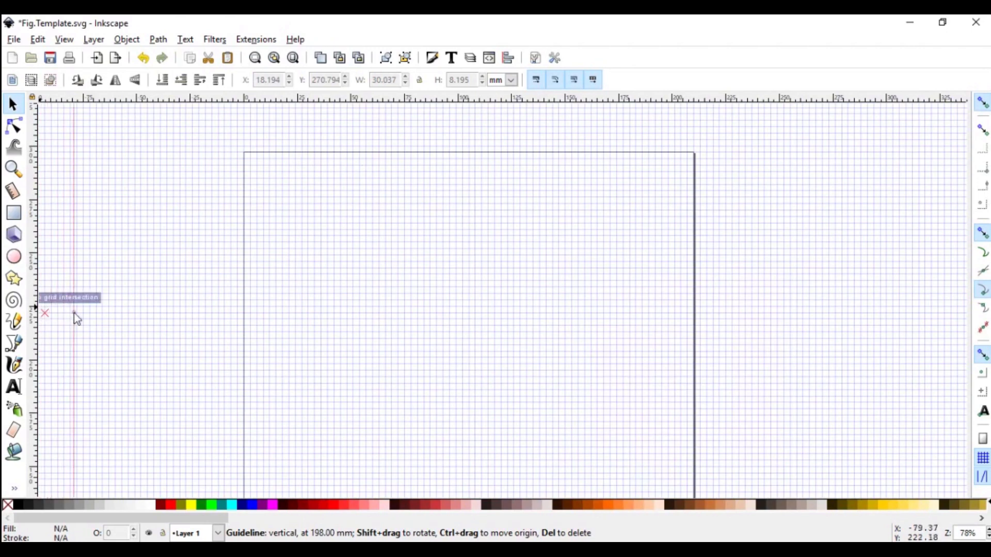
- Place a left vertical guide at exactly 12 mm and drag out another guide onto the page
{"action": "left_click_drag", "start_coordinate": [73, 313], "coordinate": [146, 313]}
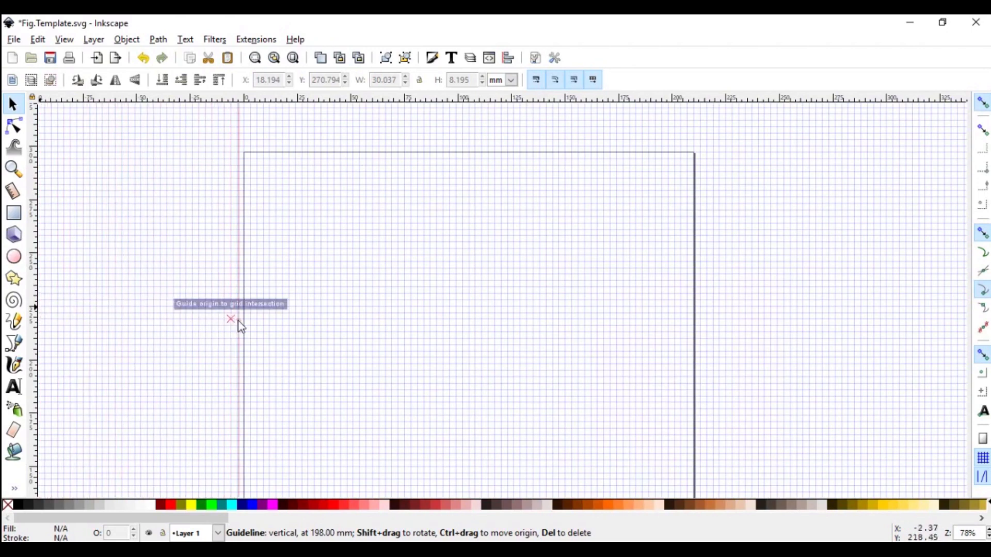
{"action": "left_click_drag", "start_coordinate": [230, 319], "coordinate": [244, 319]}
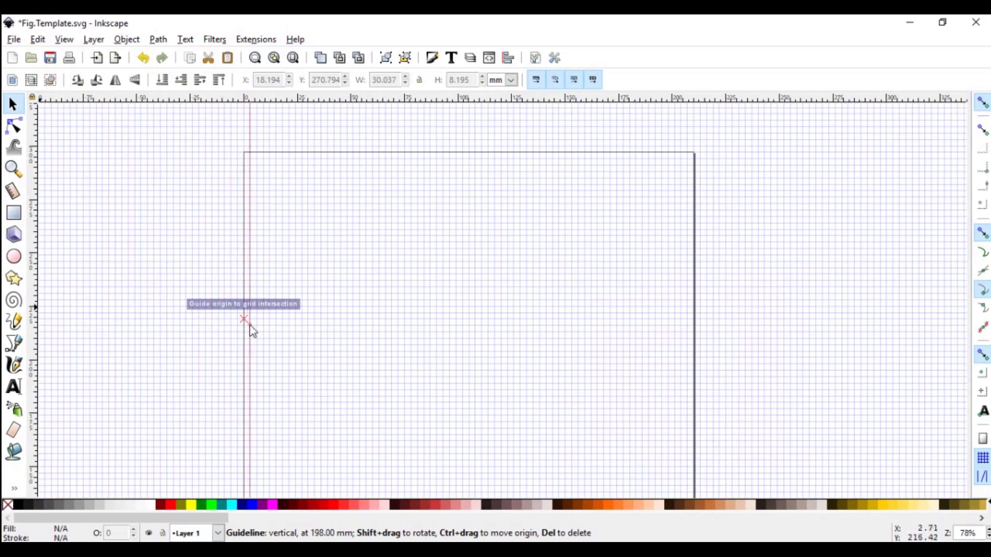
{"action": "double_click", "coordinate": [245, 319]}
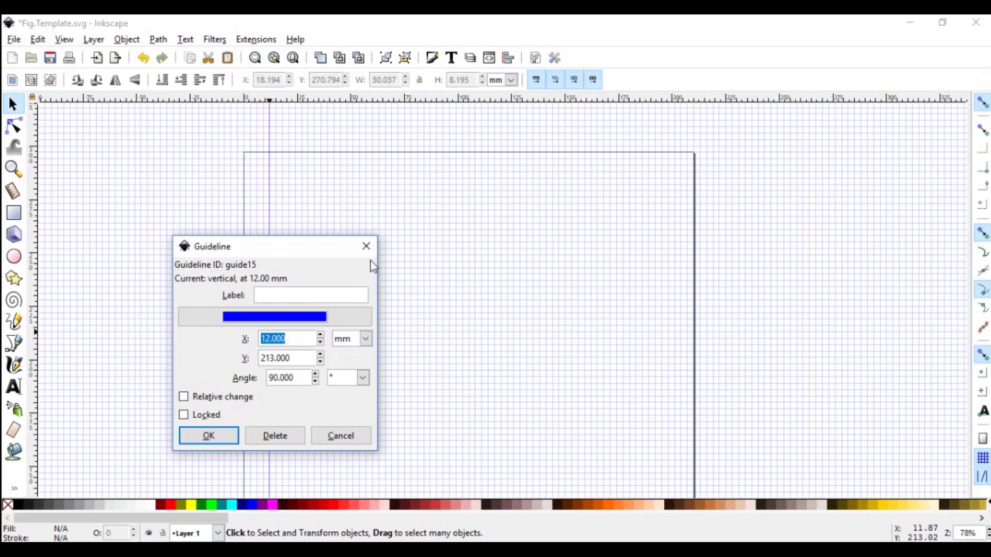
{"action": "left_click", "coordinate": [207, 435]}
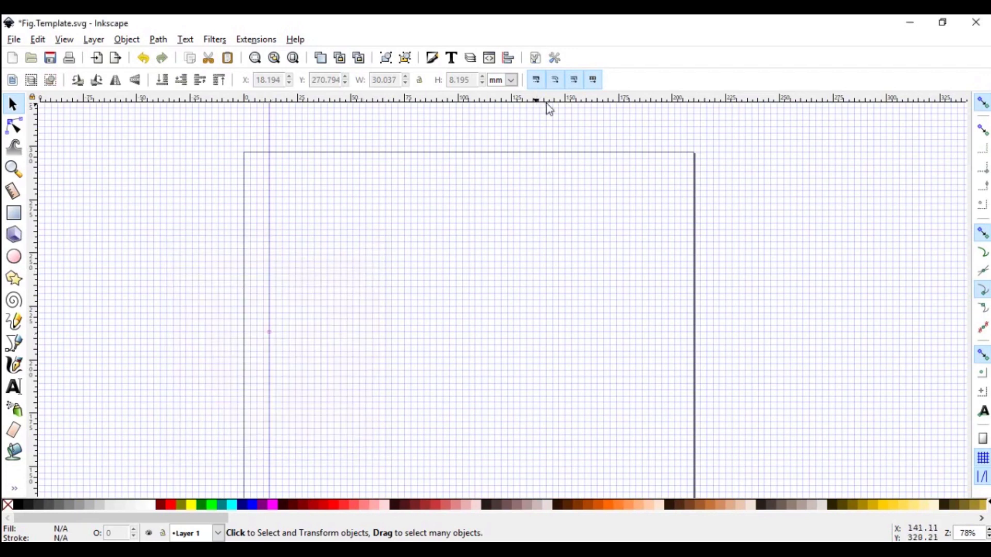
{"action": "left_click_drag", "start_coordinate": [536, 99], "coordinate": [622, 162]}
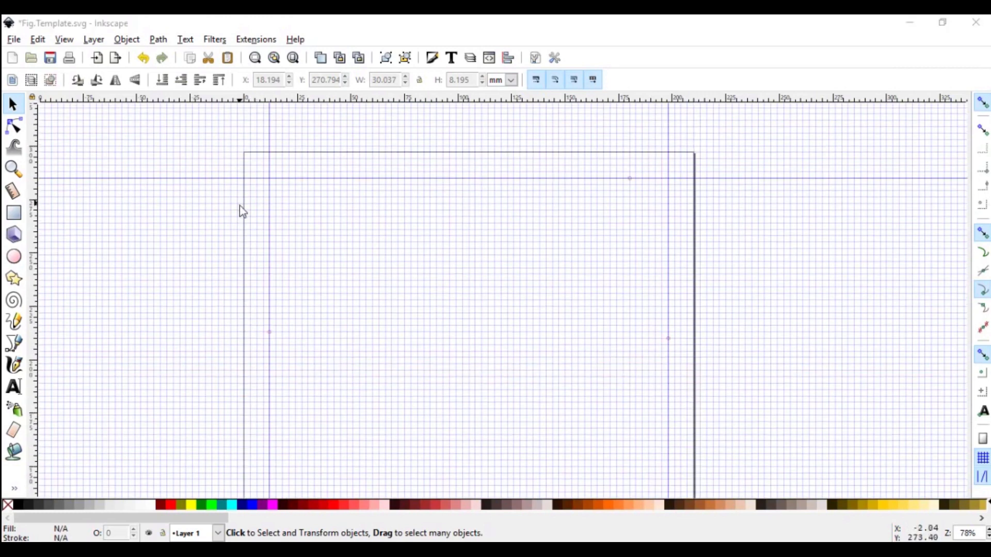
{"action": "mouse_move", "coordinate": [637, 165]}
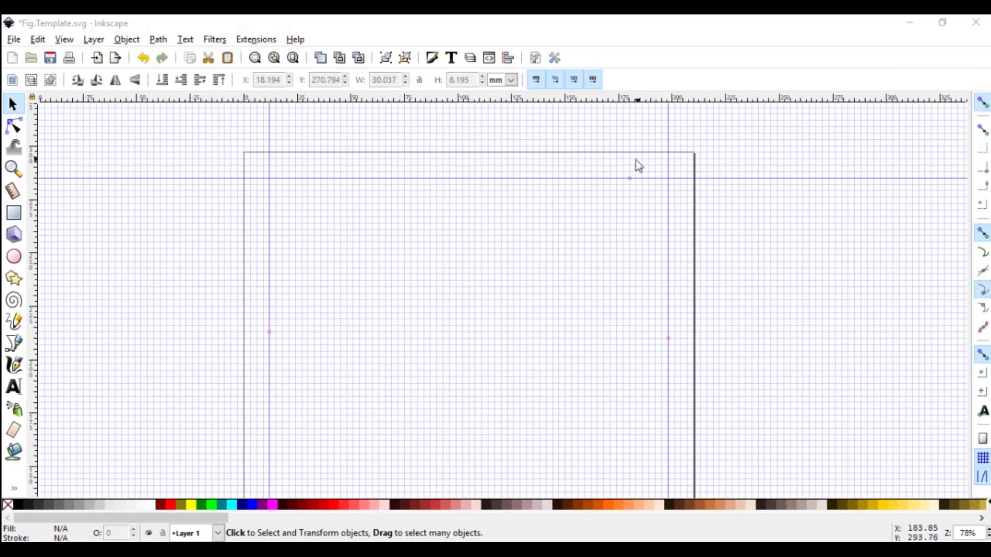
{"action": "mouse_move", "coordinate": [611, 173]}
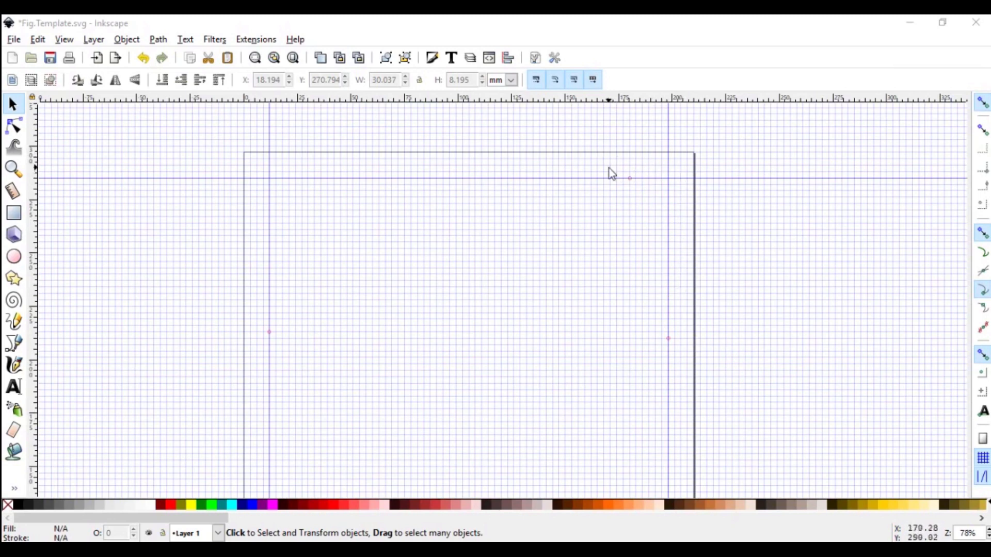
{"action": "mouse_move", "coordinate": [557, 163]}
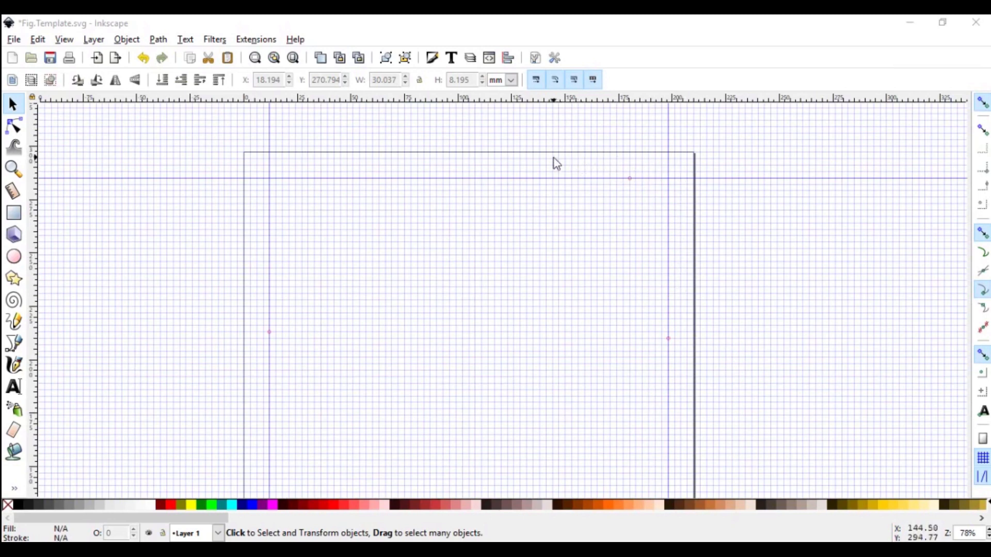
{"action": "mouse_move", "coordinate": [365, 340]}
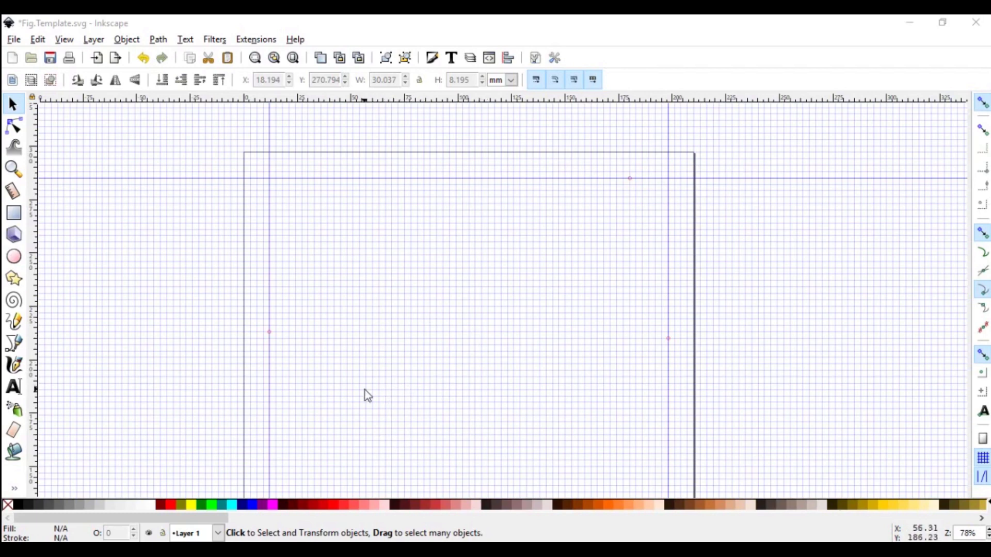
{"action": "mouse_move", "coordinate": [253, 362]}
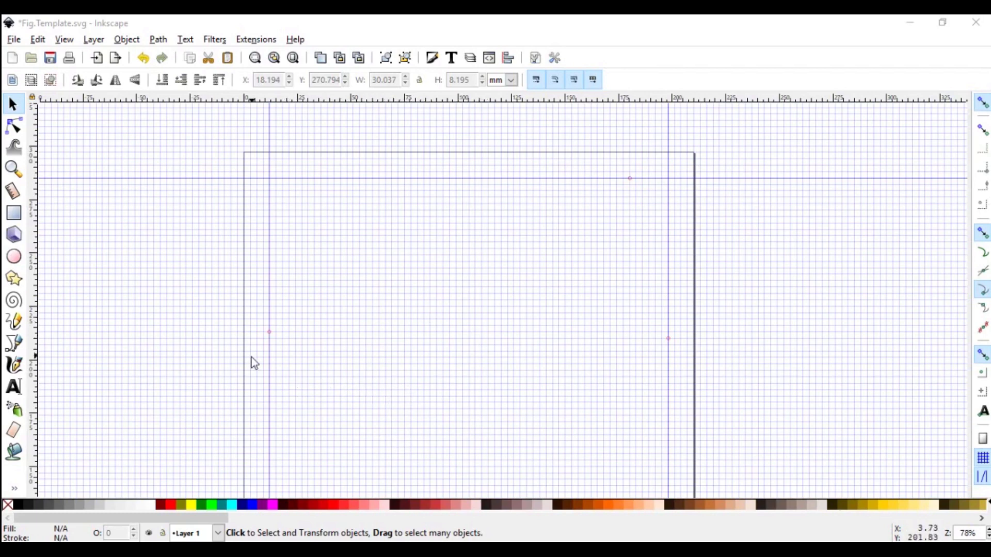
{"action": "mouse_move", "coordinate": [254, 327]}
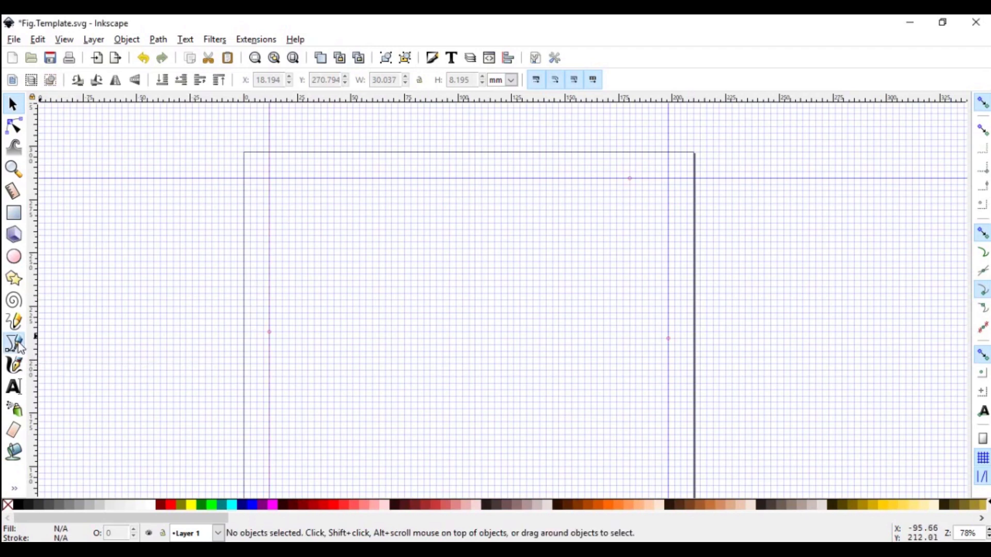
- Draw a straight-line frame path around the margin guide intersections with the Pen tool
{"action": "left_click", "coordinate": [12, 343]}
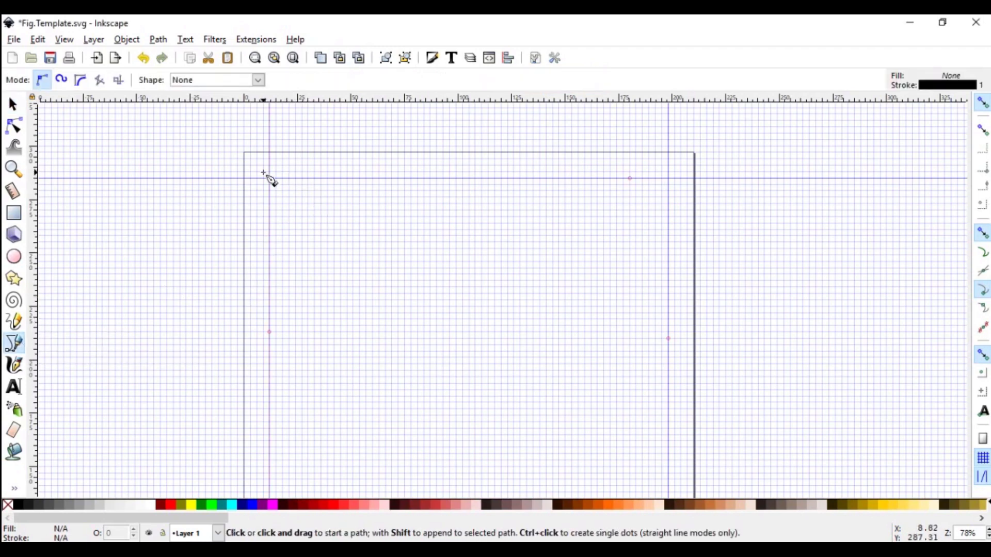
{"action": "mouse_move", "coordinate": [269, 185]}
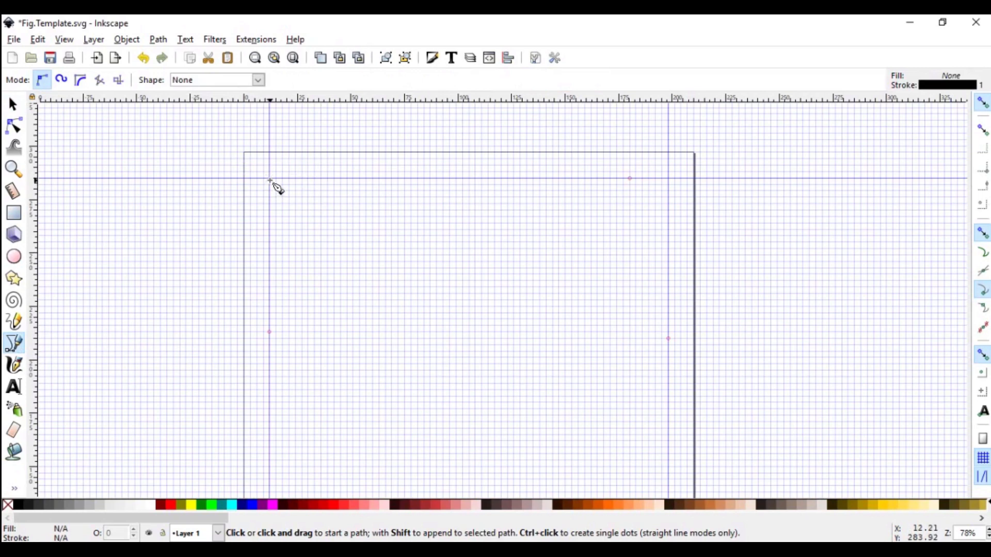
{"action": "left_click", "coordinate": [269, 180]}
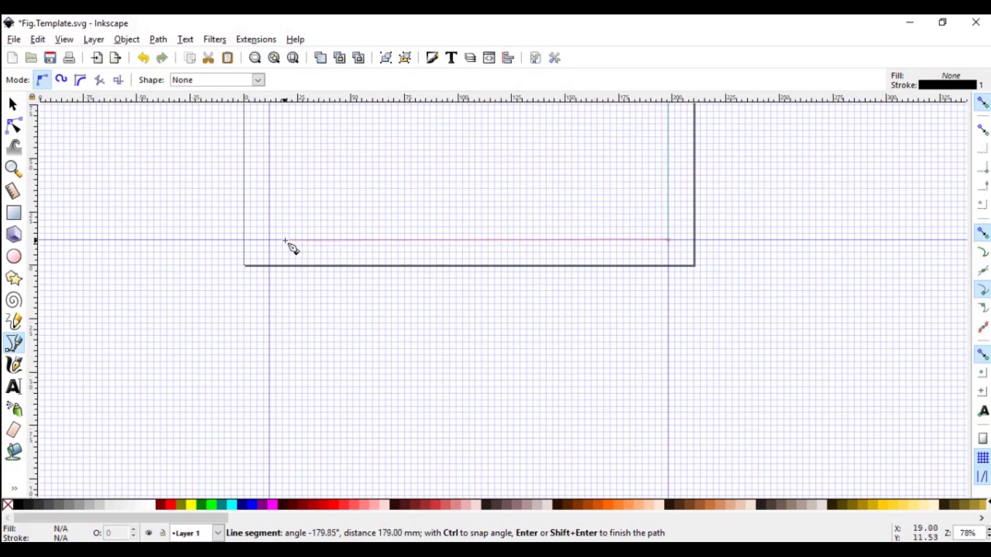
{"action": "mouse_move", "coordinate": [268, 241]}
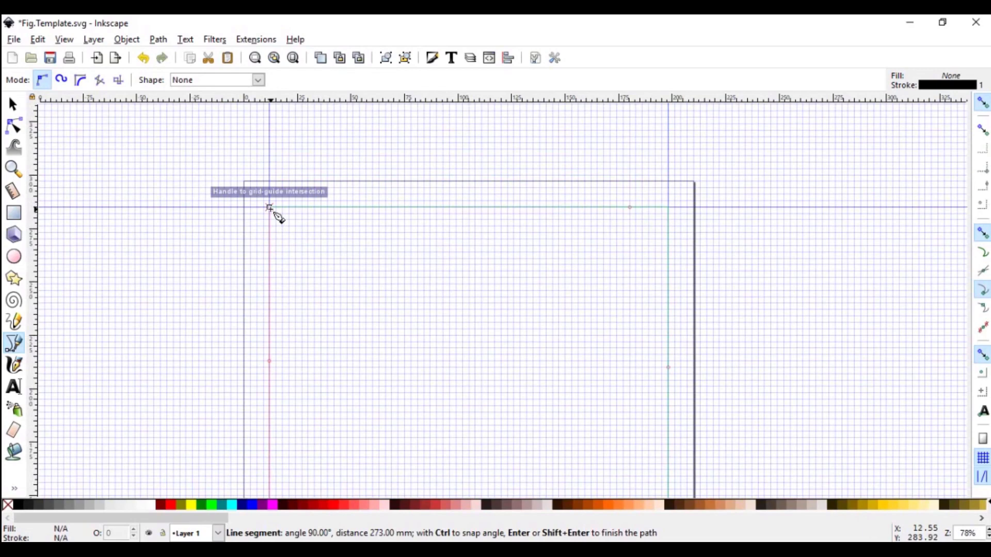
{"action": "key", "text": "Enter"}
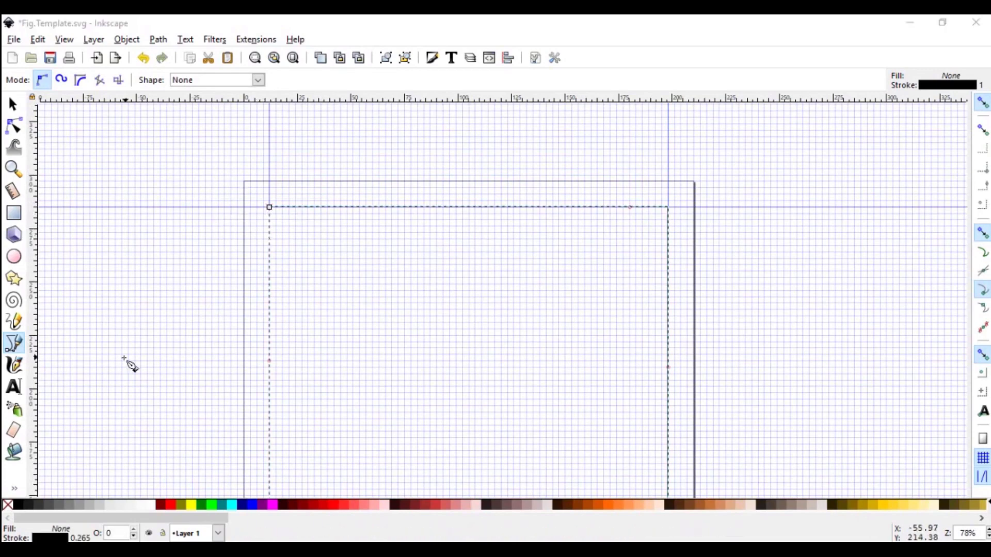
- Write the text label 'Figure 1' inside the frame's top-left corner
{"action": "left_click", "coordinate": [13, 386]}
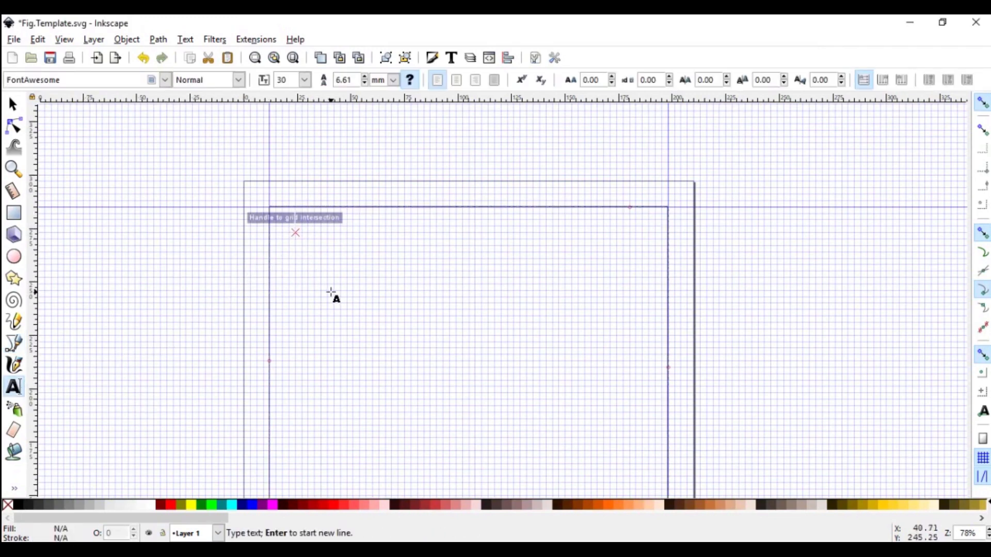
{"action": "type", "text": "Fi"}
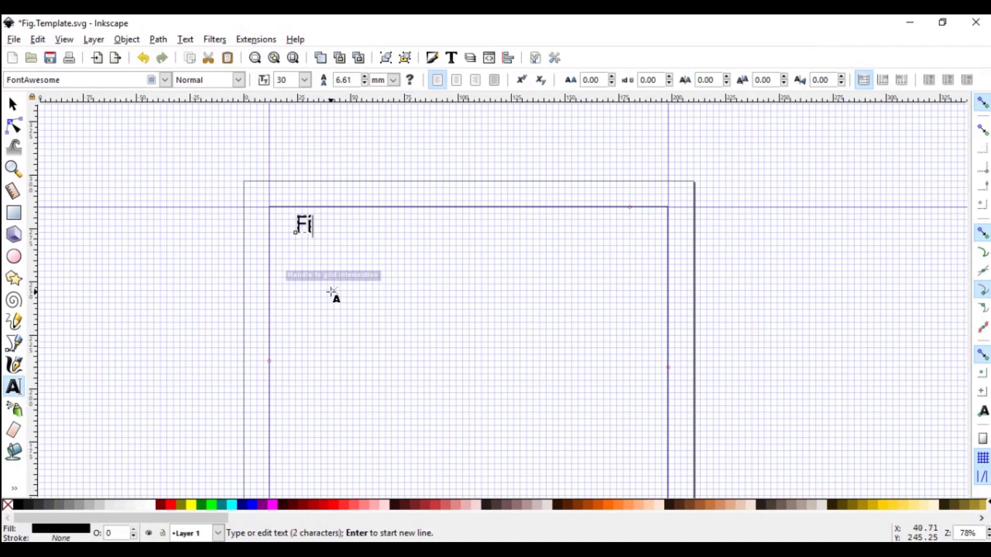
{"action": "type", "text": "gure 1"}
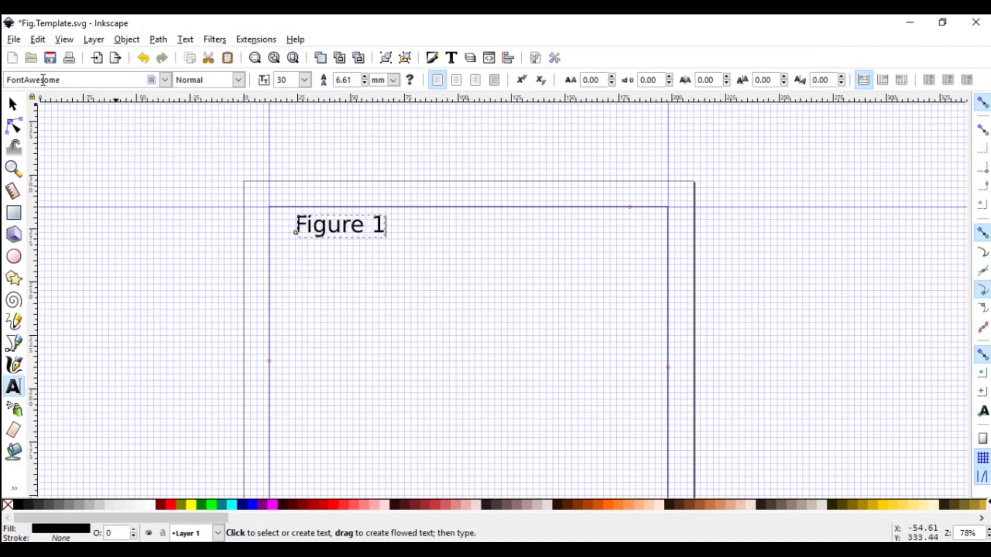
{"action": "mouse_move", "coordinate": [51, 89]}
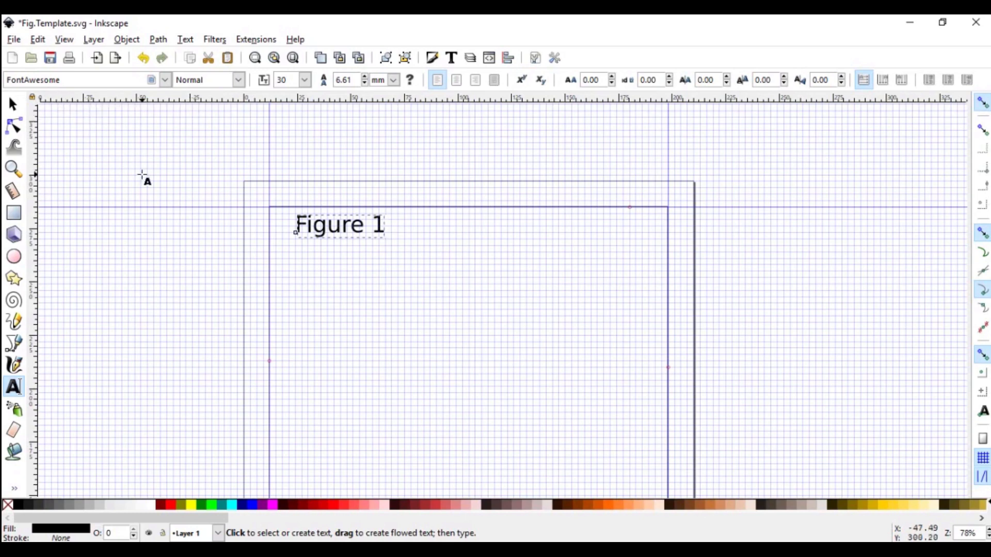
- Restyle the Figure 1 label to Arial and return to the Selector tool
{"action": "left_click", "coordinate": [340, 224]}
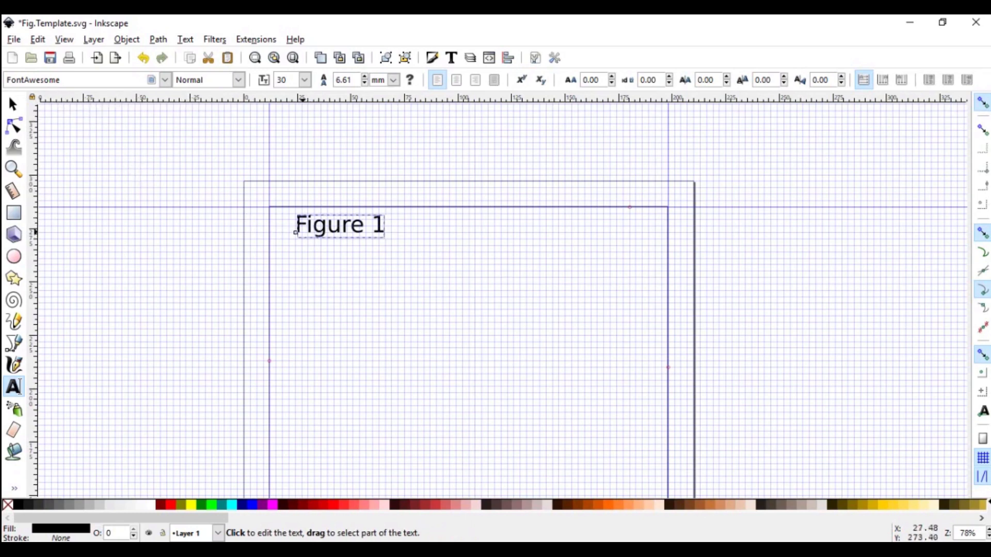
{"action": "left_click", "coordinate": [297, 225]}
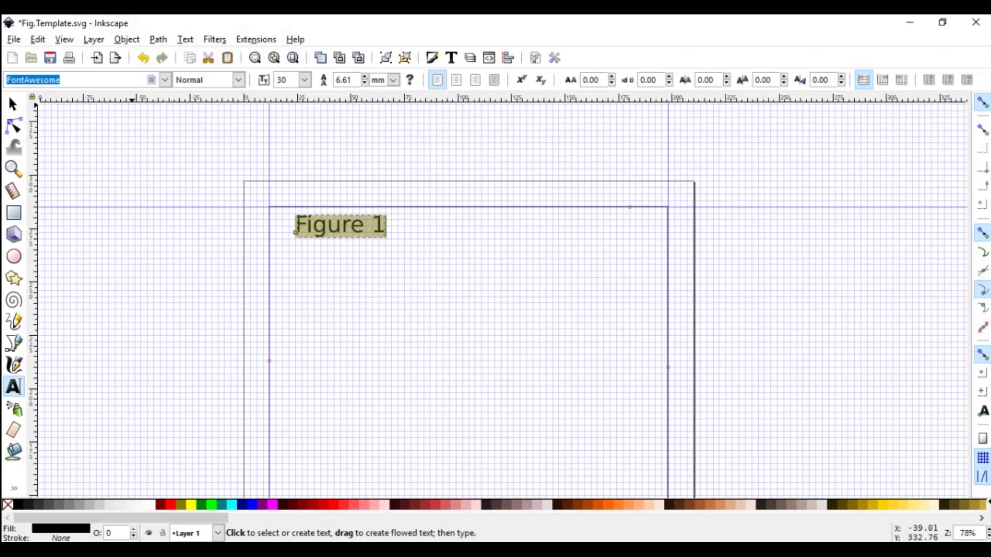
{"action": "type", "text": "ar"}
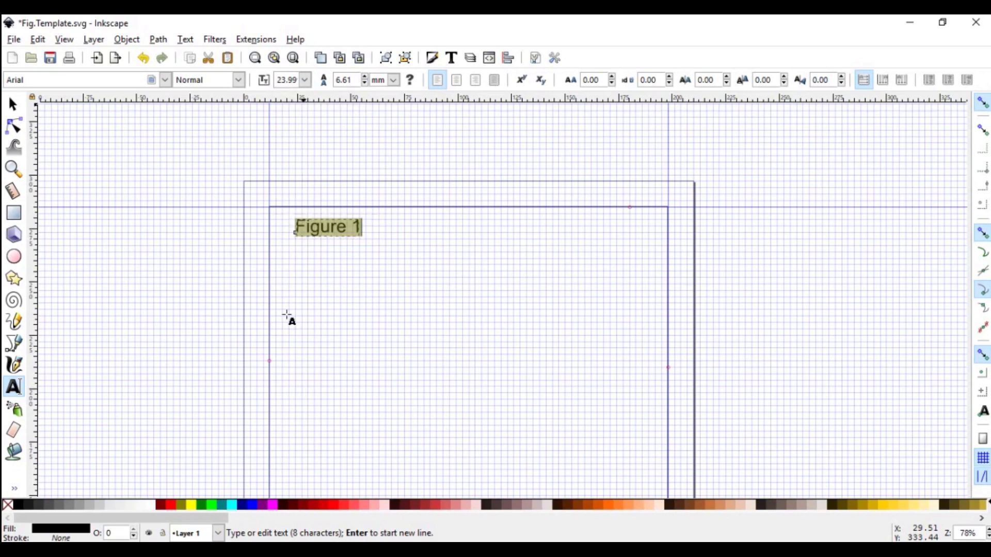
{"action": "left_click", "coordinate": [13, 103]}
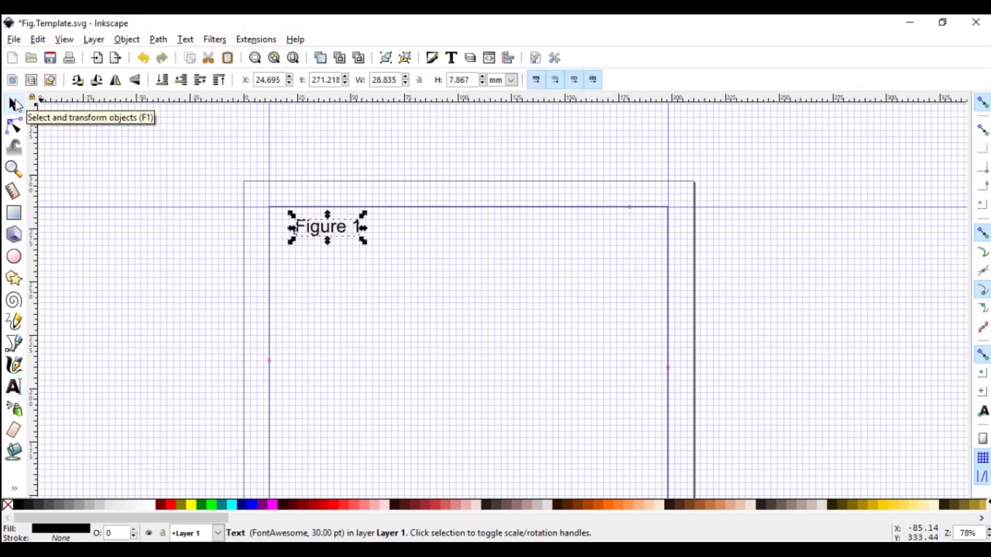
{"action": "mouse_move", "coordinate": [328, 240]}
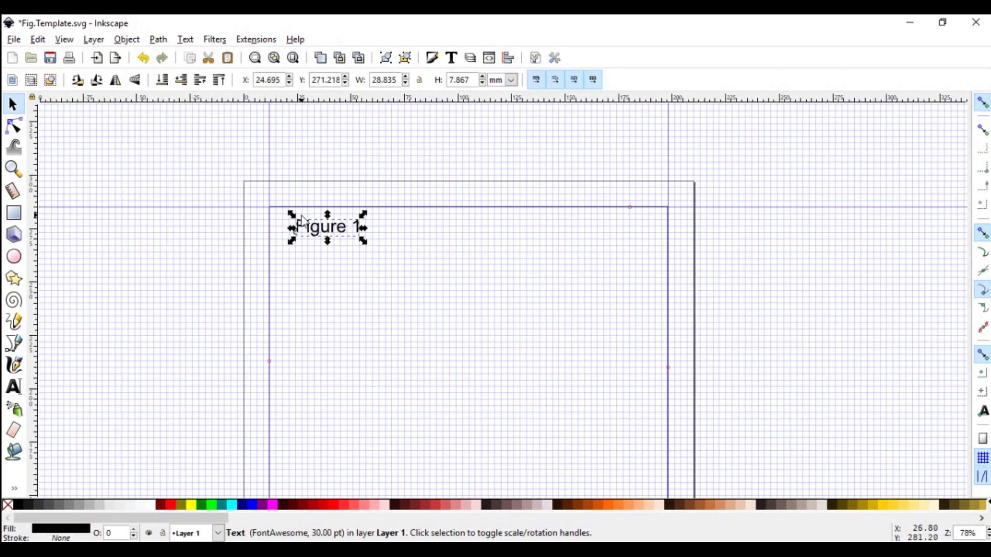
{"action": "mouse_move", "coordinate": [286, 232]}
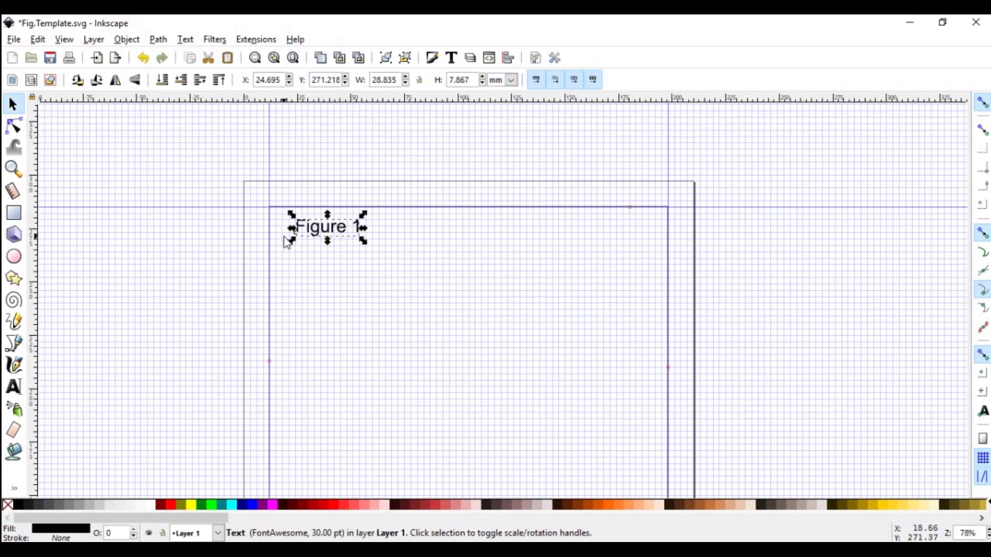
- Drag the Figure 1 label a few millimetres left toward the inner frame's top-left corner, then deselect
{"action": "left_click_drag", "start_coordinate": [327, 227], "coordinate": [319, 226]}
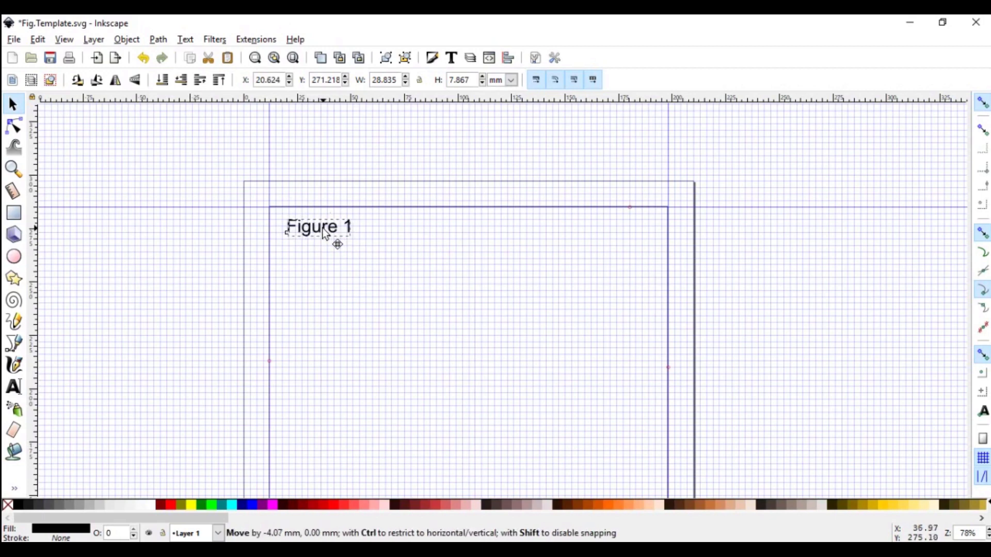
{"action": "left_click_drag", "start_coordinate": [325, 227], "coordinate": [317, 227]}
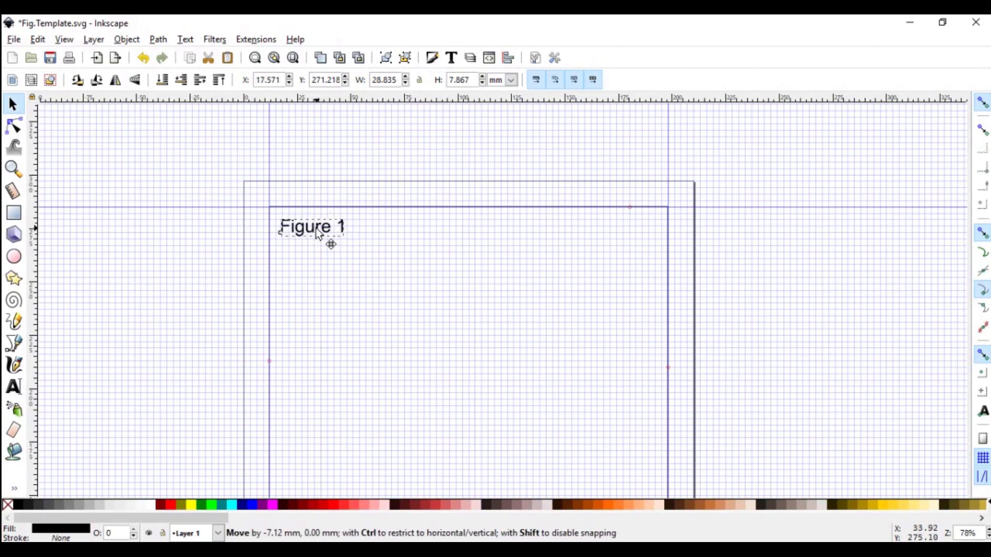
{"action": "left_click", "coordinate": [312, 226]}
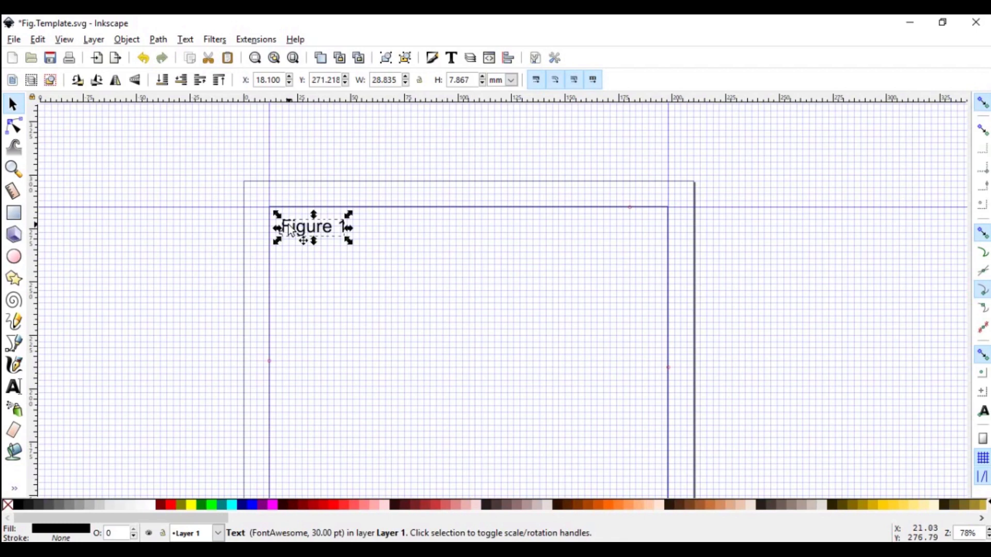
{"action": "left_click", "coordinate": [269, 193]}
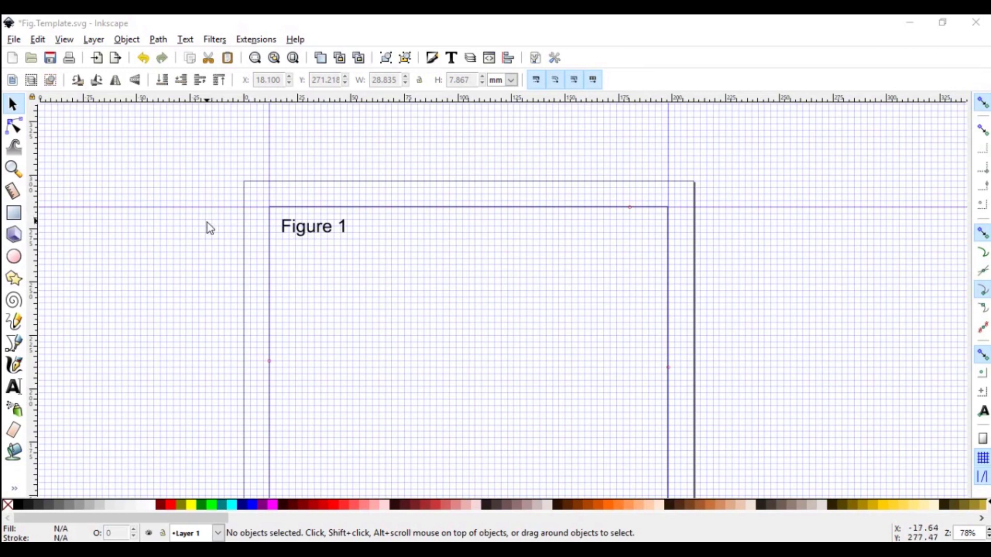
{"action": "mouse_move", "coordinate": [536, 332]}
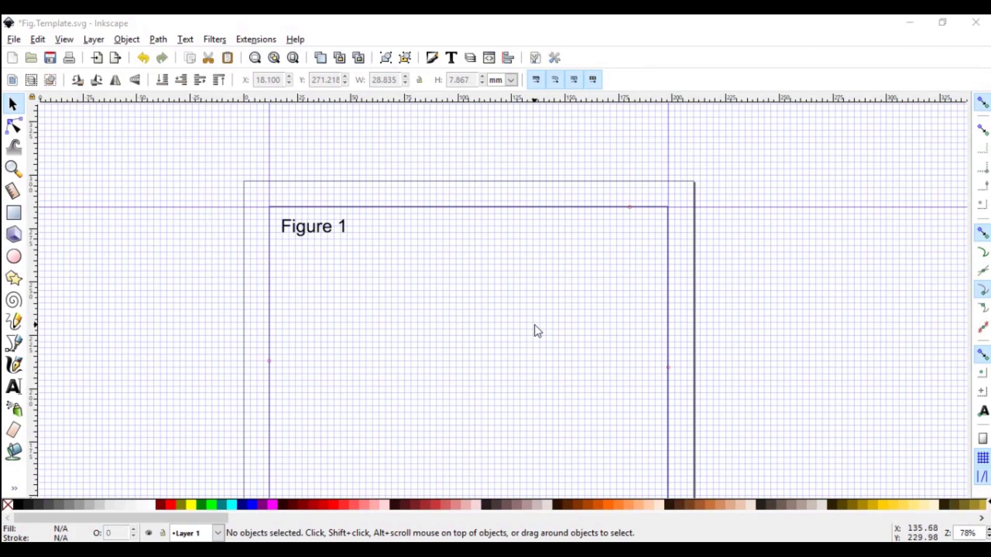
{"action": "mouse_move", "coordinate": [483, 378]}
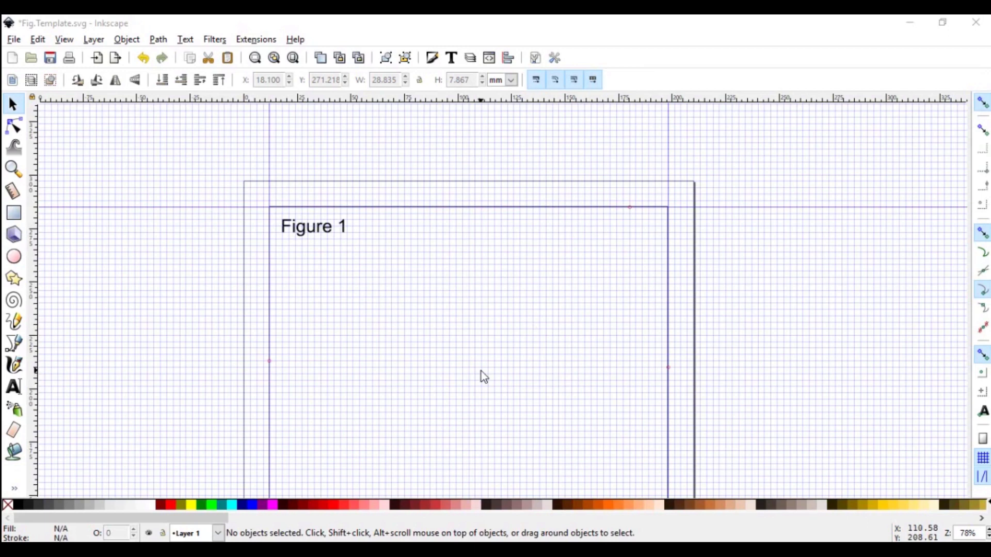
{"action": "mouse_move", "coordinate": [486, 371]}
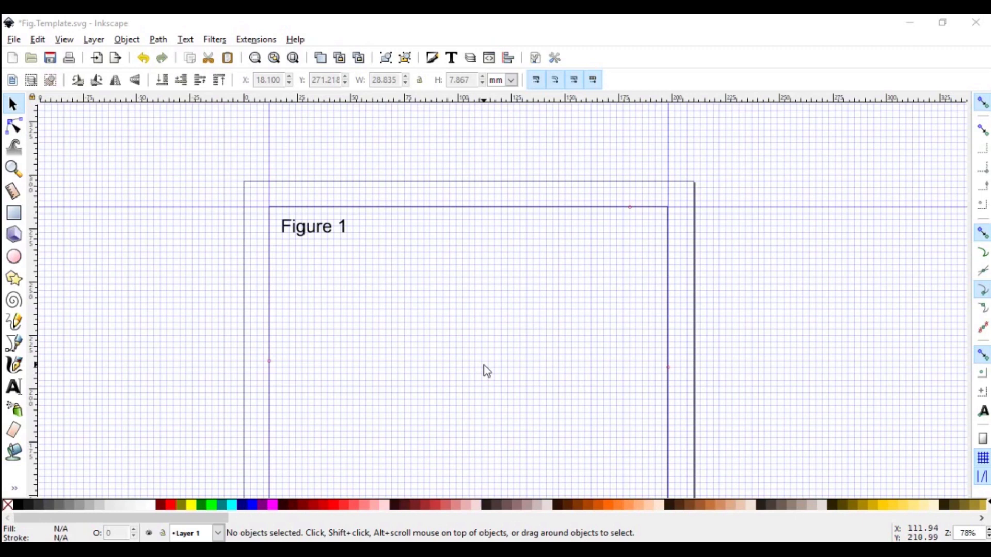
{"action": "mouse_move", "coordinate": [550, 295]}
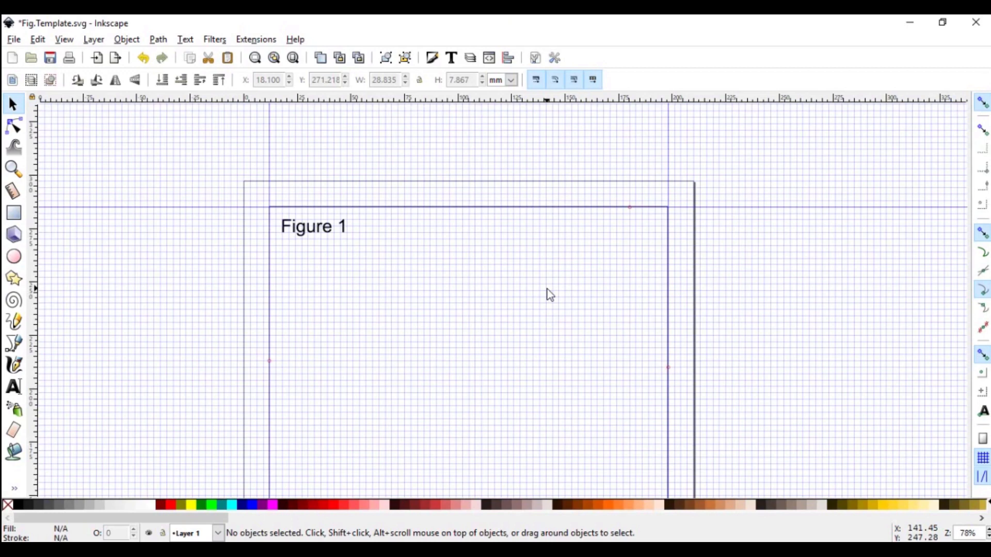
{"action": "mouse_move", "coordinate": [366, 340]}
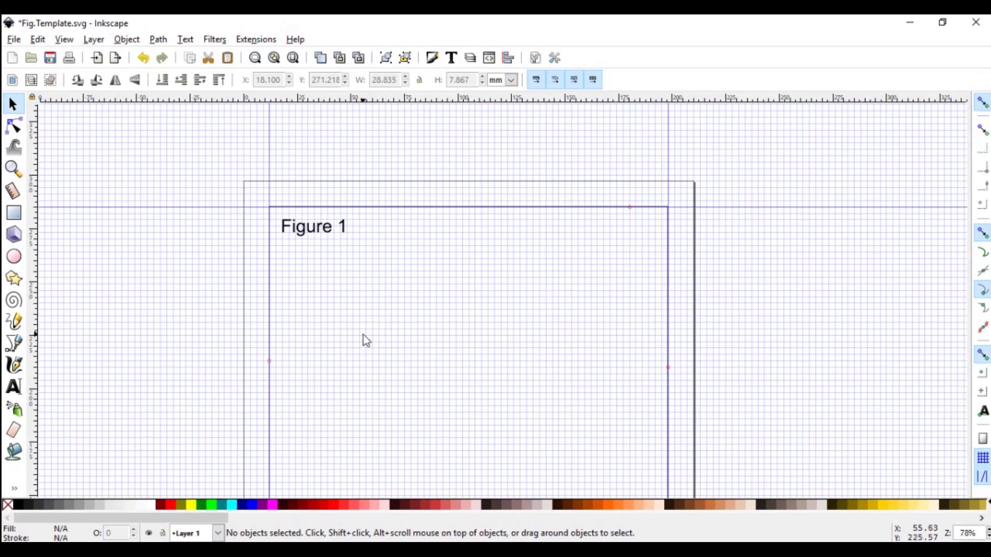
{"action": "mouse_move", "coordinate": [370, 343]}
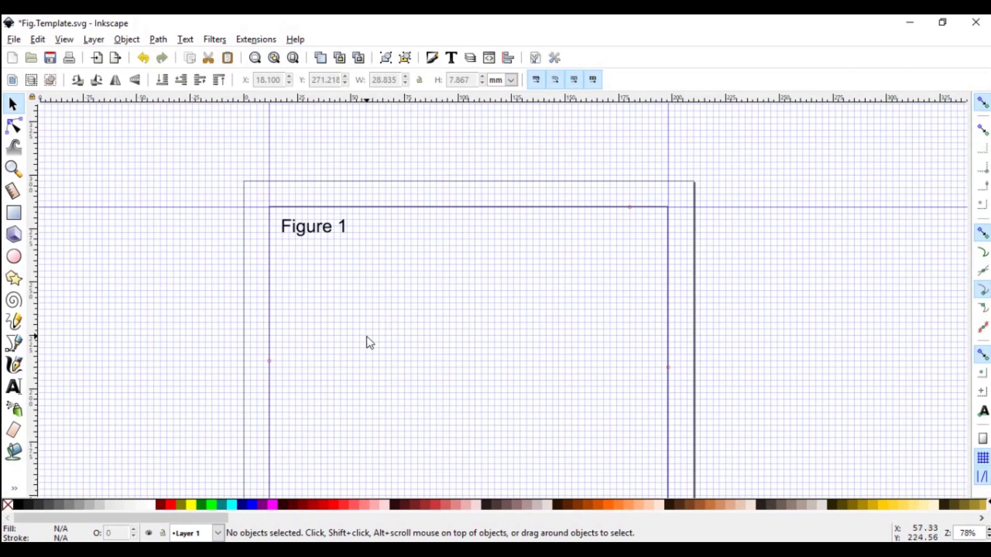
{"action": "mouse_move", "coordinate": [376, 355]}
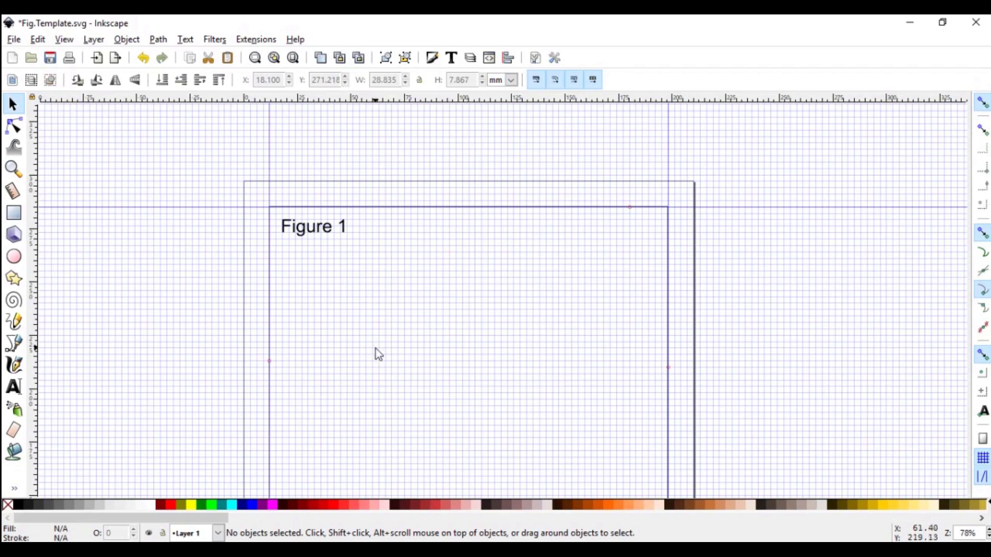
{"action": "mouse_move", "coordinate": [429, 368]}
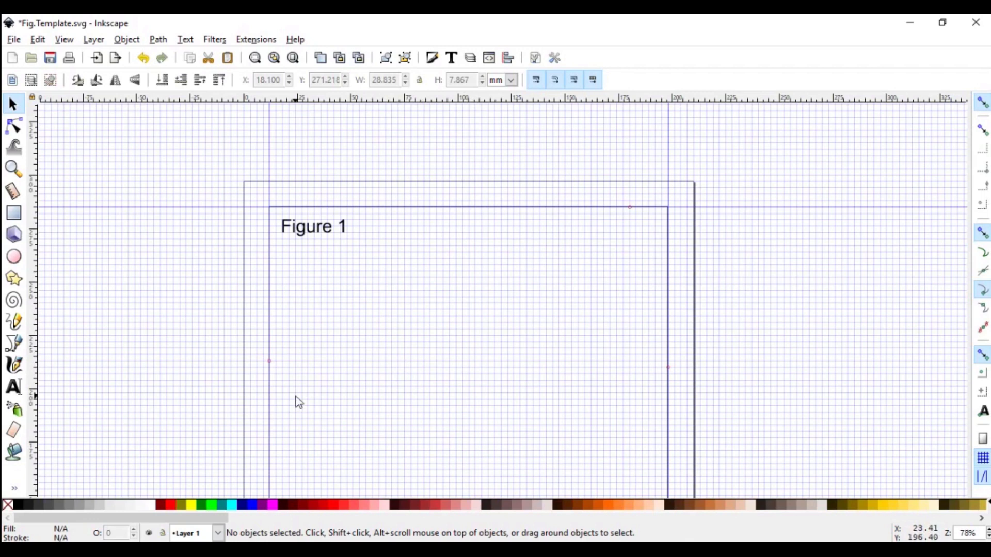
{"action": "mouse_move", "coordinate": [660, 316]}
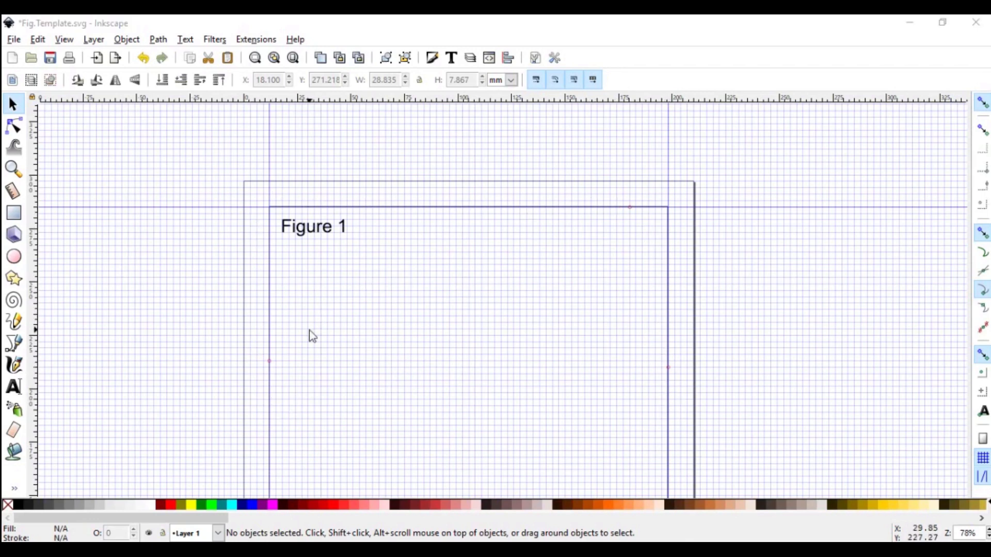
{"action": "mouse_move", "coordinate": [489, 365]}
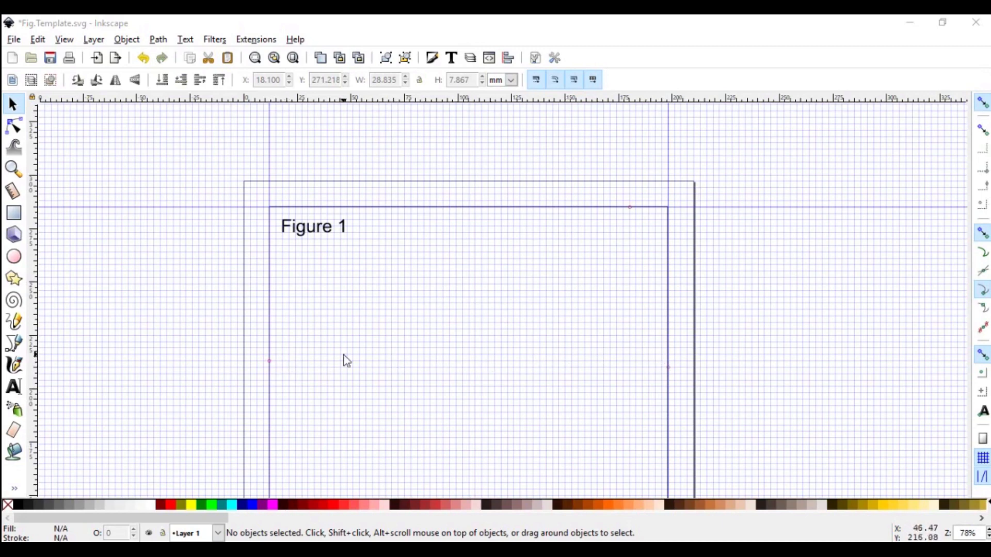
{"action": "mouse_move", "coordinate": [415, 362]}
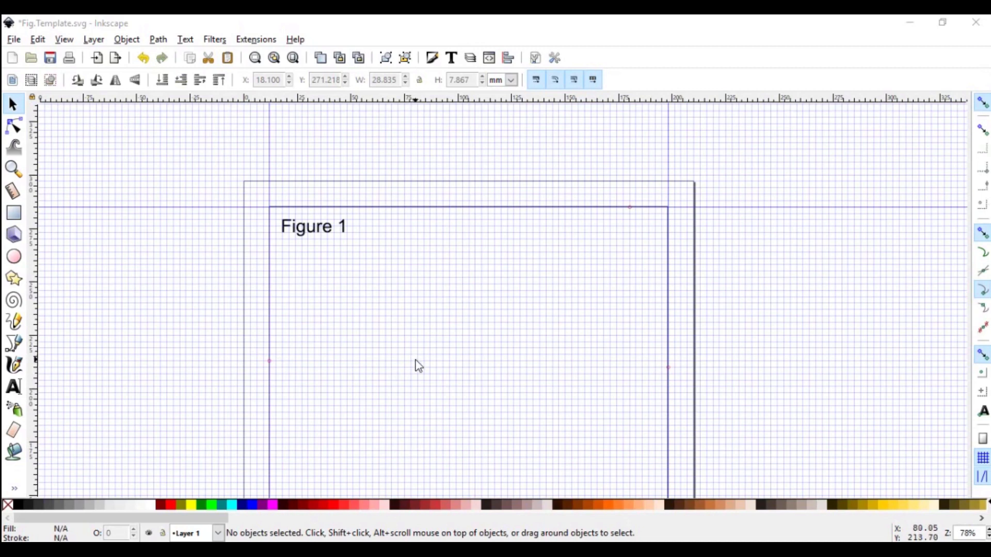
{"action": "mouse_move", "coordinate": [416, 367]}
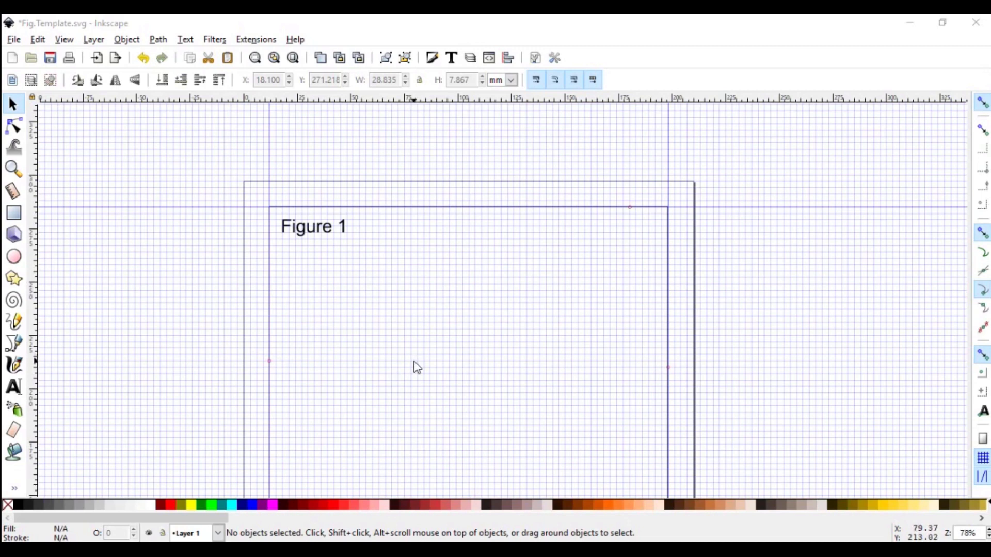
{"action": "mouse_move", "coordinate": [37, 375]}
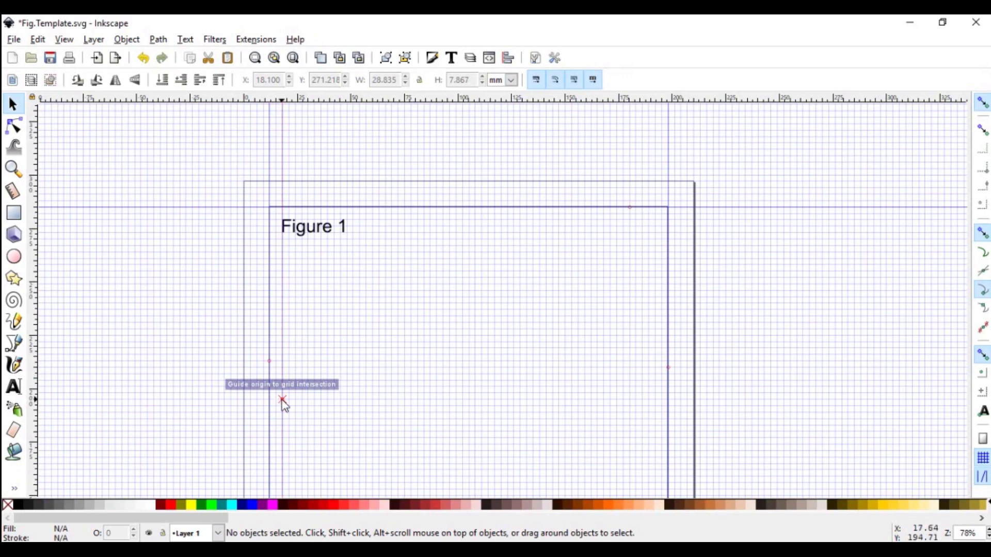
- Confirm the new vertical guide's X position at 18 mm in the Guideline dialog
{"action": "double_click", "coordinate": [282, 399]}
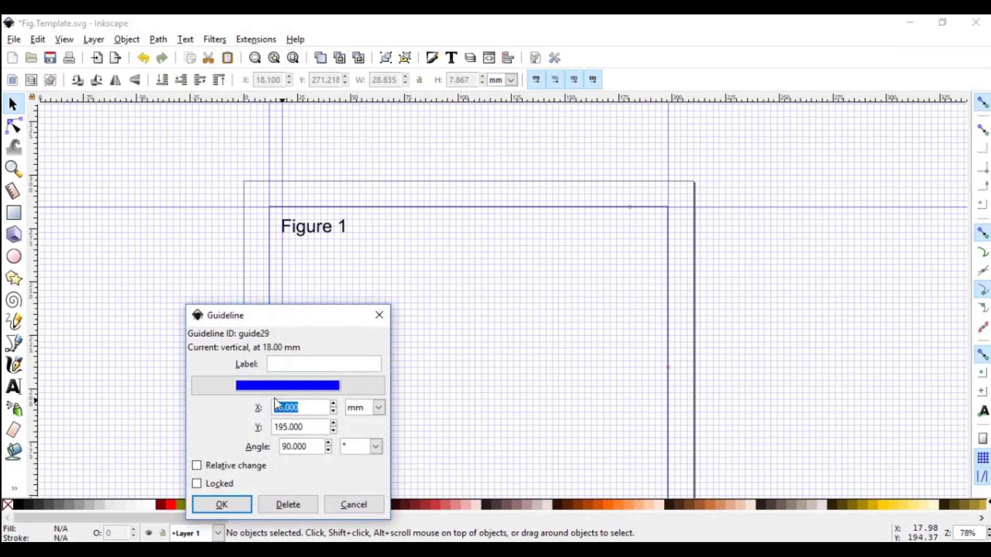
{"action": "left_click", "coordinate": [302, 407]}
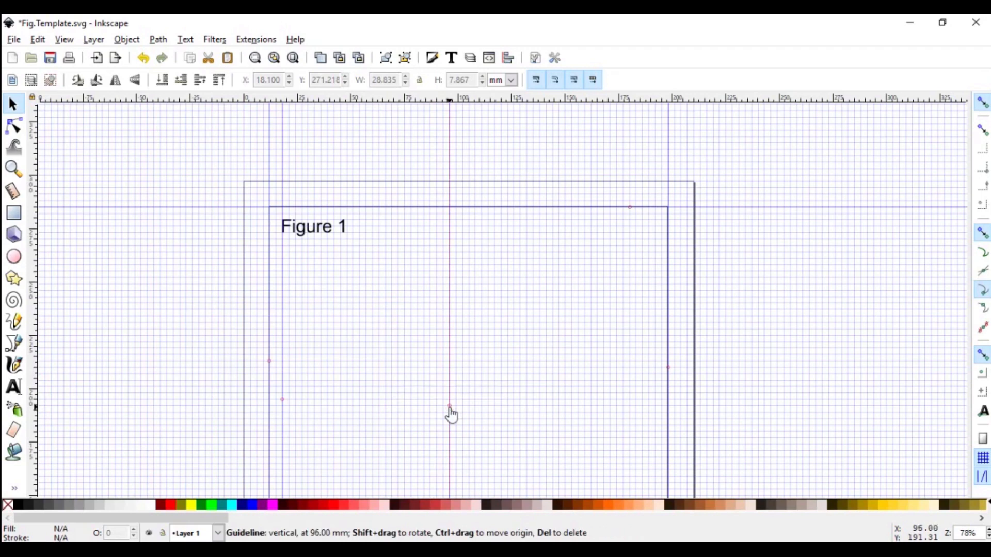
- Move the middle vertical guide from 96 mm to X = 107 mm
{"action": "double_click", "coordinate": [449, 408]}
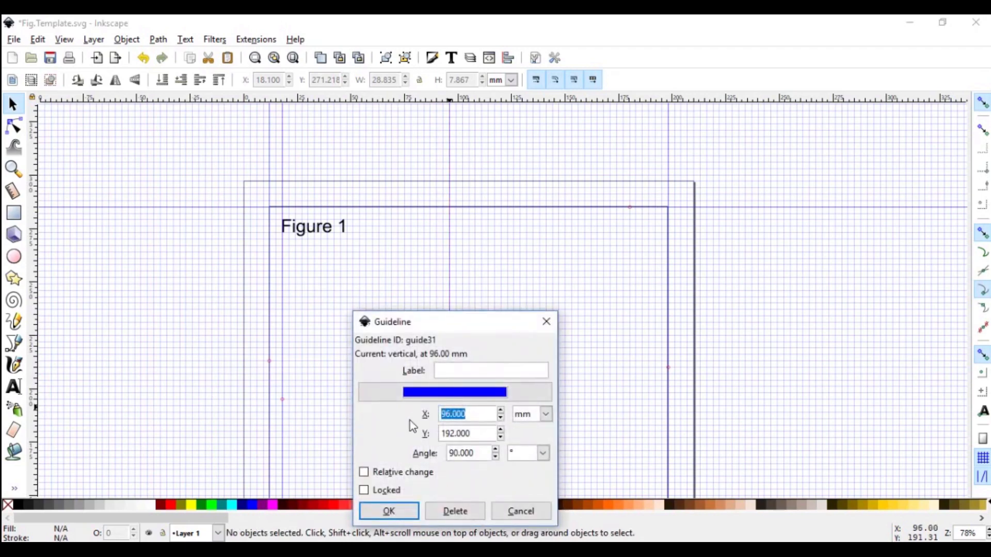
{"action": "mouse_move", "coordinate": [301, 362]}
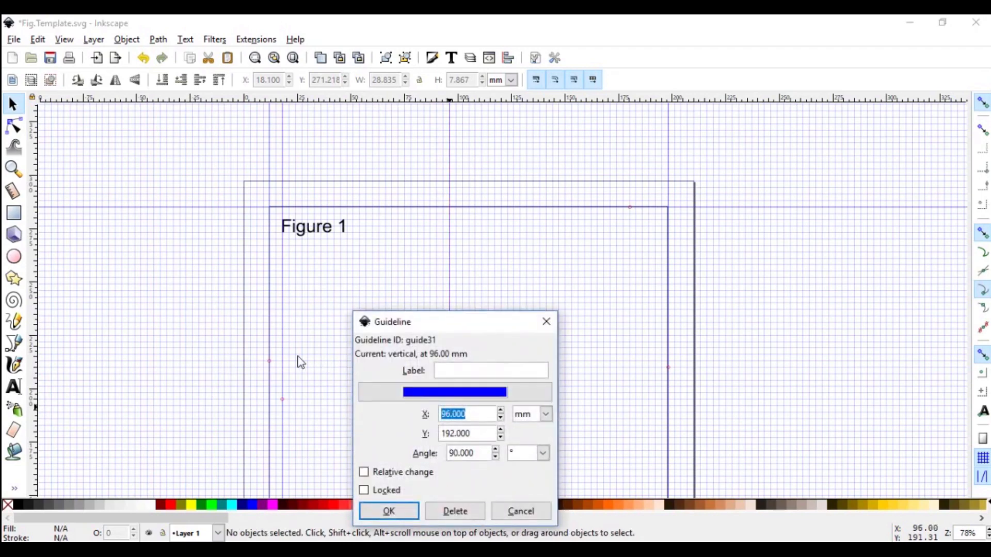
{"action": "mouse_move", "coordinate": [289, 395]}
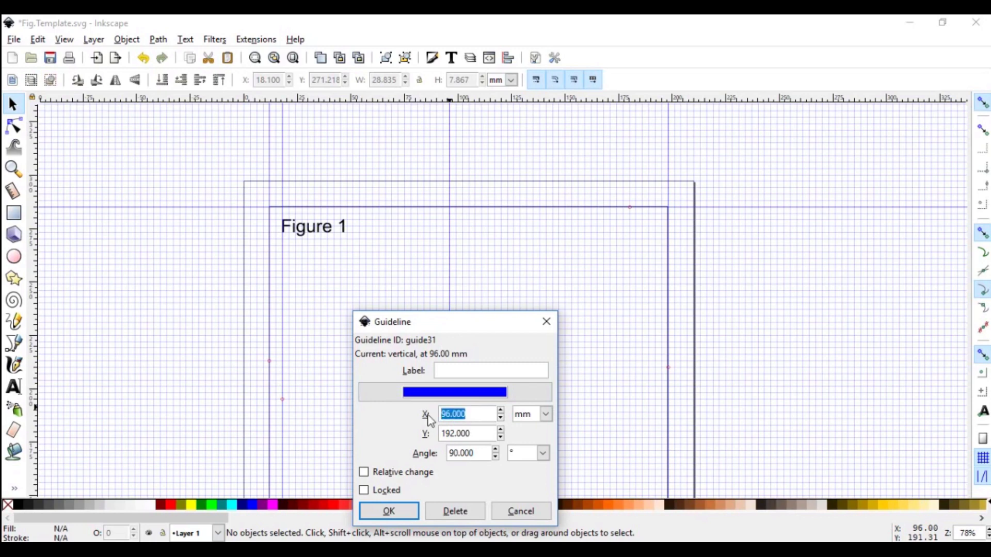
{"action": "type", "text": "107"}
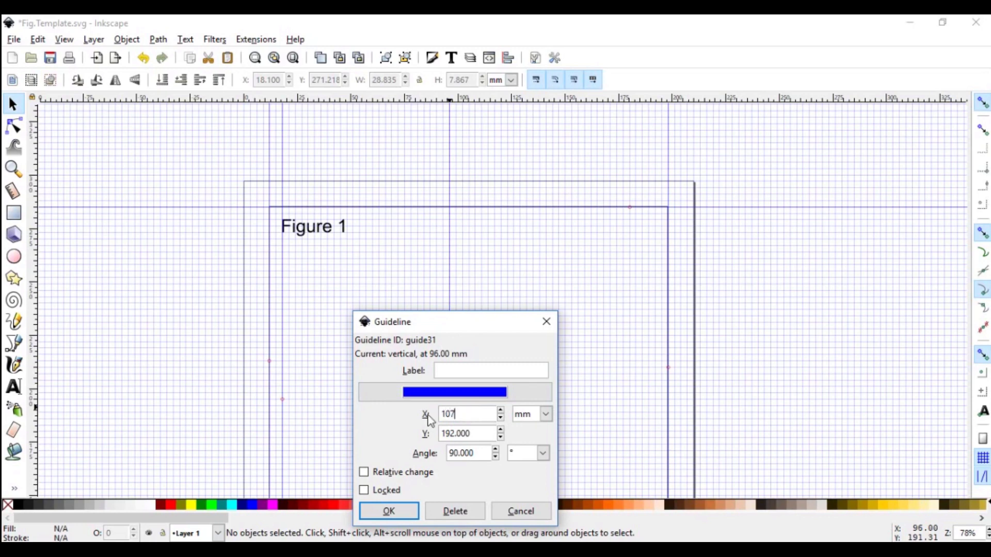
{"action": "left_click", "coordinate": [389, 511]}
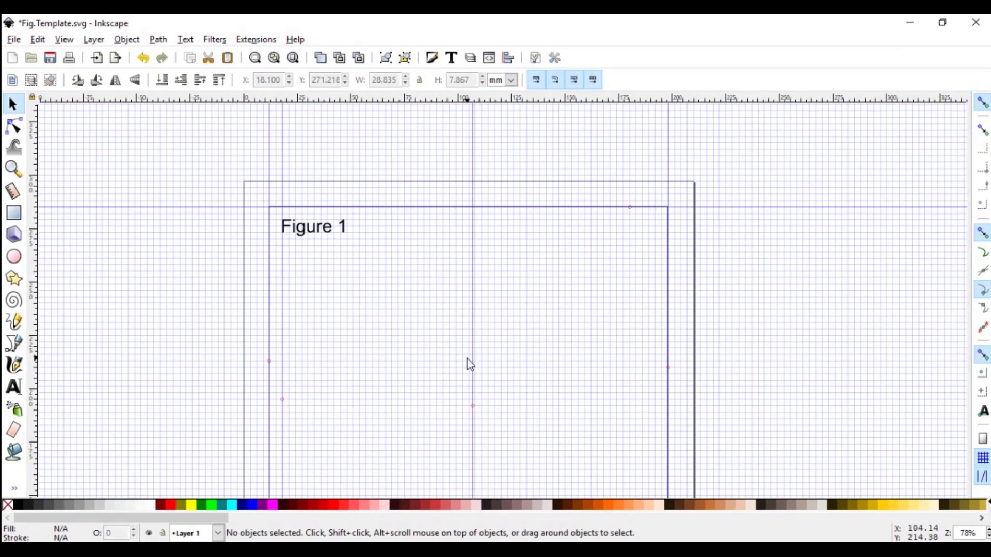
{"action": "mouse_move", "coordinate": [288, 395]}
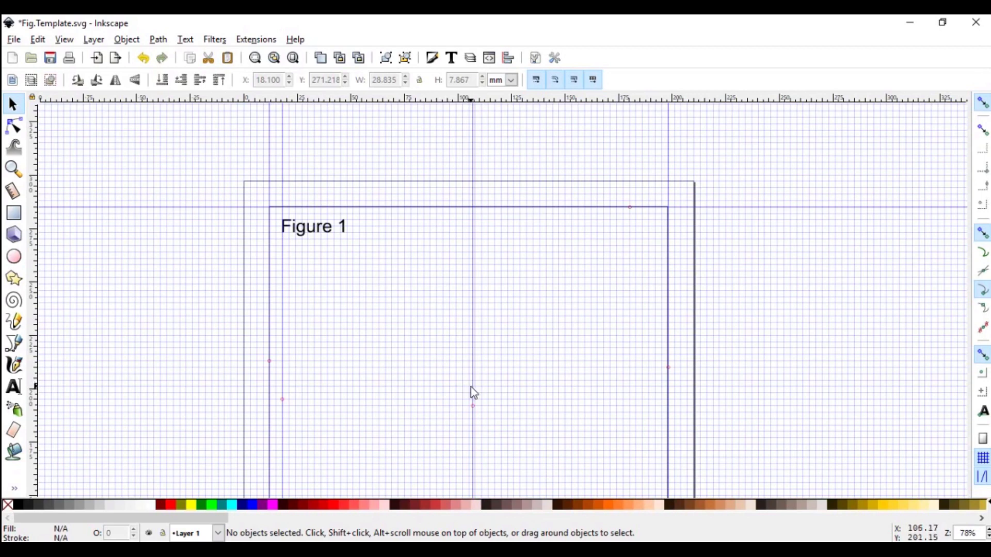
{"action": "mouse_move", "coordinate": [35, 335]}
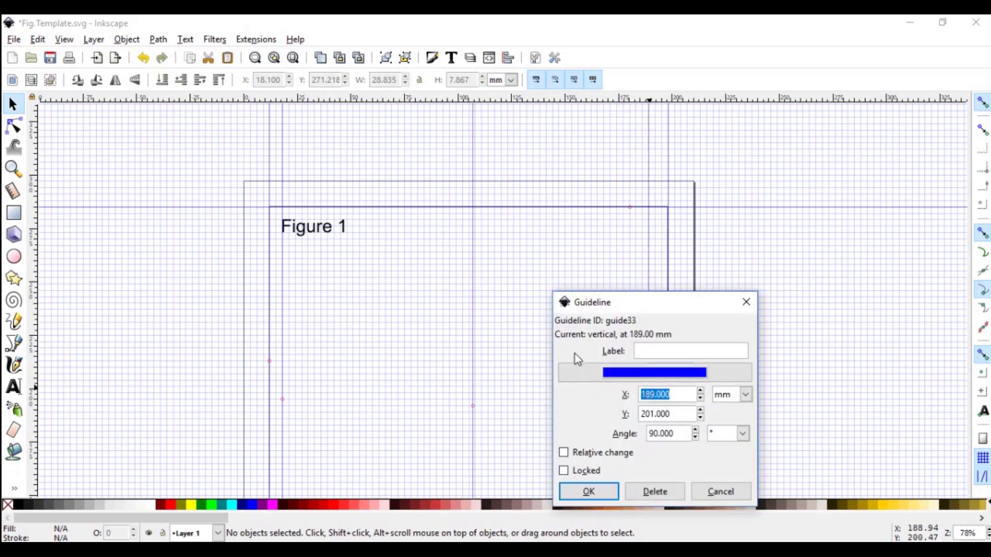
{"action": "mouse_move", "coordinate": [282, 339]}
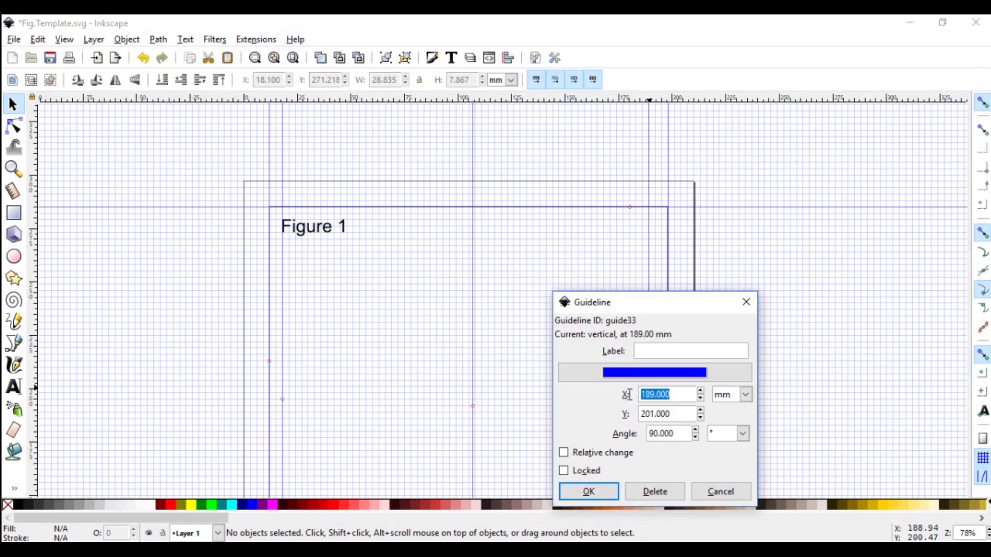
{"action": "type", "text": "1"}
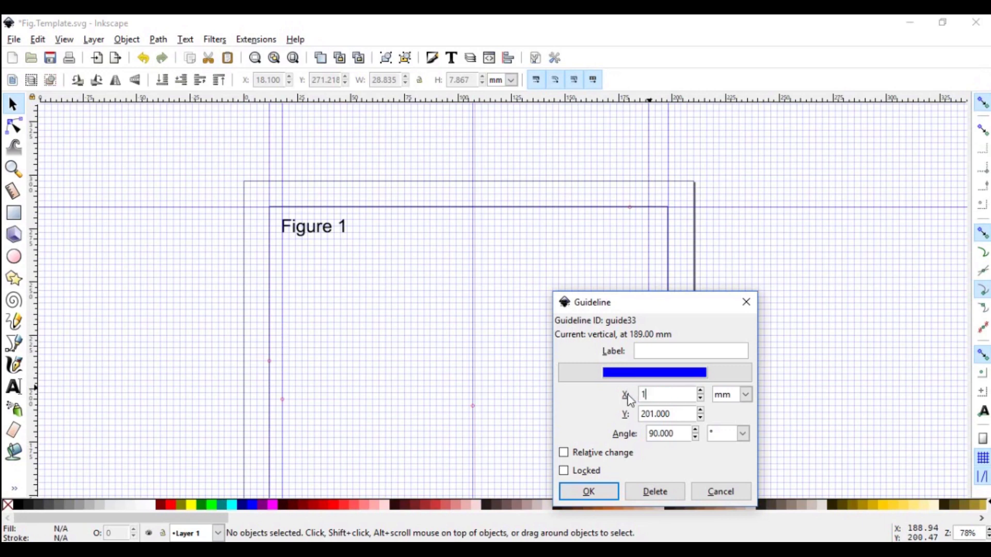
{"action": "type", "text": "98"}
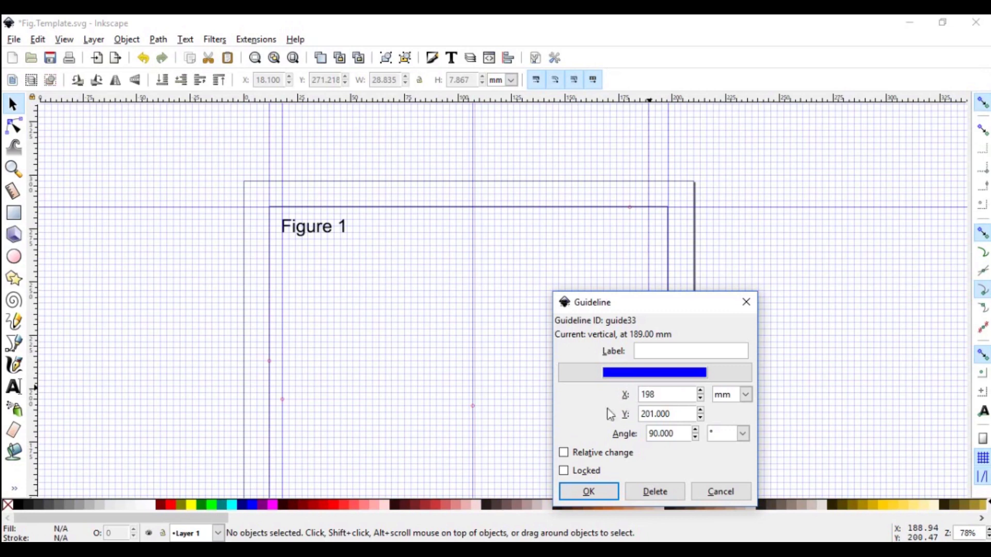
{"action": "left_click", "coordinate": [587, 491]}
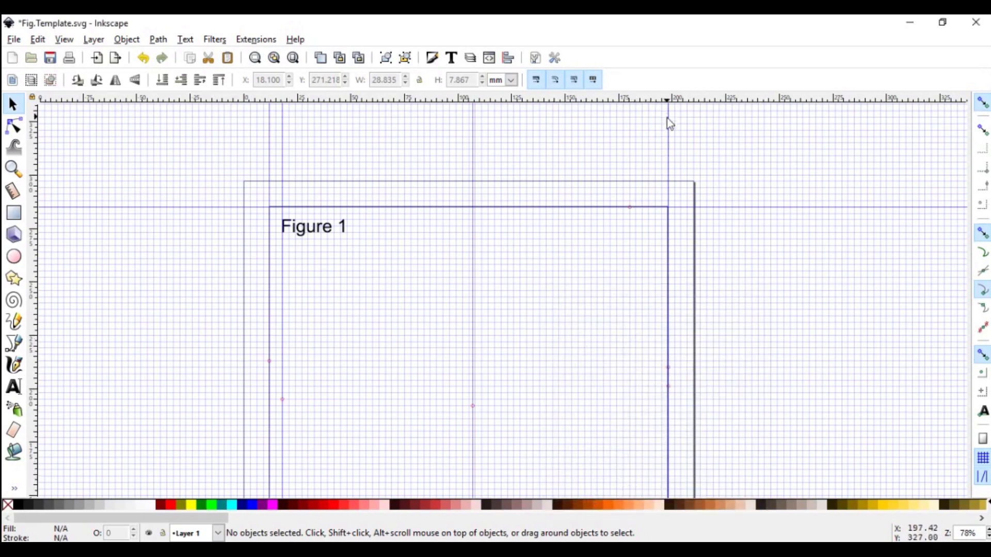
{"action": "mouse_move", "coordinate": [670, 377]}
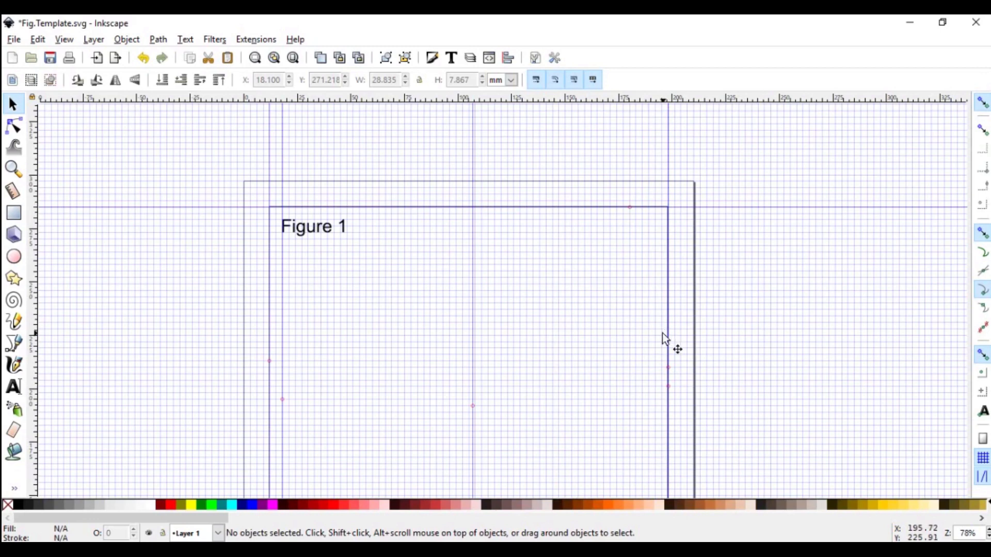
{"action": "mouse_move", "coordinate": [357, 409]}
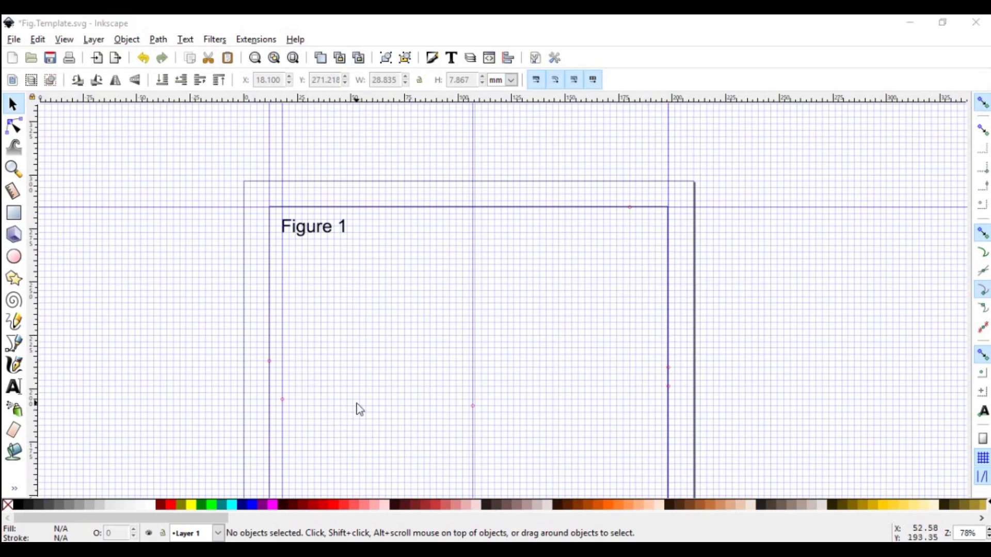
{"action": "mouse_move", "coordinate": [535, 369]}
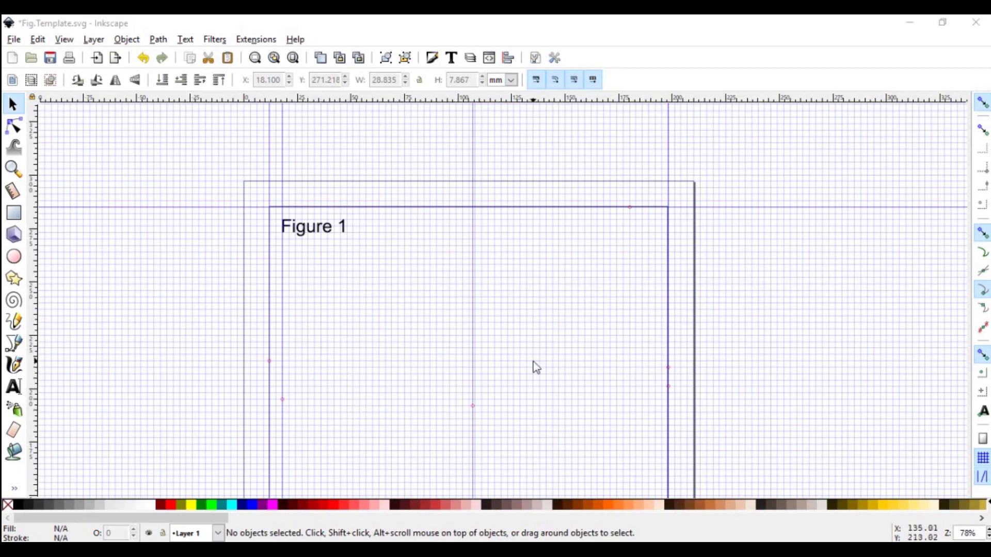
{"action": "mouse_move", "coordinate": [562, 377]}
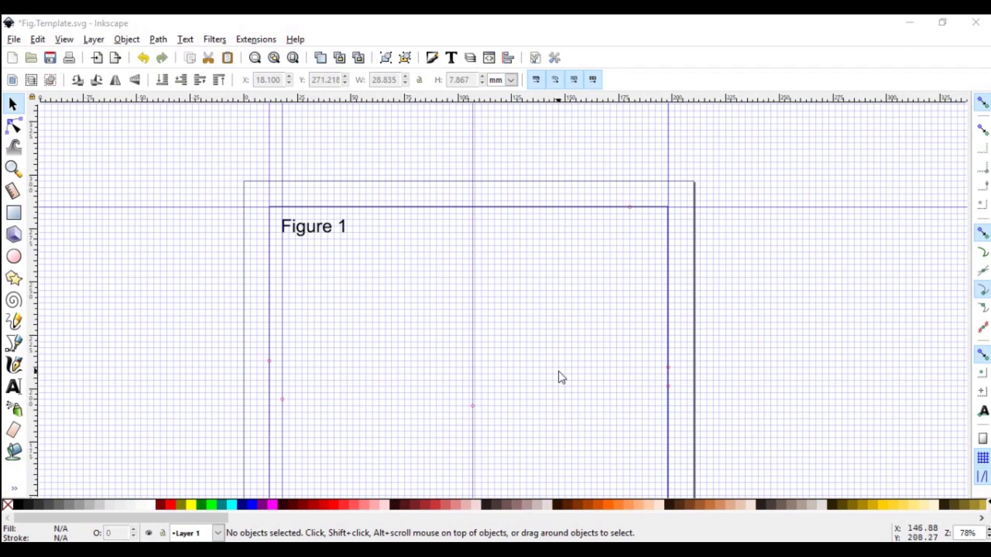
{"action": "mouse_move", "coordinate": [288, 369]}
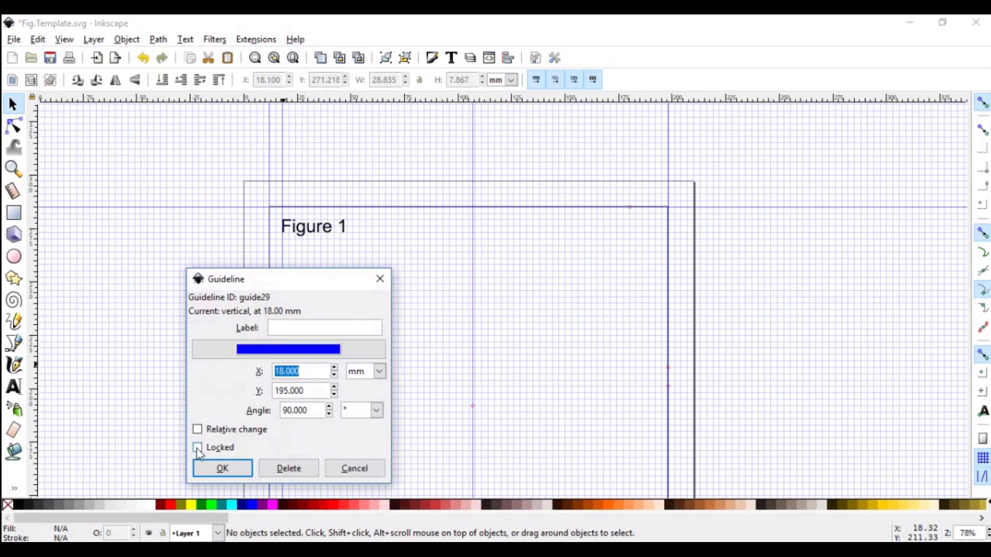
- Set the 18 mm vertical guide to Locked
{"action": "left_click", "coordinate": [197, 447]}
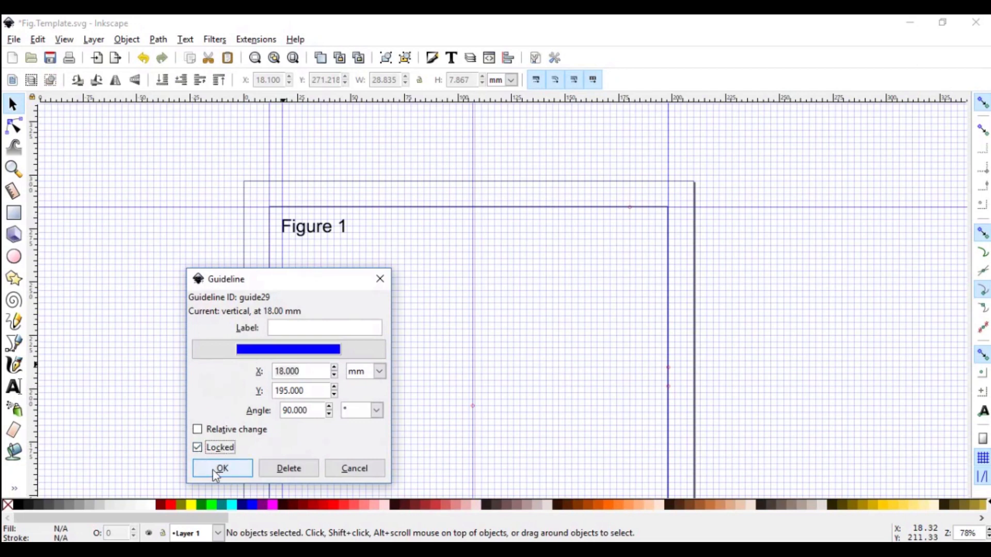
{"action": "left_click", "coordinate": [222, 469]}
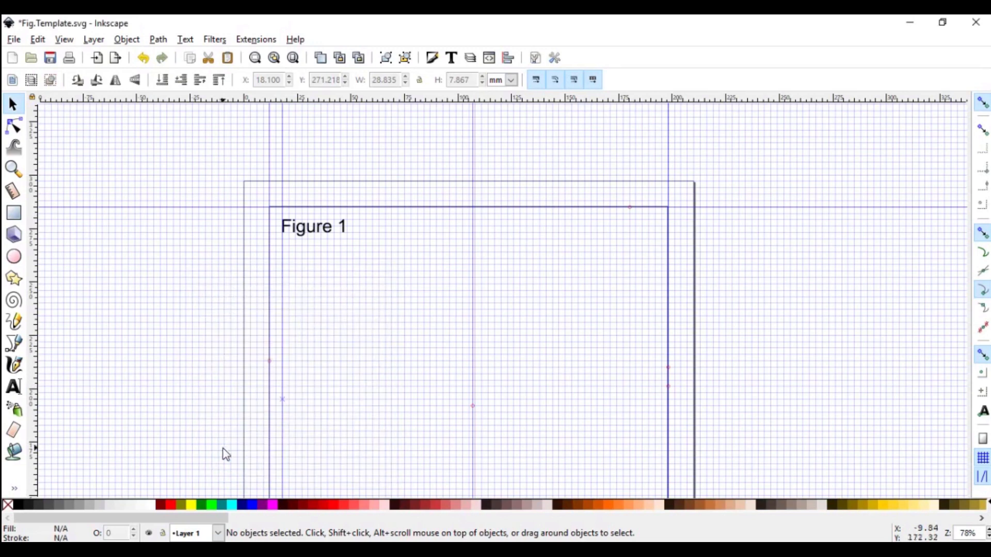
{"action": "mouse_move", "coordinate": [283, 353]}
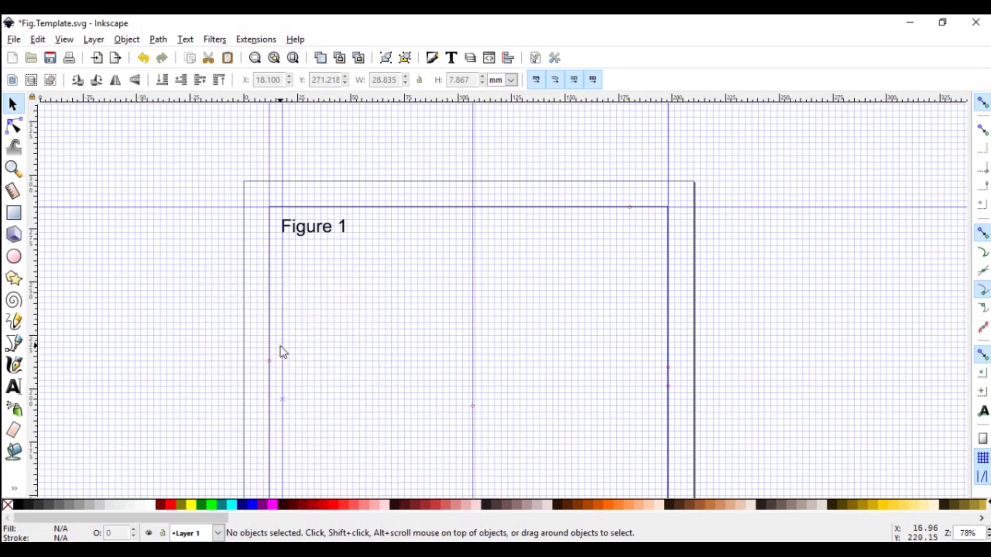
{"action": "mouse_move", "coordinate": [283, 353]}
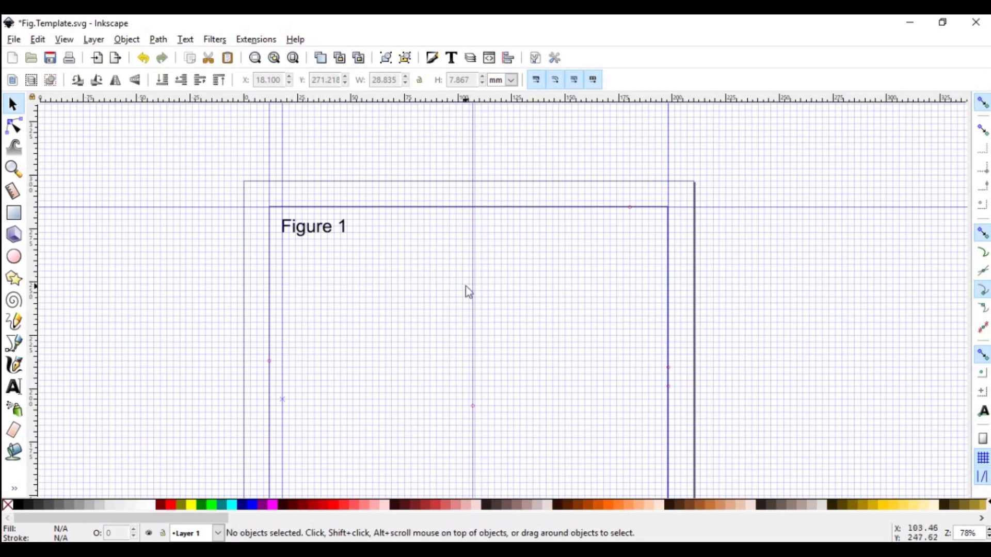
{"action": "mouse_move", "coordinate": [677, 303]}
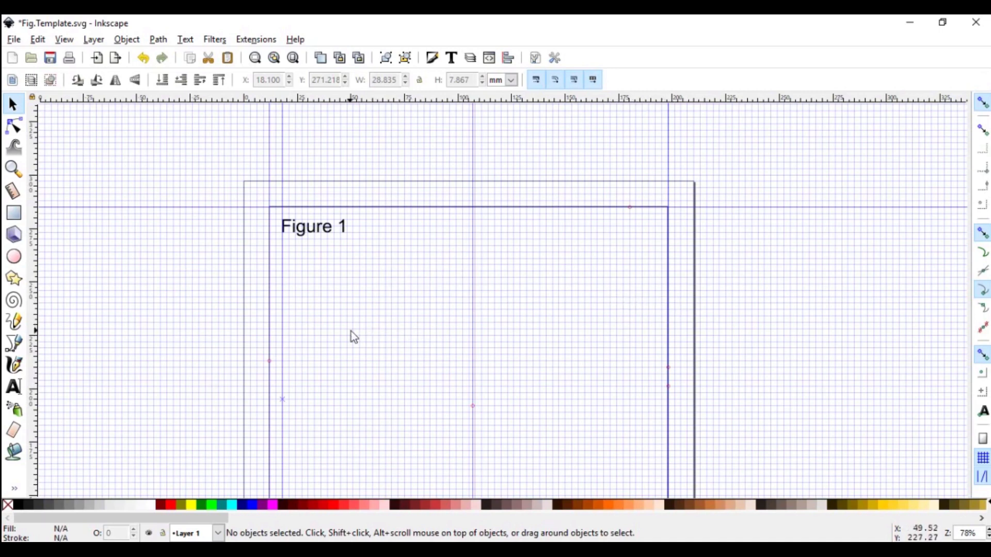
{"action": "mouse_move", "coordinate": [287, 372]}
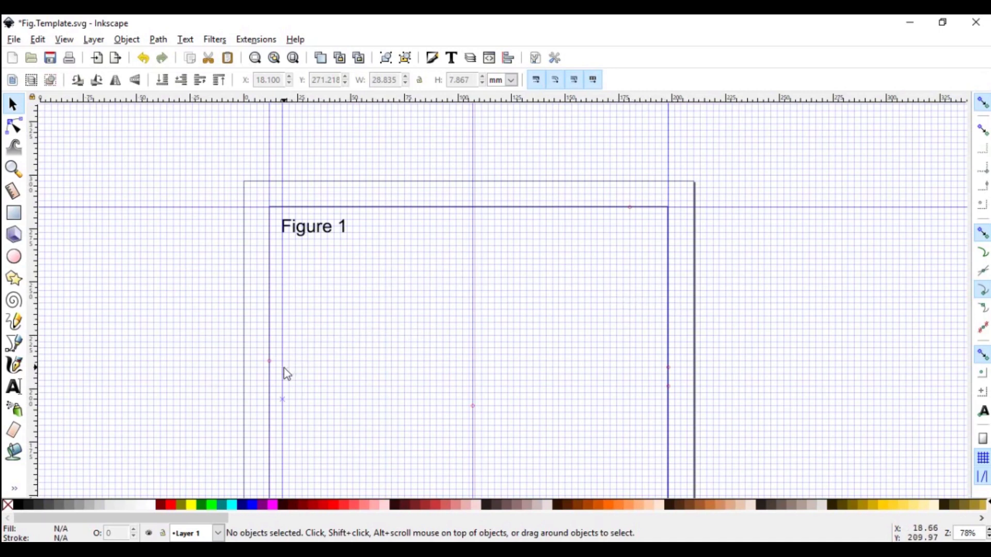
- Reopen the 18 mm guide's settings and turn its lock back off
{"action": "double_click", "coordinate": [283, 360]}
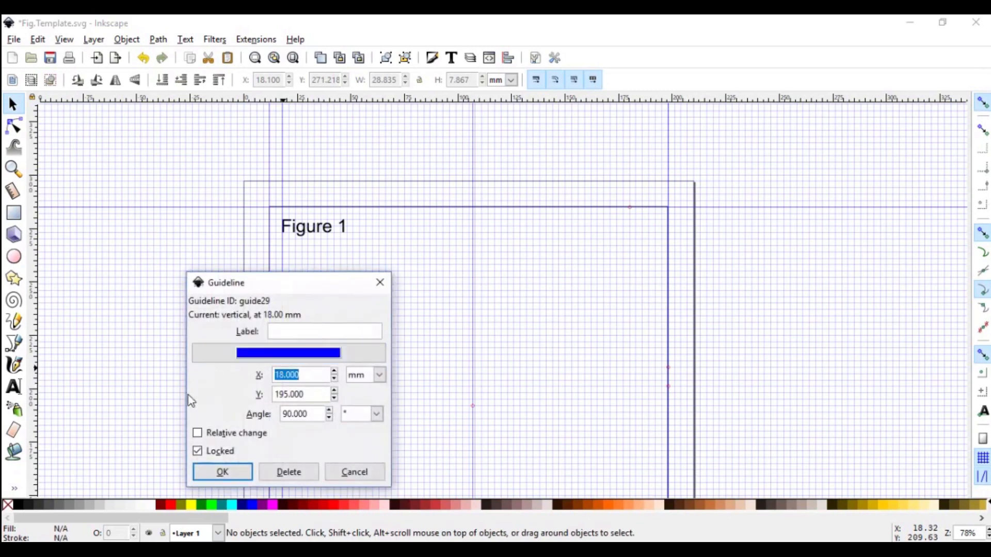
{"action": "left_click", "coordinate": [197, 451]}
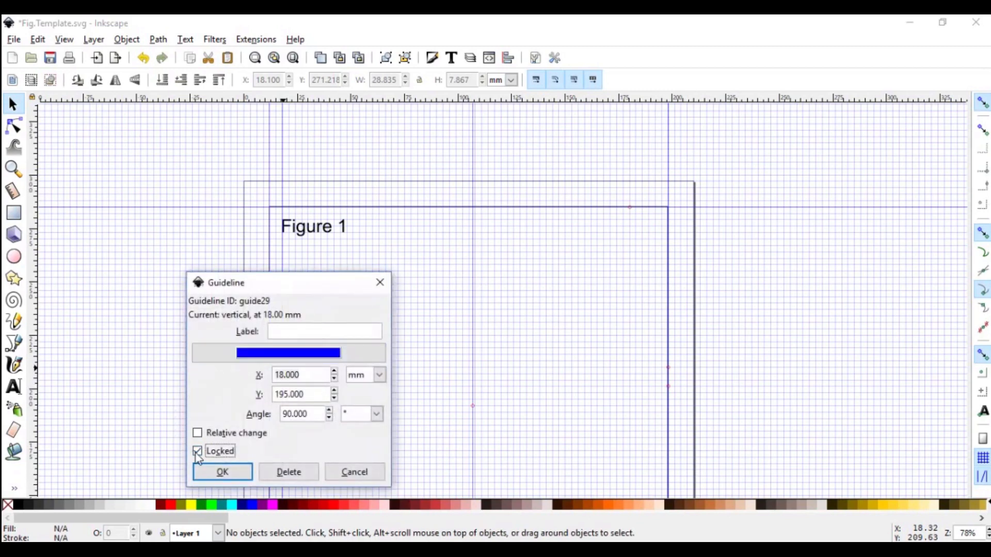
{"action": "left_click", "coordinate": [222, 471]}
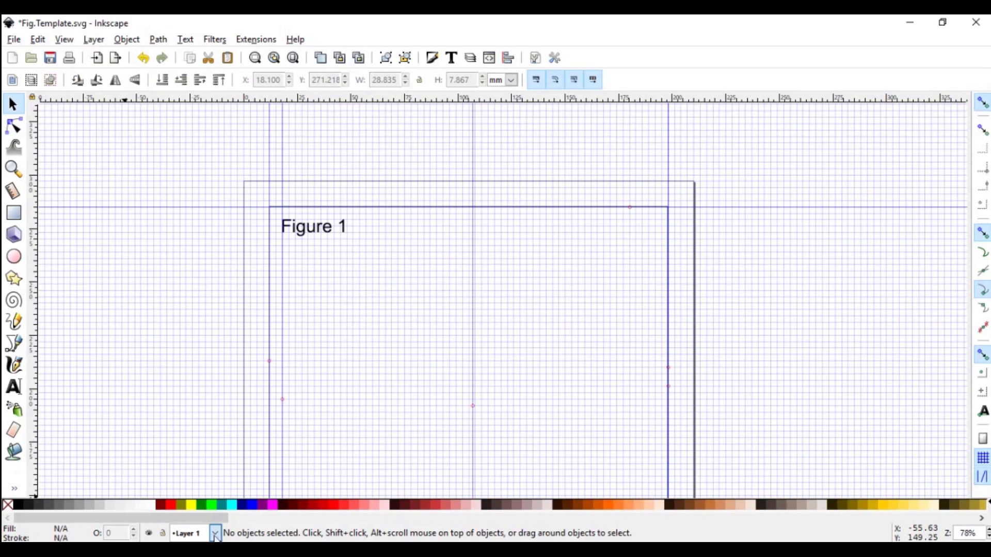
{"action": "mouse_move", "coordinate": [192, 458]}
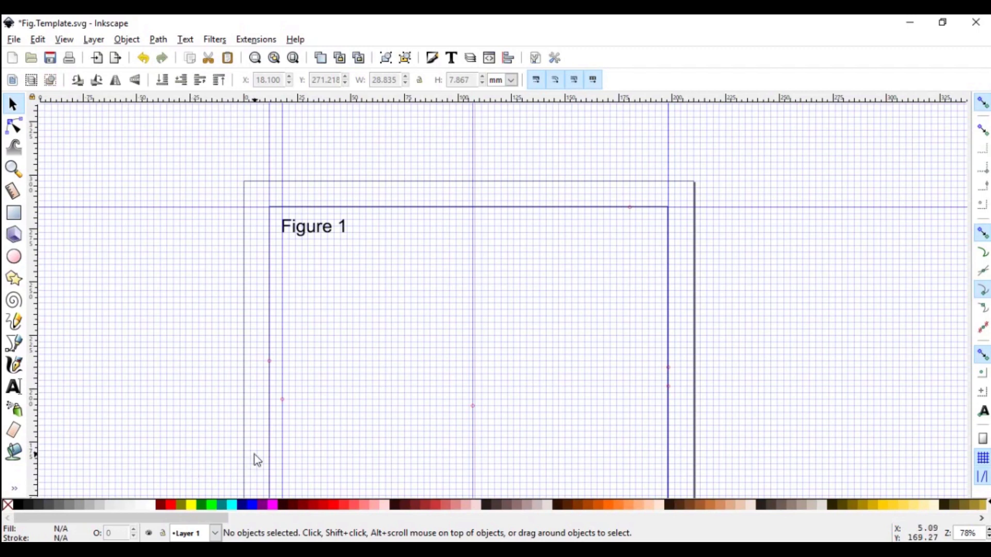
{"action": "mouse_move", "coordinate": [98, 43]}
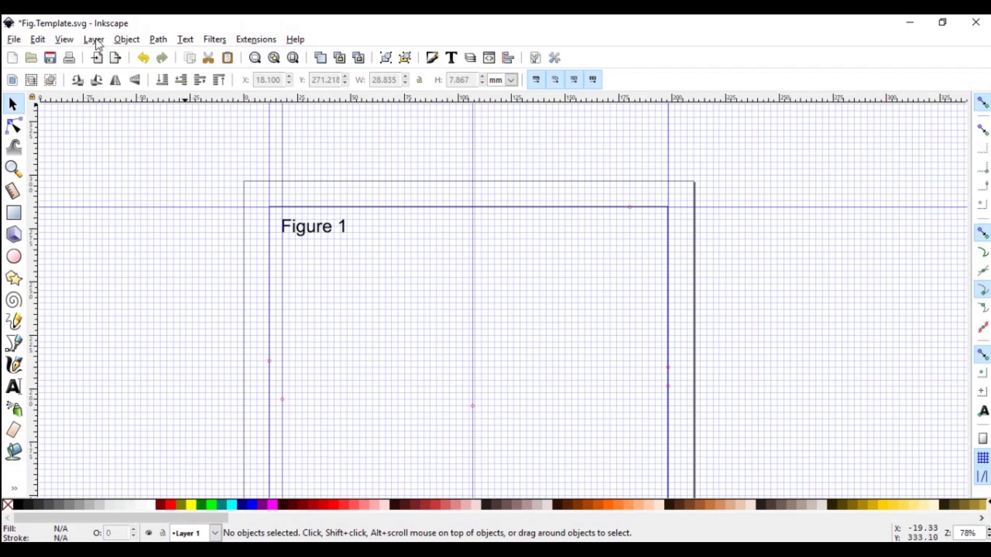
- Add Layer 2 positioned above the current layer, then make Layer 1 current again
{"action": "left_click", "coordinate": [93, 39]}
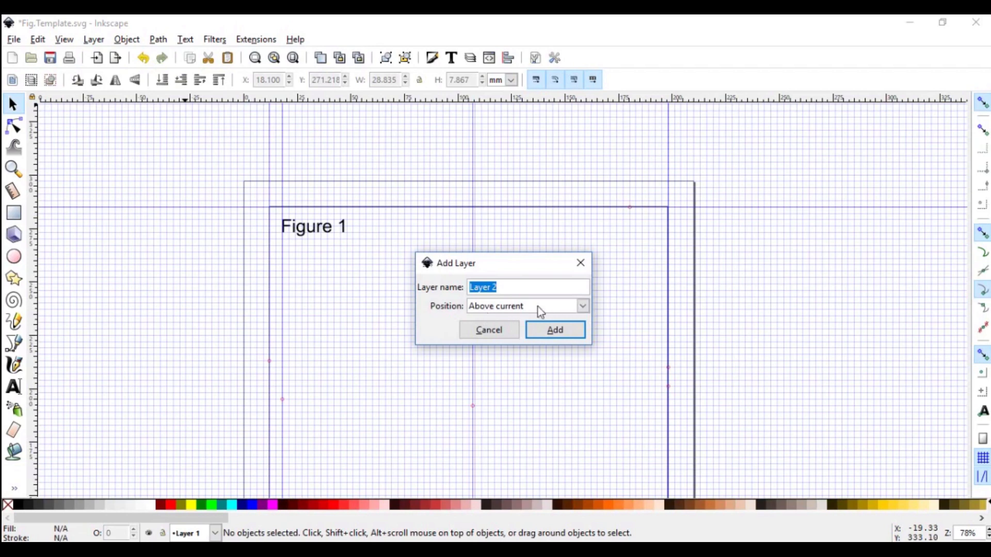
{"action": "left_click", "coordinate": [580, 305]}
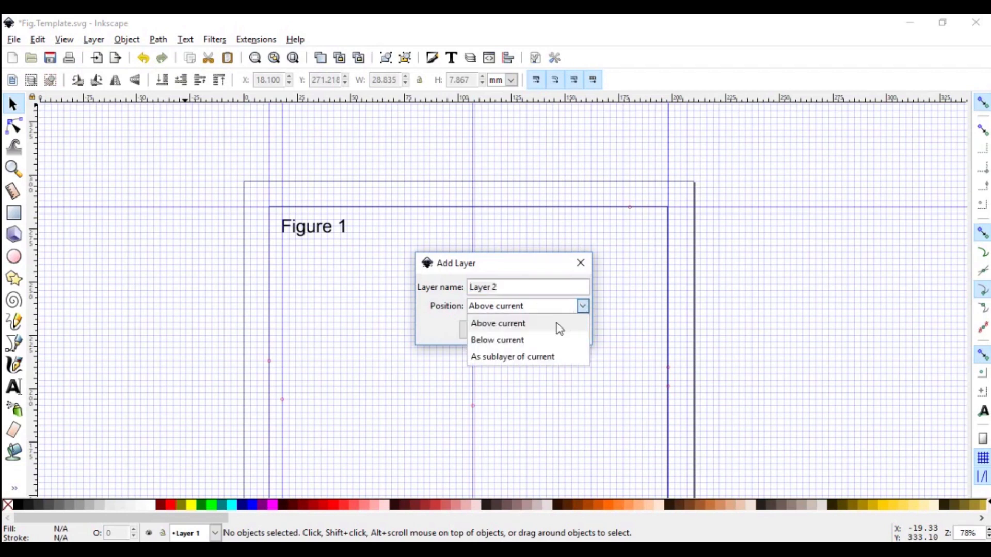
{"action": "mouse_move", "coordinate": [542, 368]}
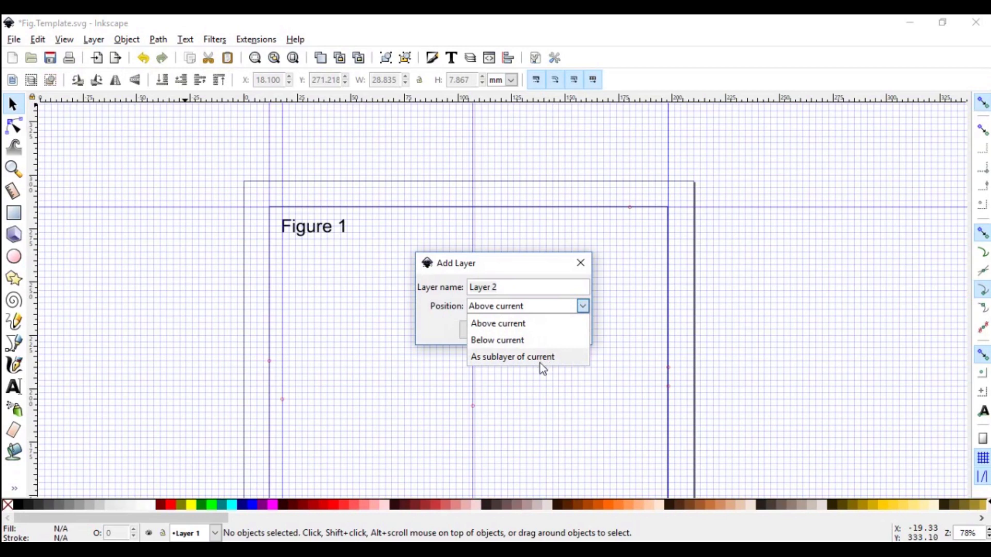
{"action": "left_click", "coordinate": [498, 323]}
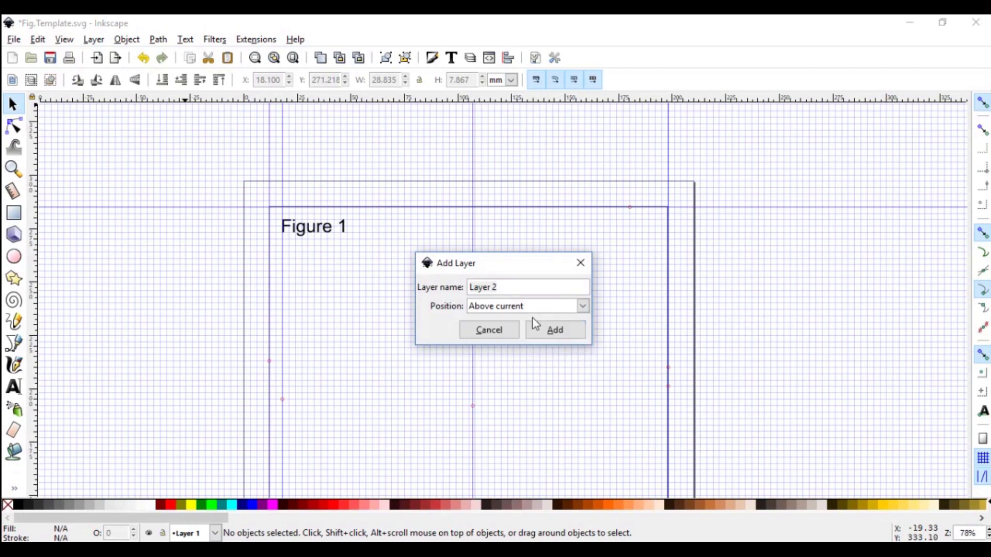
{"action": "left_click", "coordinate": [553, 330]}
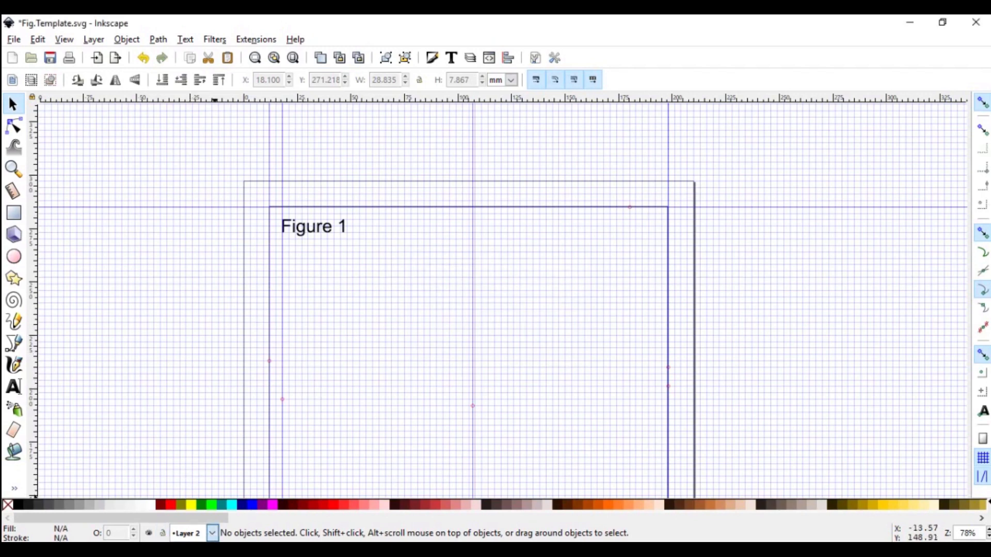
{"action": "left_click", "coordinate": [211, 533]}
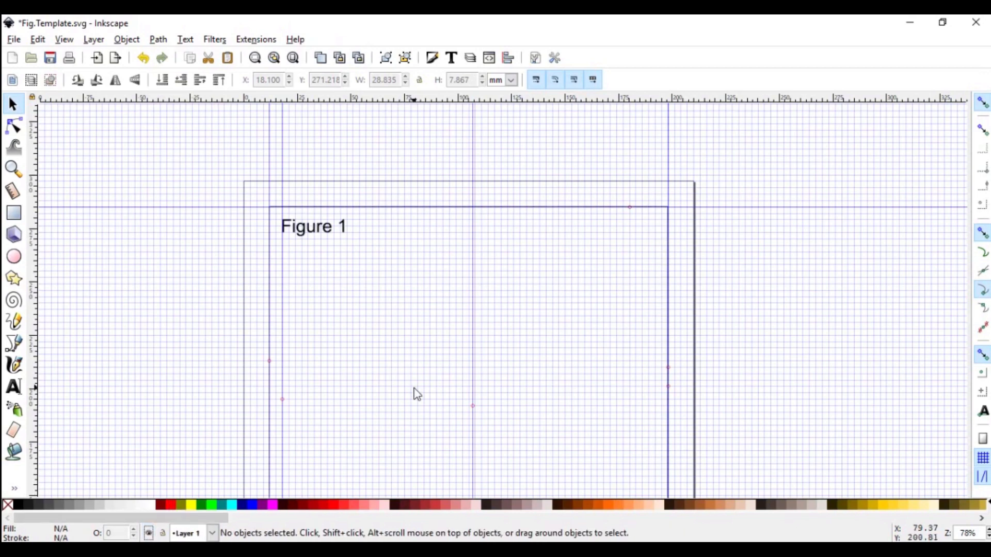
{"action": "mouse_move", "coordinate": [424, 402]}
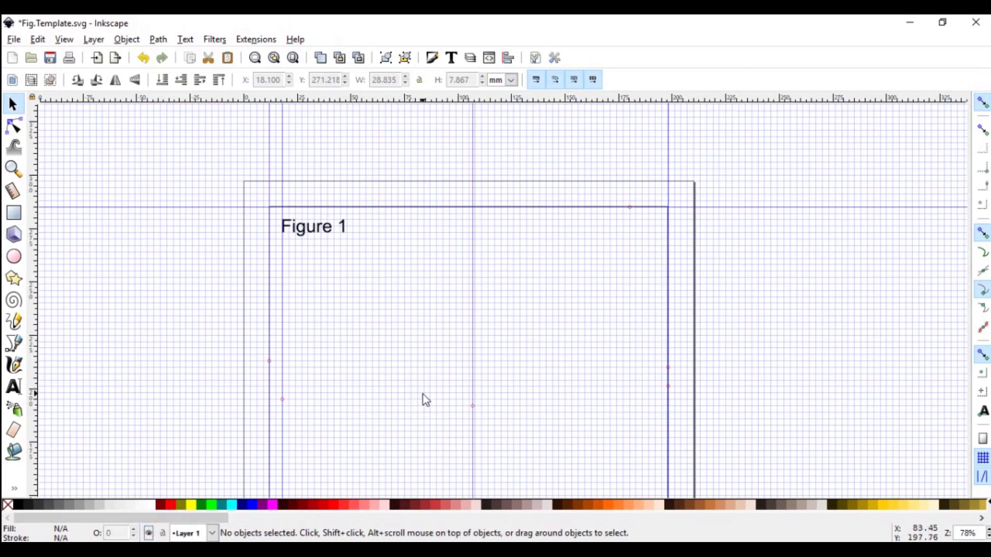
{"action": "mouse_move", "coordinate": [140, 33]}
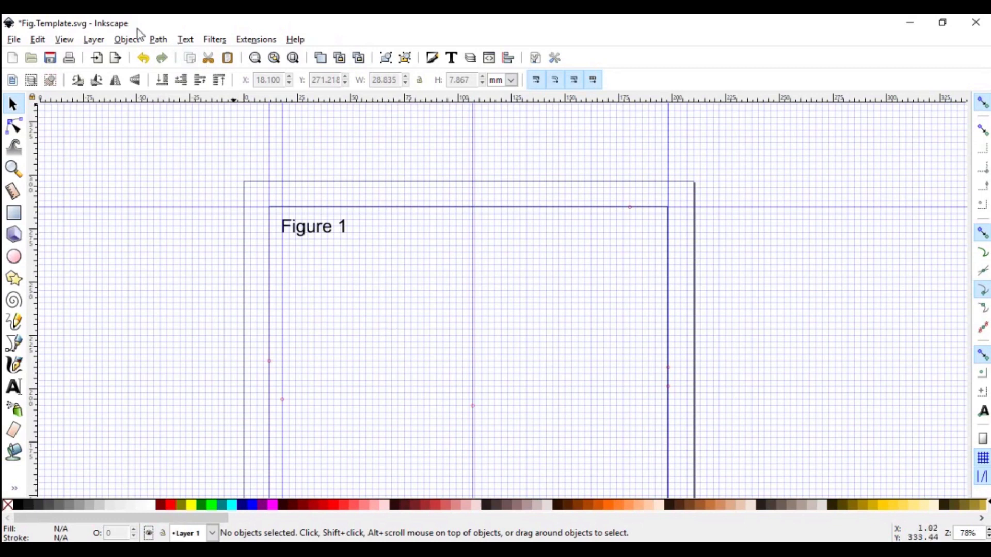
{"action": "left_click", "coordinate": [93, 38]}
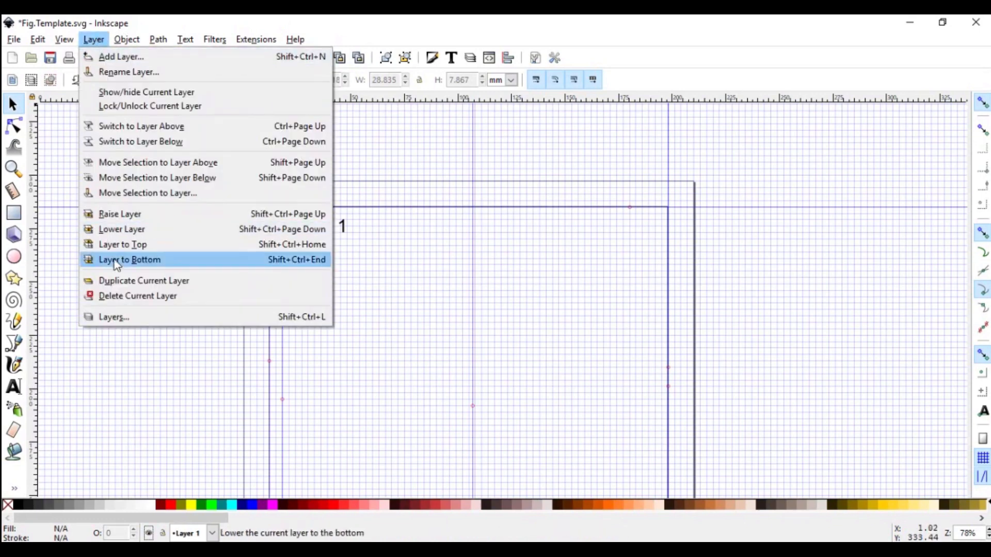
{"action": "mouse_move", "coordinate": [114, 317]}
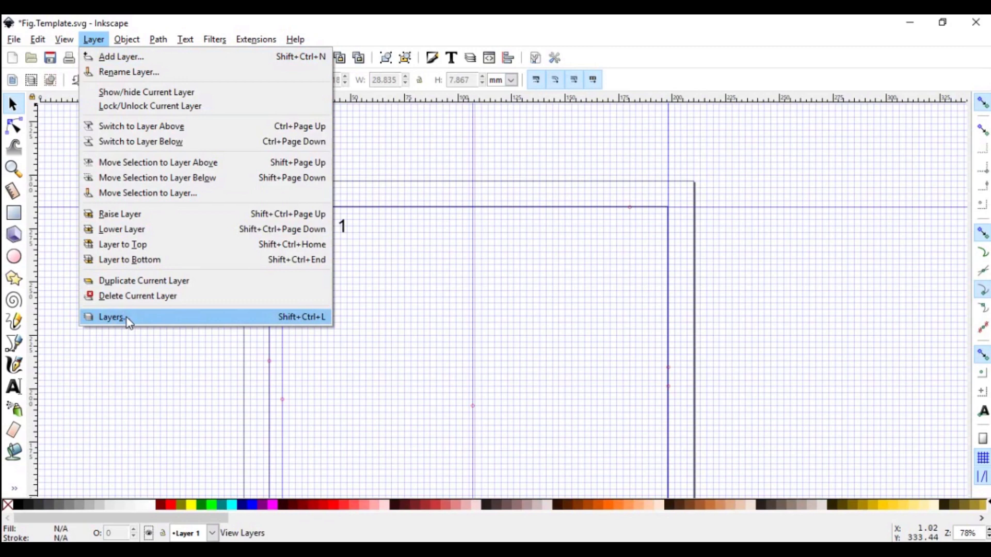
{"action": "left_click", "coordinate": [110, 317]}
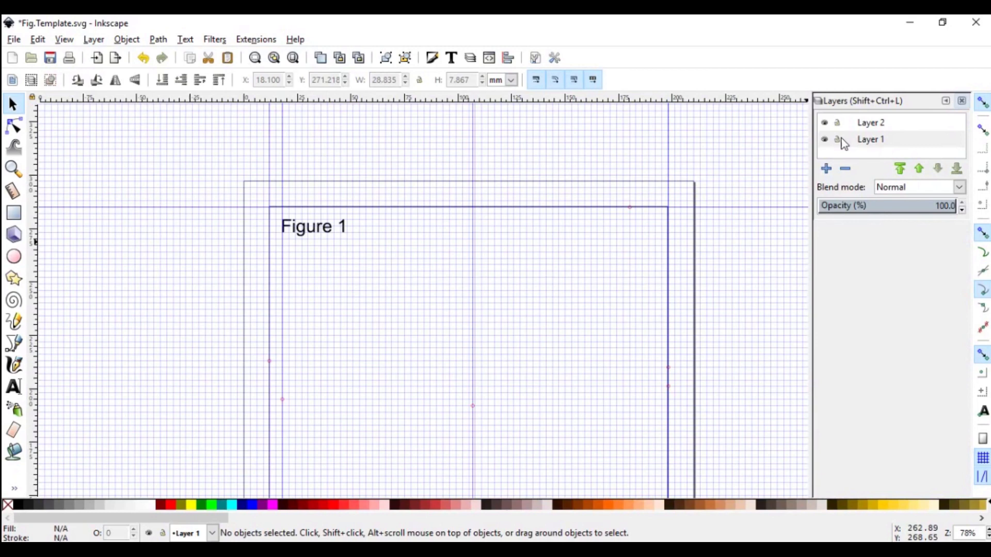
{"action": "mouse_move", "coordinate": [861, 131]}
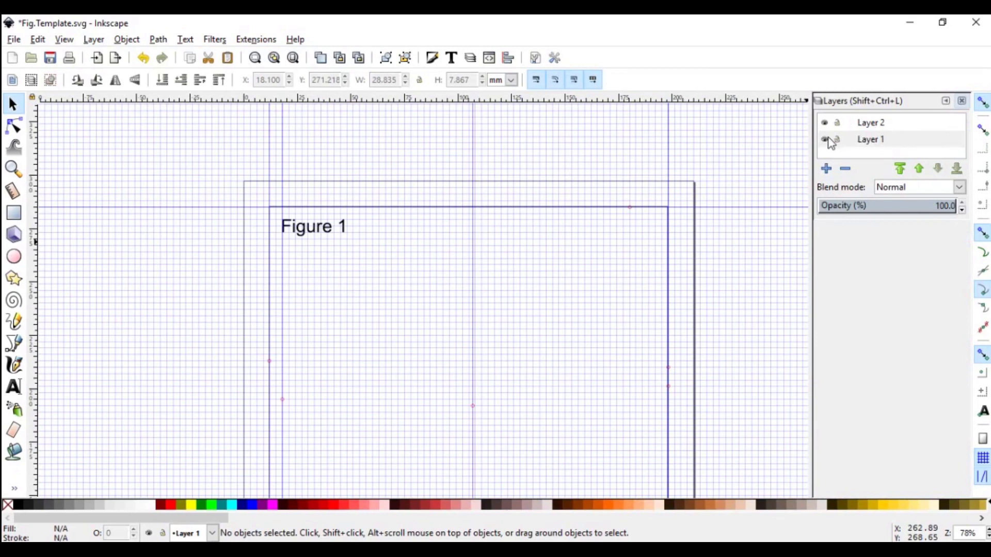
{"action": "left_click", "coordinate": [824, 139]}
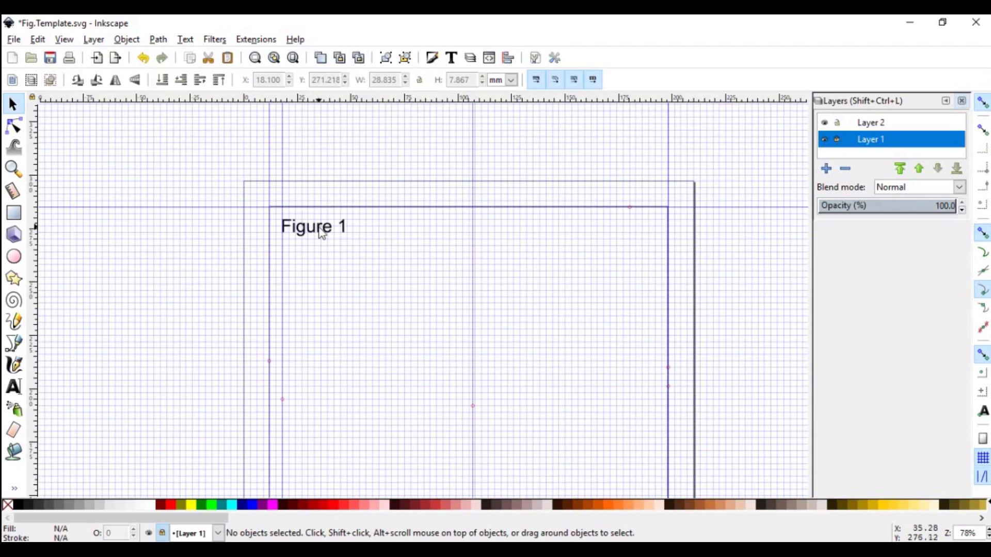
{"action": "left_click", "coordinate": [837, 138]}
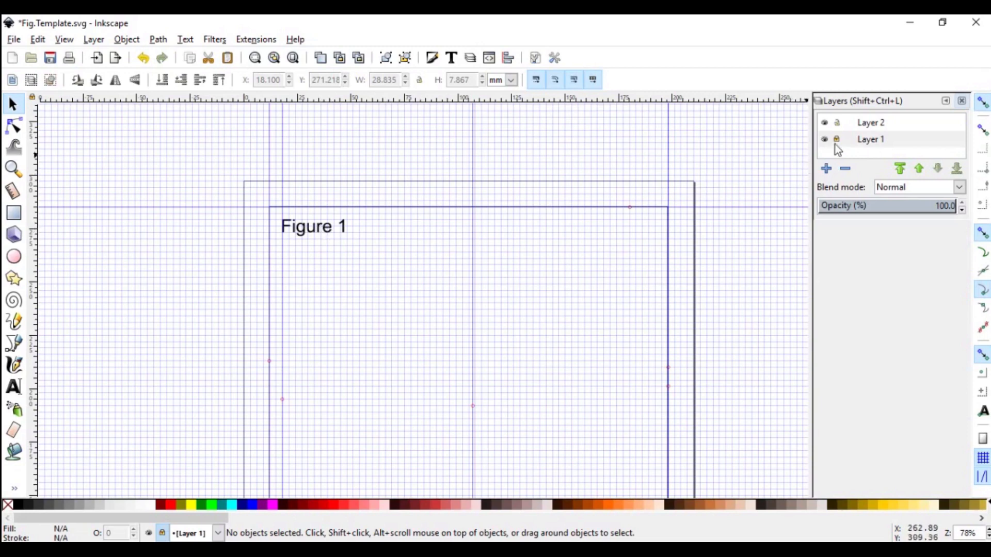
{"action": "left_click", "coordinate": [870, 139]}
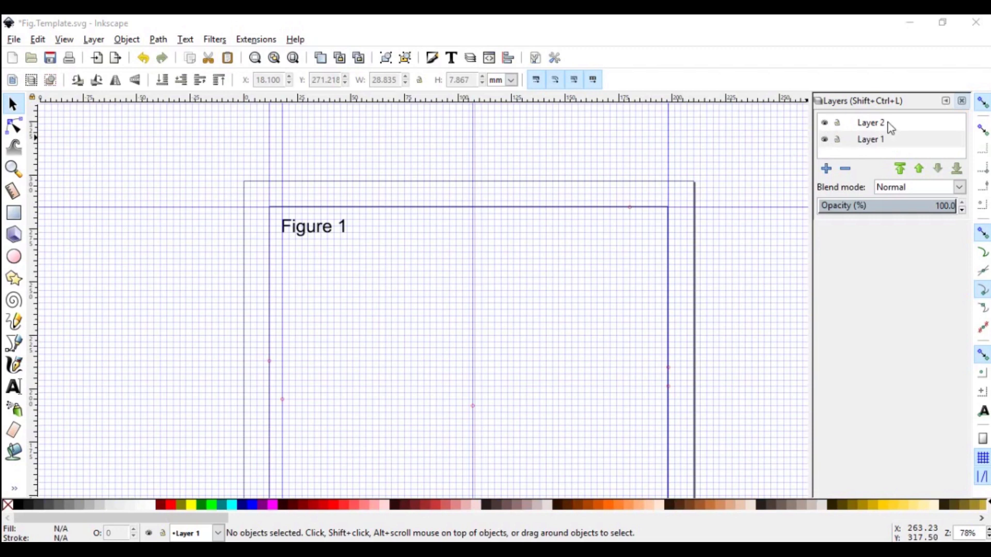
{"action": "mouse_move", "coordinate": [863, 146]}
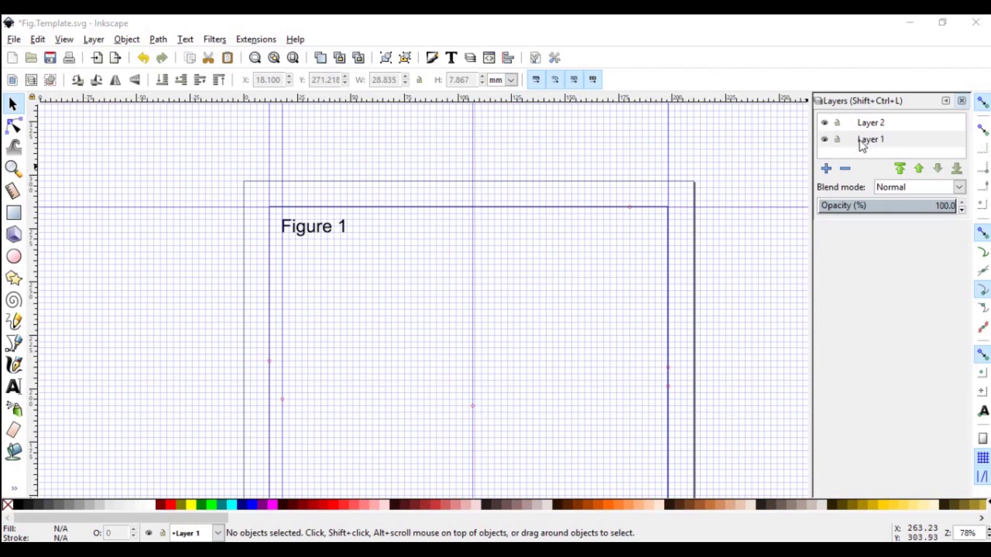
{"action": "mouse_move", "coordinate": [897, 145]}
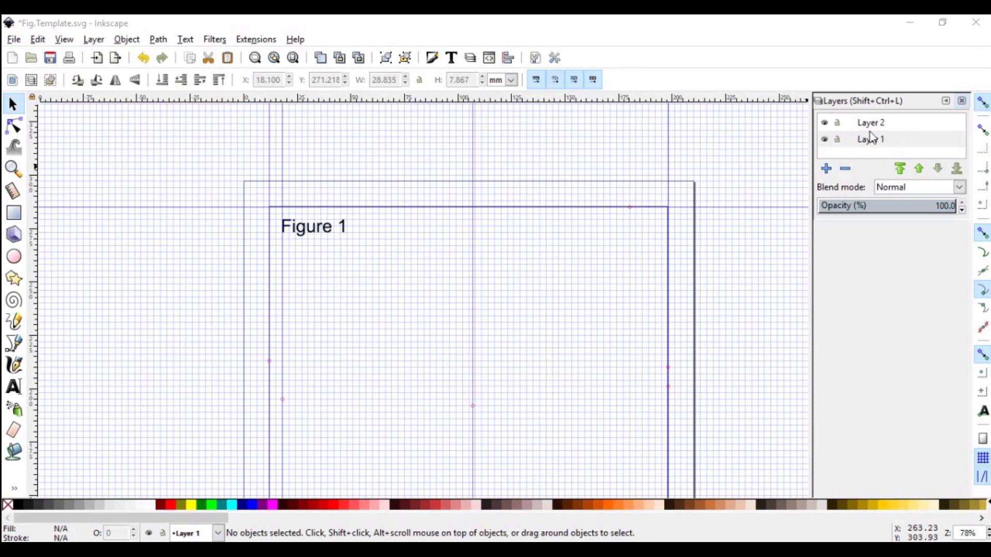
{"action": "mouse_move", "coordinate": [874, 133]}
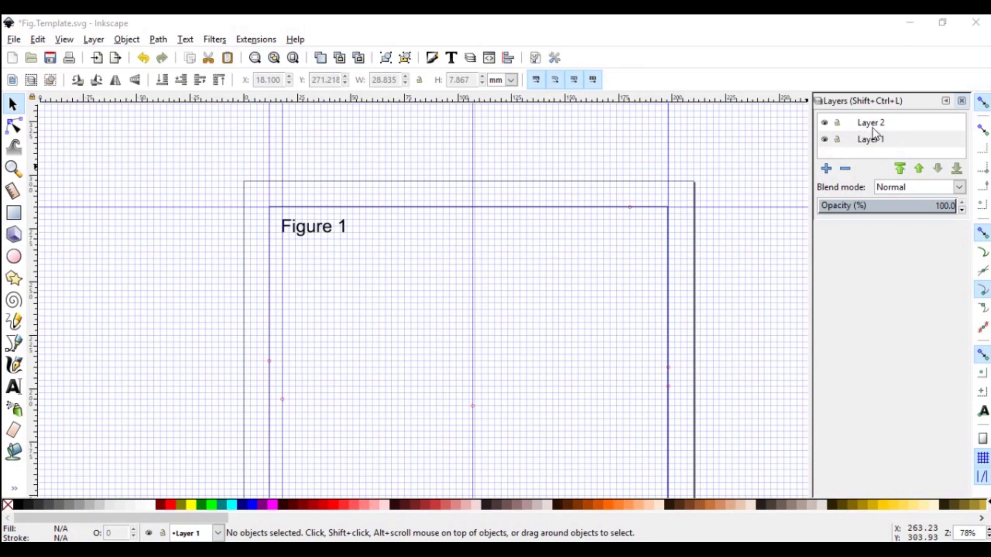
{"action": "mouse_move", "coordinate": [875, 133]}
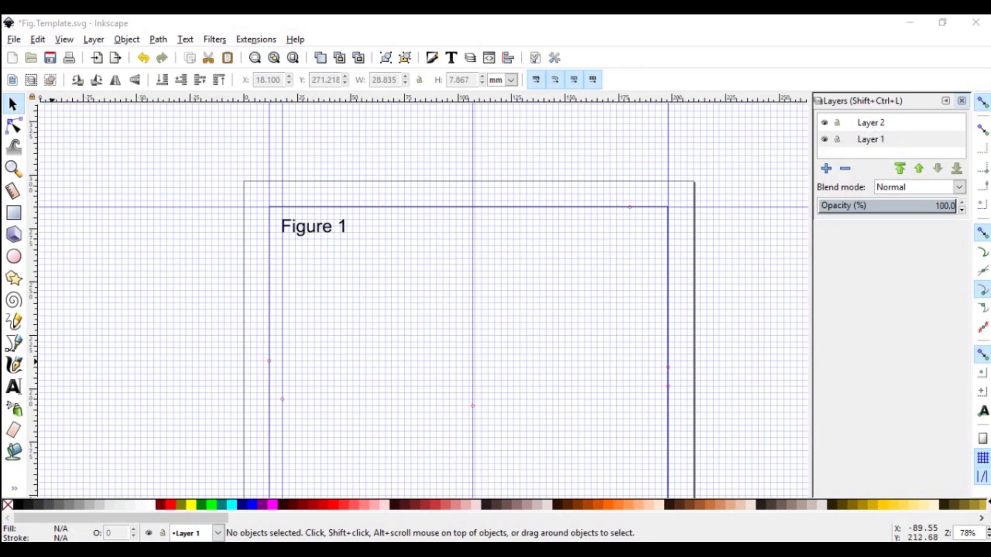
{"action": "mouse_move", "coordinate": [485, 397]}
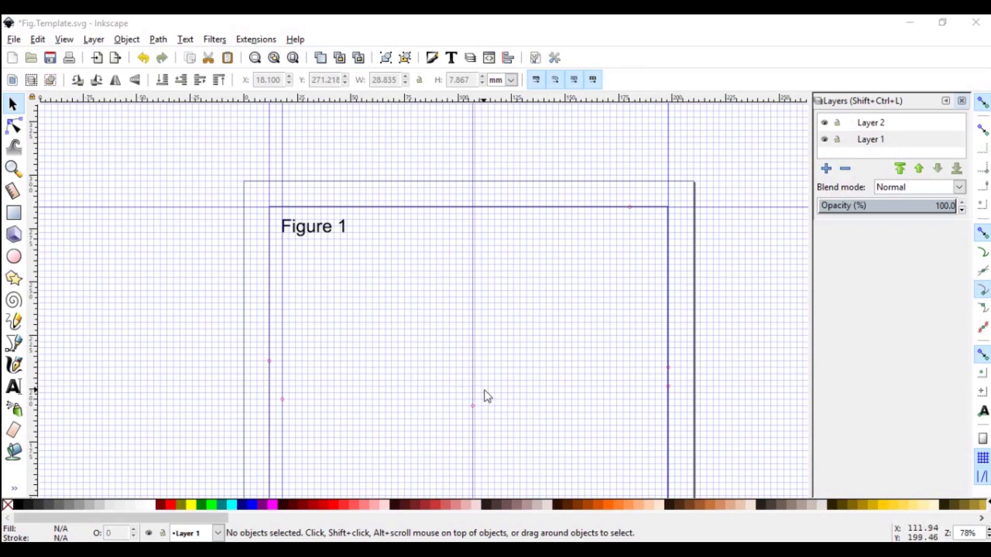
{"action": "mouse_move", "coordinate": [494, 417]}
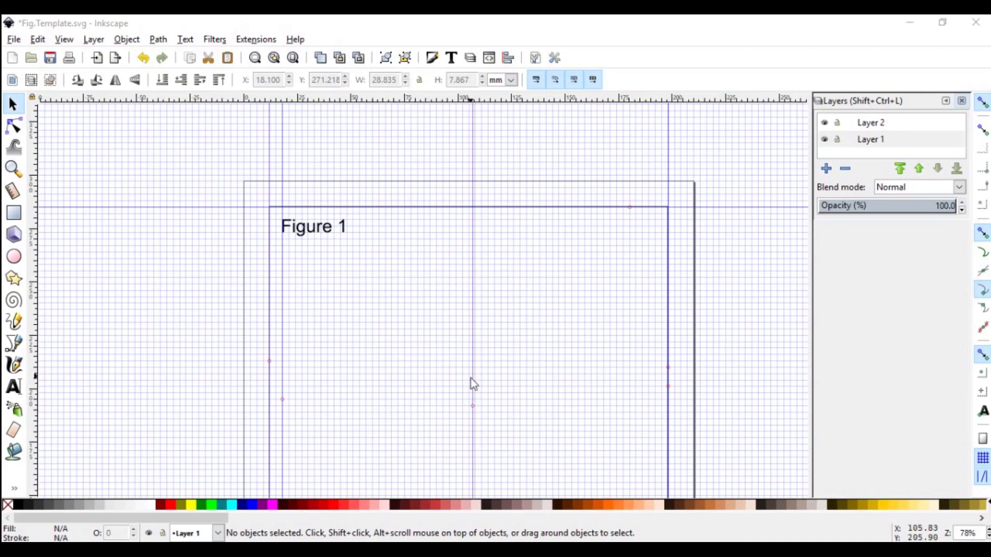
{"action": "mouse_move", "coordinate": [378, 381]}
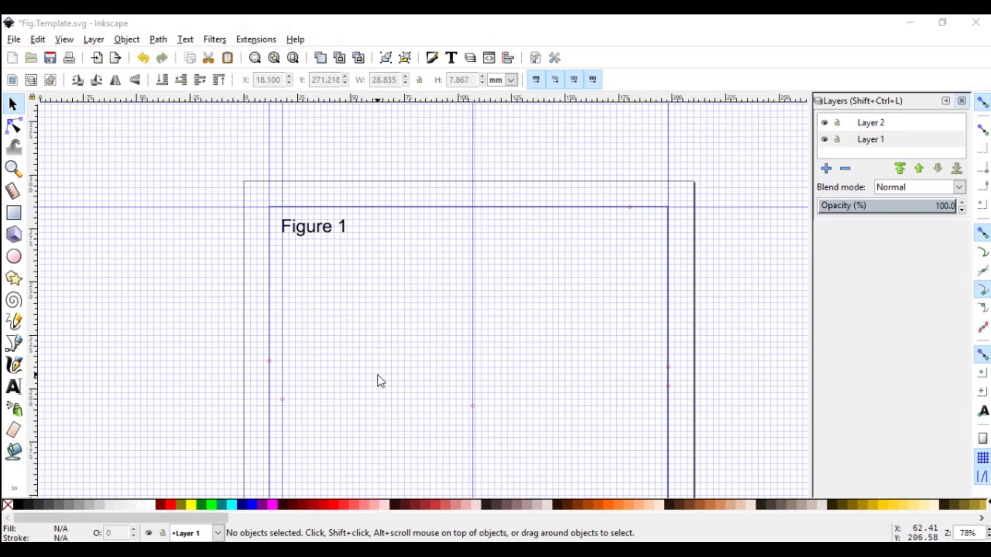
{"action": "mouse_move", "coordinate": [392, 384]}
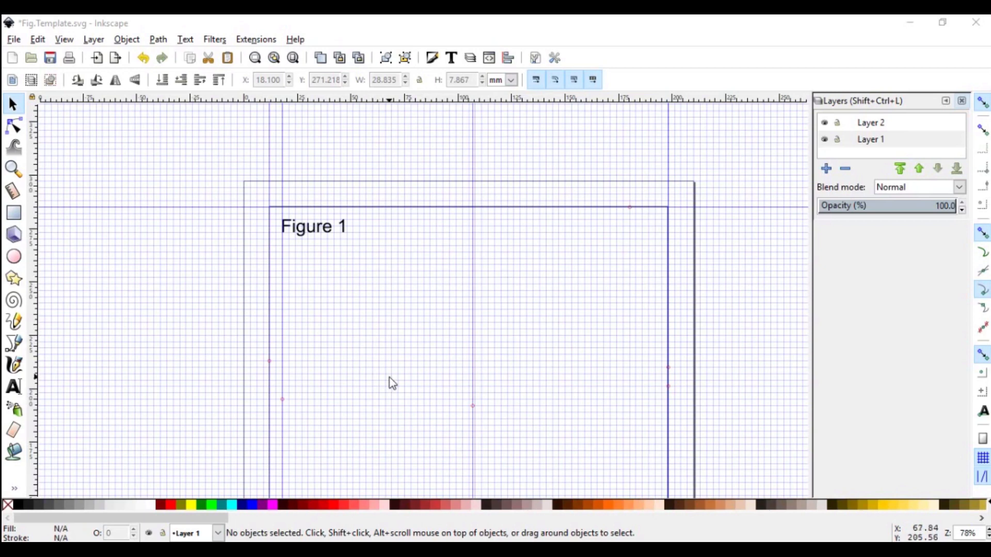
{"action": "mouse_move", "coordinate": [398, 356]}
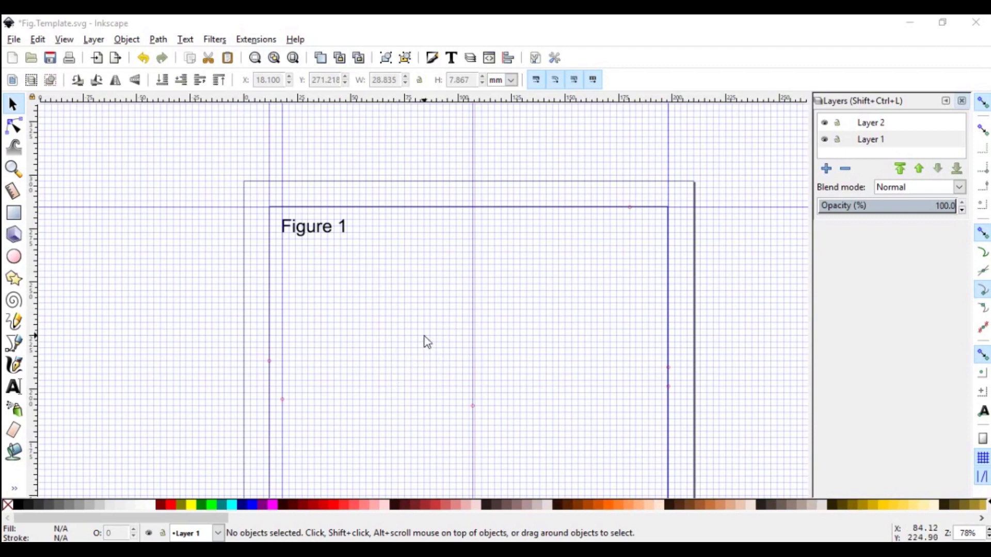
{"action": "mouse_move", "coordinate": [411, 350]}
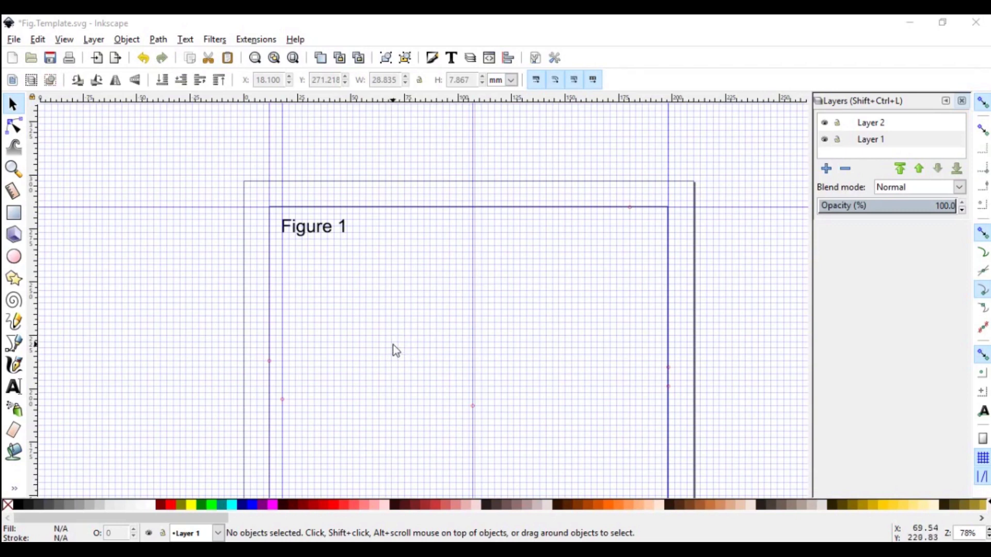
{"action": "mouse_move", "coordinate": [506, 347]}
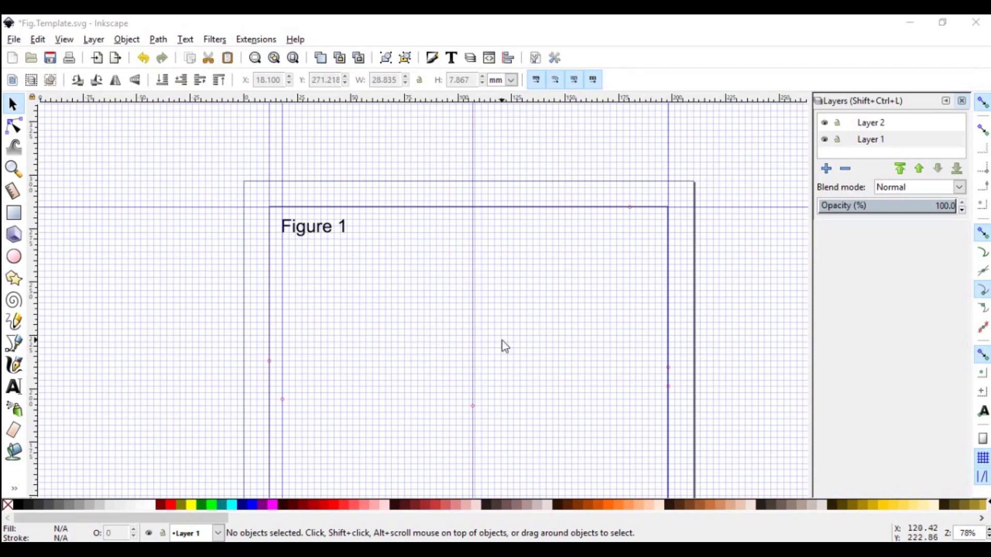
{"action": "mouse_move", "coordinate": [488, 348]}
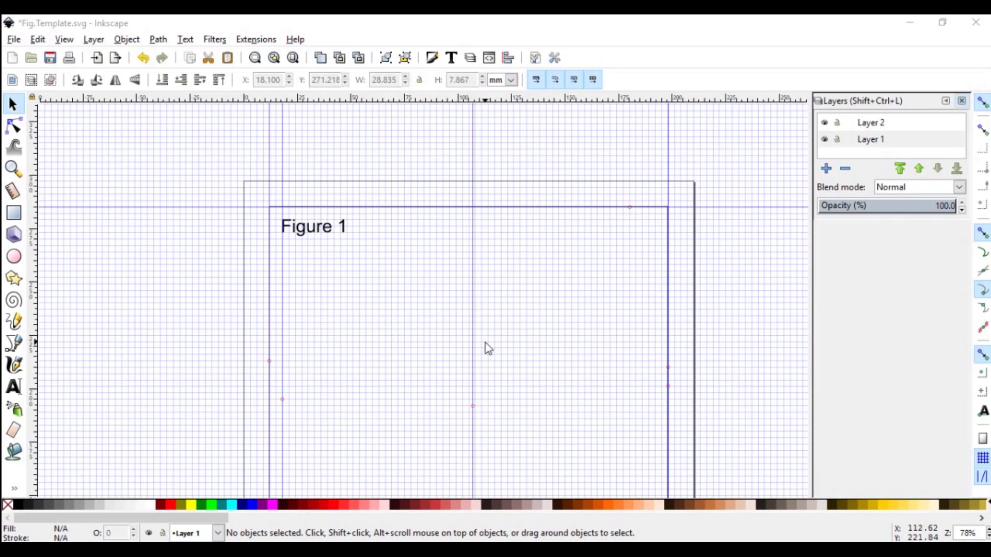
{"action": "left_click", "coordinate": [14, 38]}
{"action": "type", "text": "FigureTemplate"}
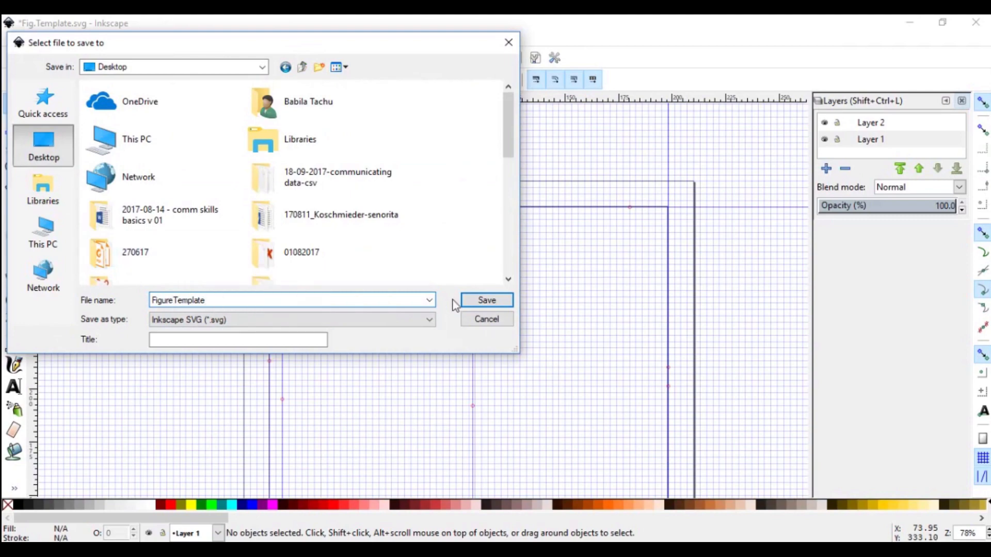
- Save as FigureTemplate on the desktop and open the Figure 2 copy for text editing
{"action": "left_click", "coordinate": [487, 301]}
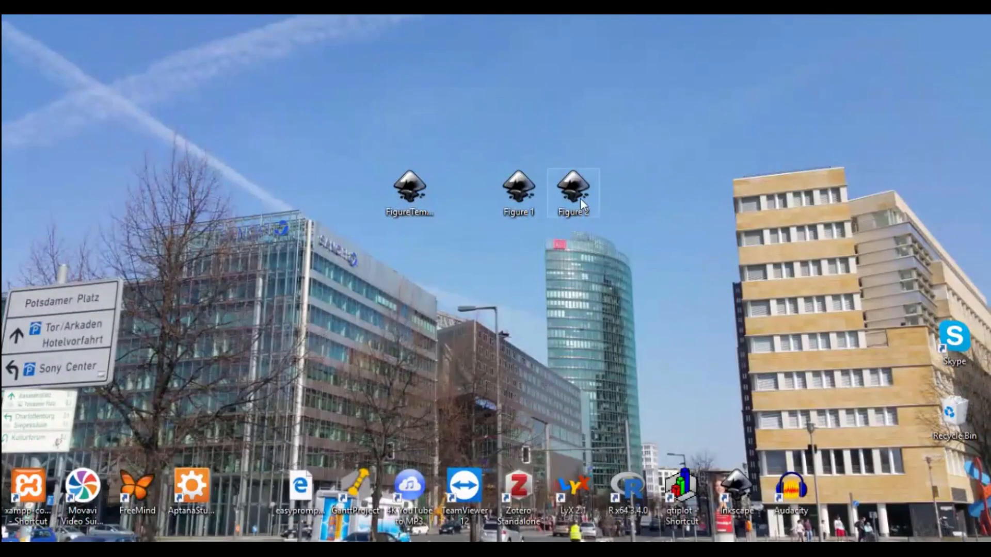
{"action": "double_click", "coordinate": [571, 188]}
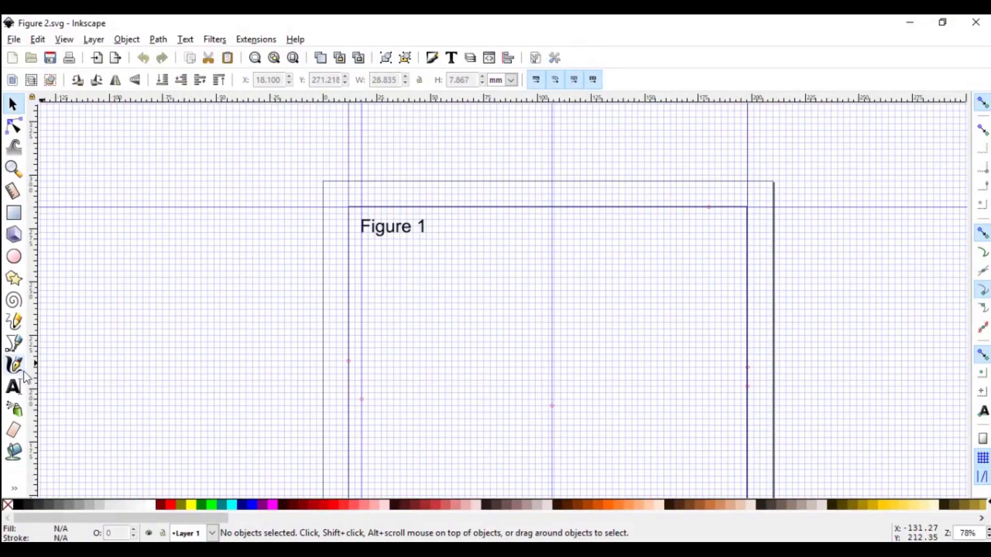
{"action": "left_click", "coordinate": [12, 385]}
{"action": "type", "text": "2"}
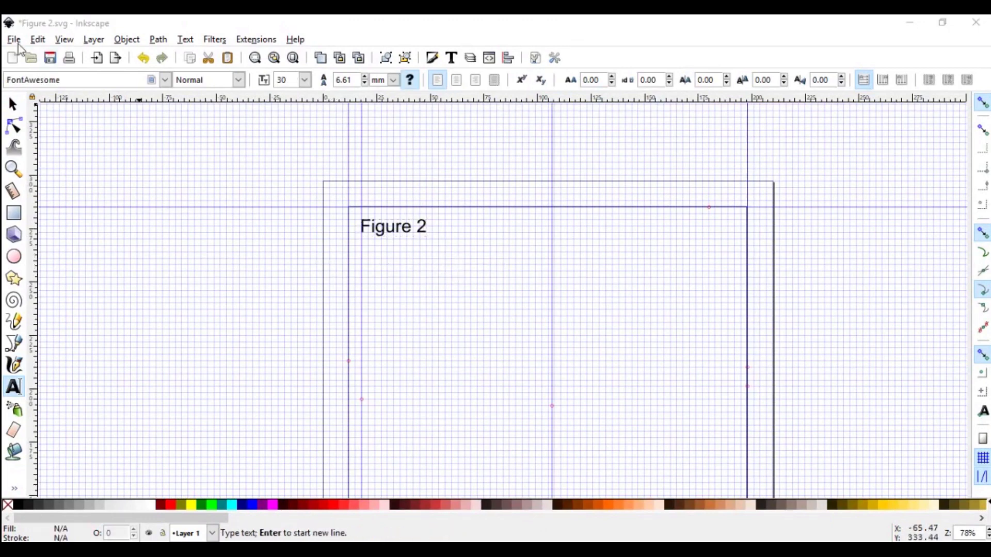
- Save the Figure 2 document with its label now reading "Figure 2"
{"action": "left_click", "coordinate": [12, 38]}
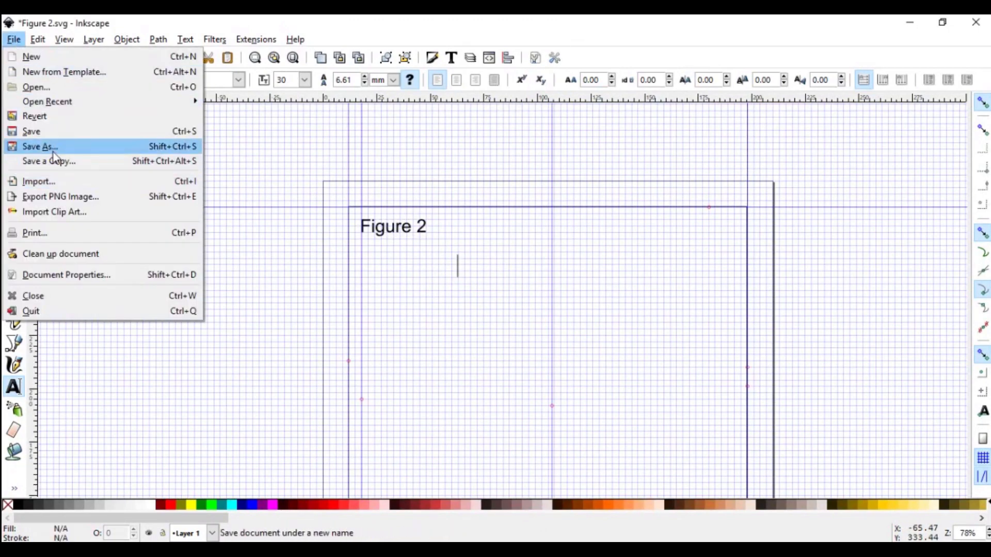
{"action": "left_click", "coordinate": [30, 132]}
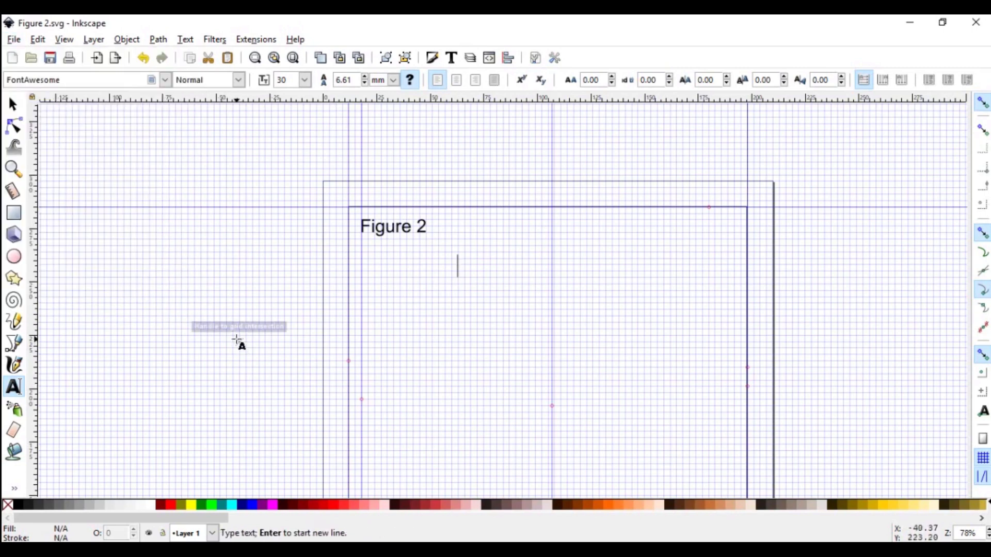
{"action": "mouse_move", "coordinate": [246, 337]}
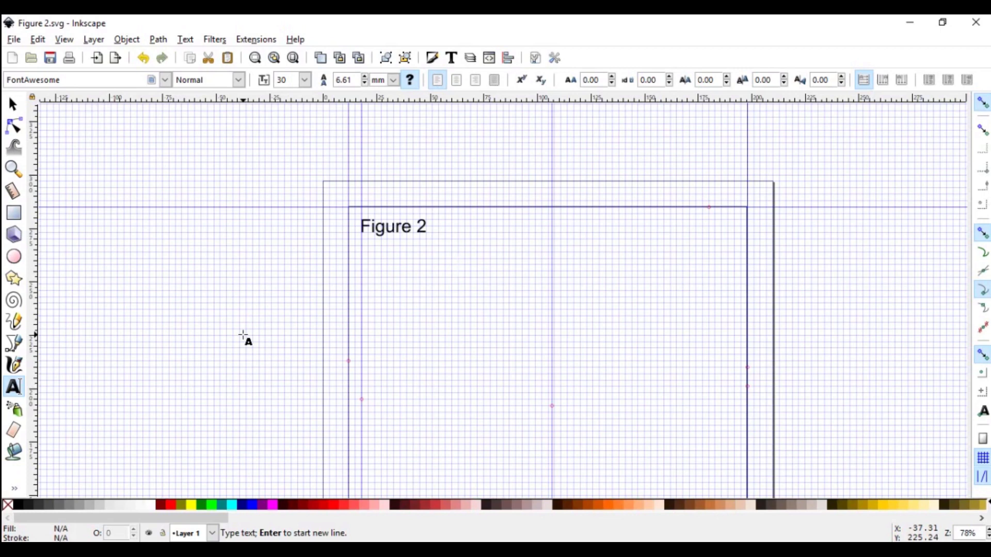
{"action": "left_click", "coordinate": [457, 266]}
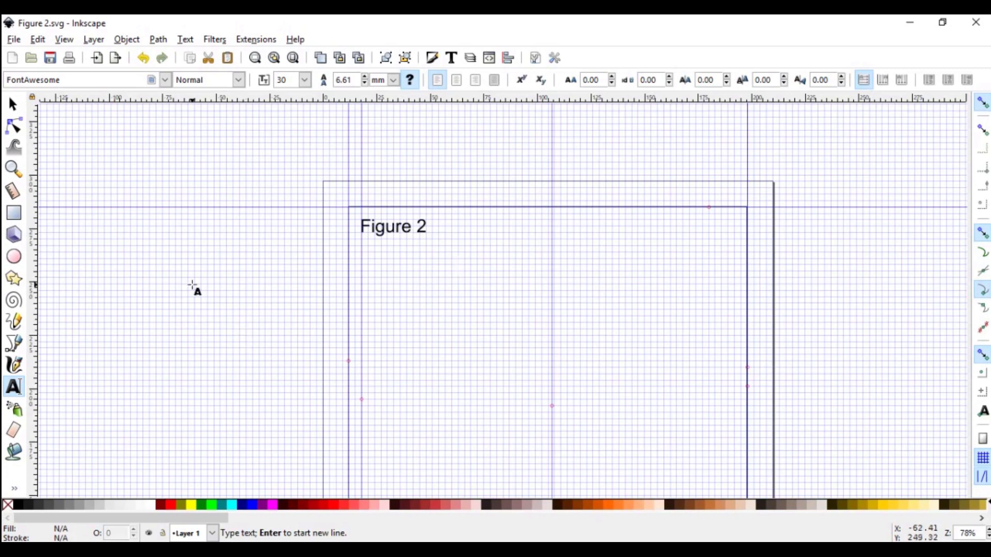
{"action": "mouse_move", "coordinate": [379, 345]}
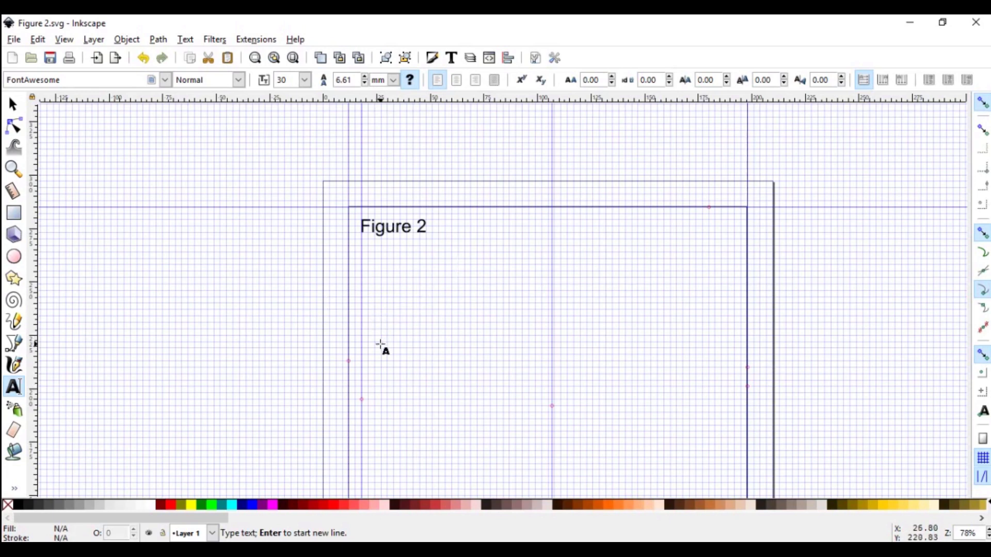
{"action": "left_click", "coordinate": [457, 265]}
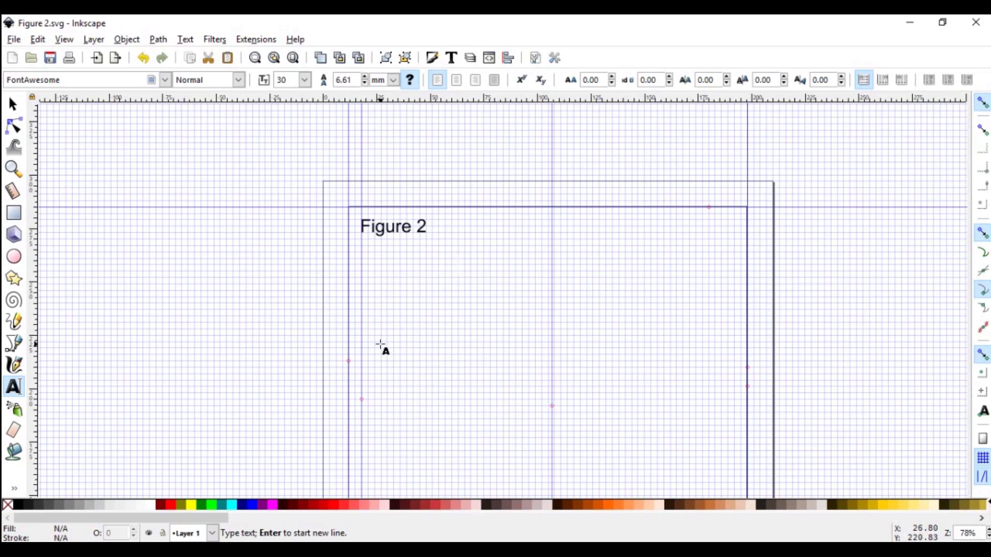
{"action": "left_click", "coordinate": [456, 265]}
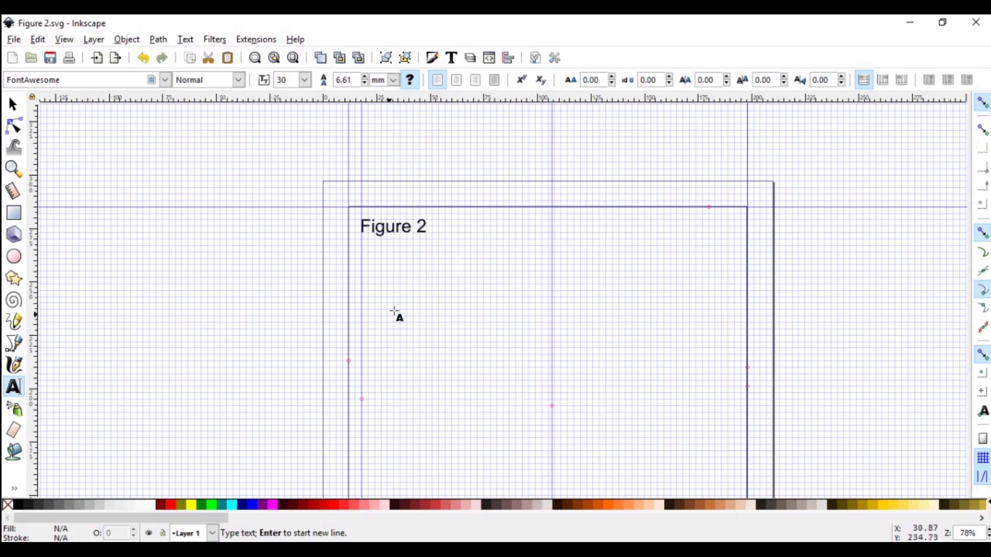
{"action": "left_click", "coordinate": [456, 266]}
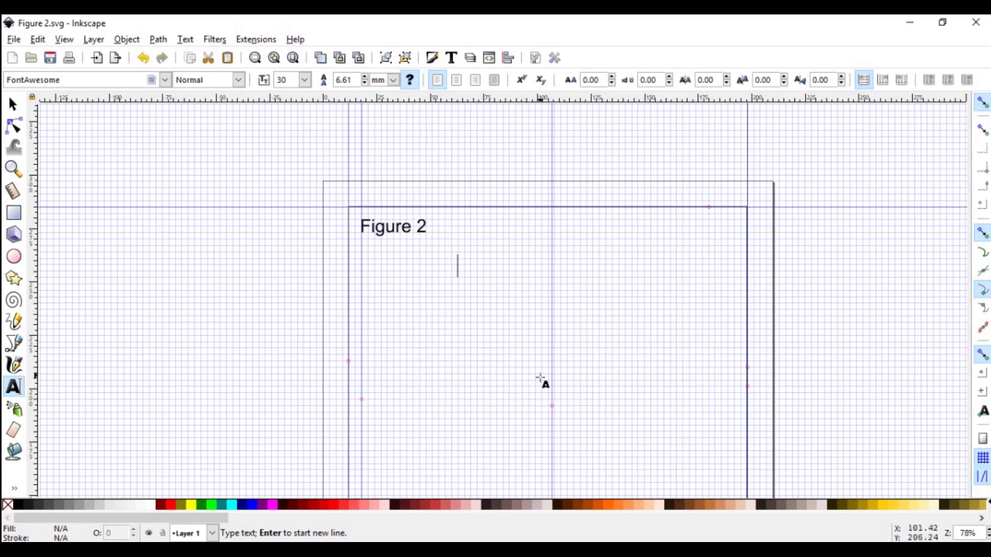
{"action": "mouse_move", "coordinate": [459, 365]}
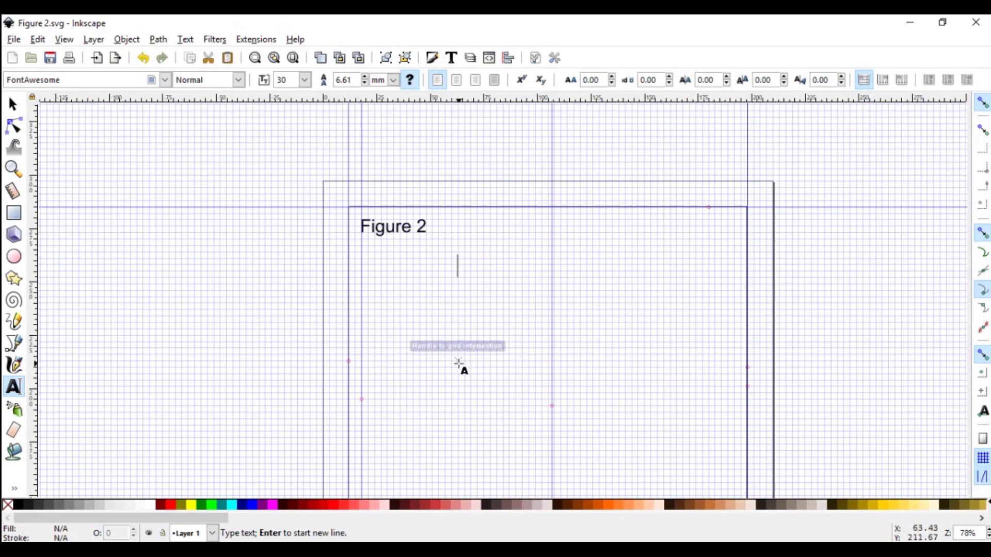